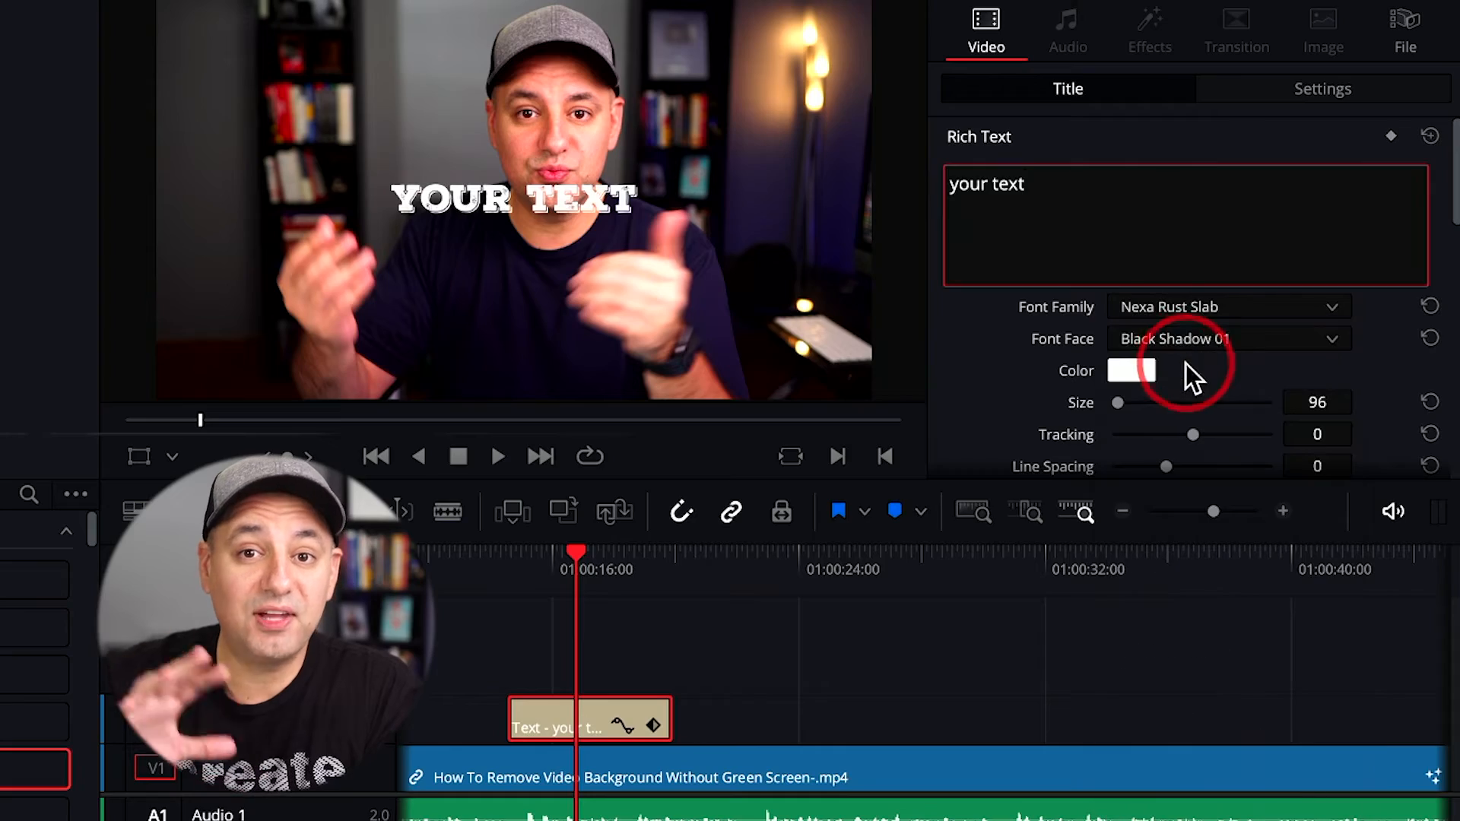
Switch between the quick cut and full editing workspaces and toggle the page navigation bar
click(1130, 370)
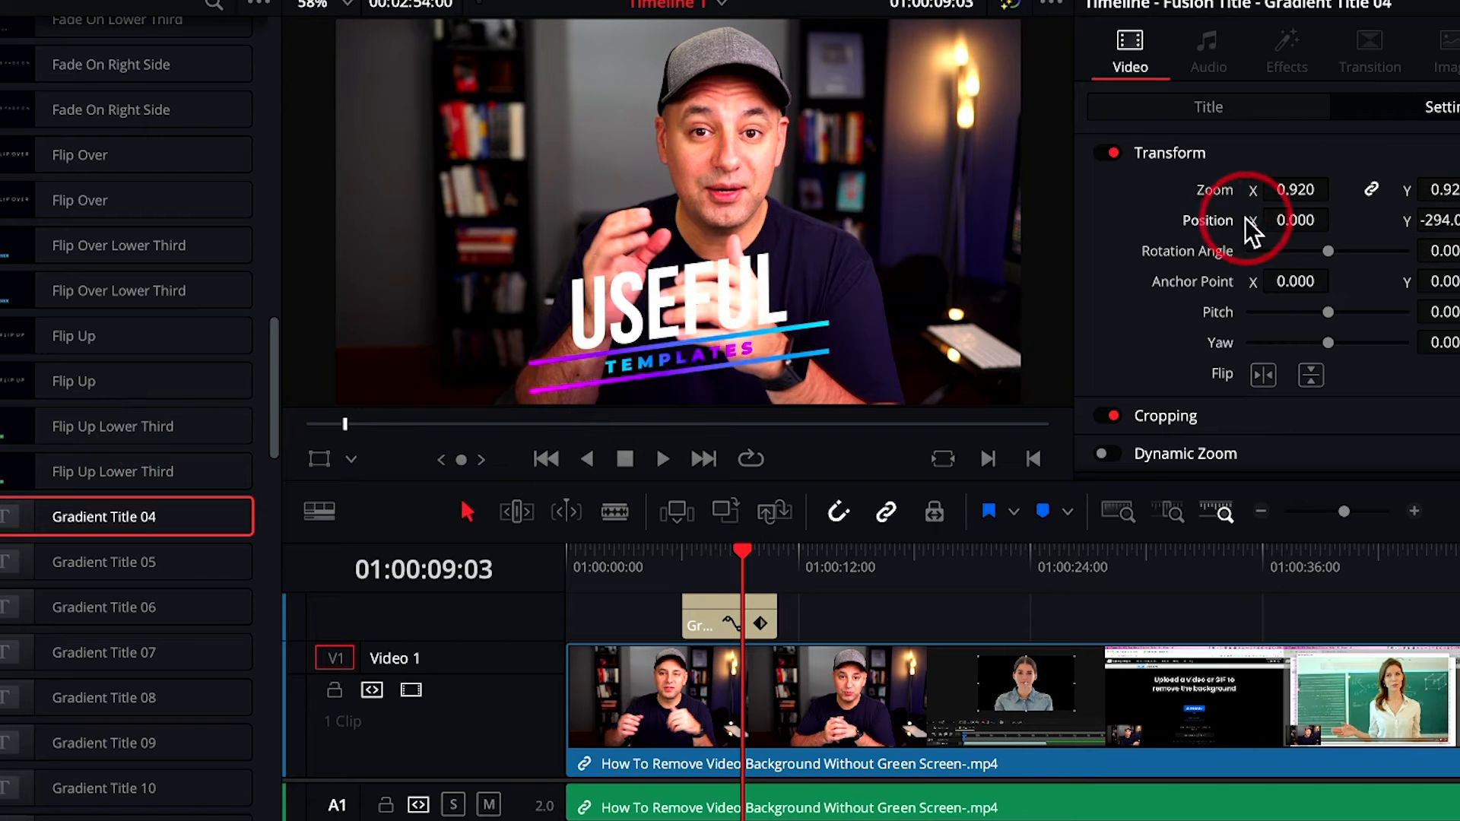
click(116, 560)
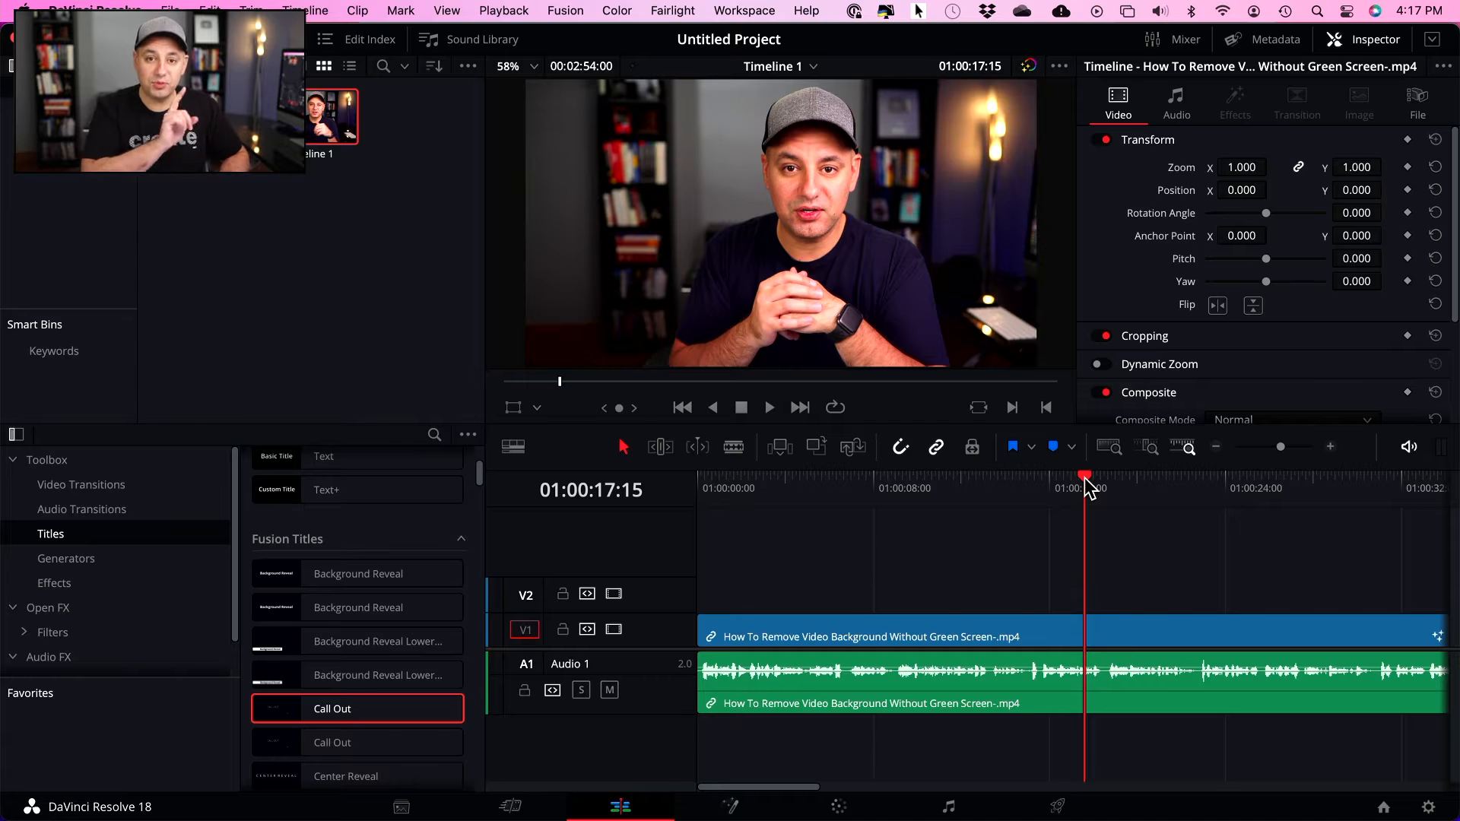
click(621, 805)
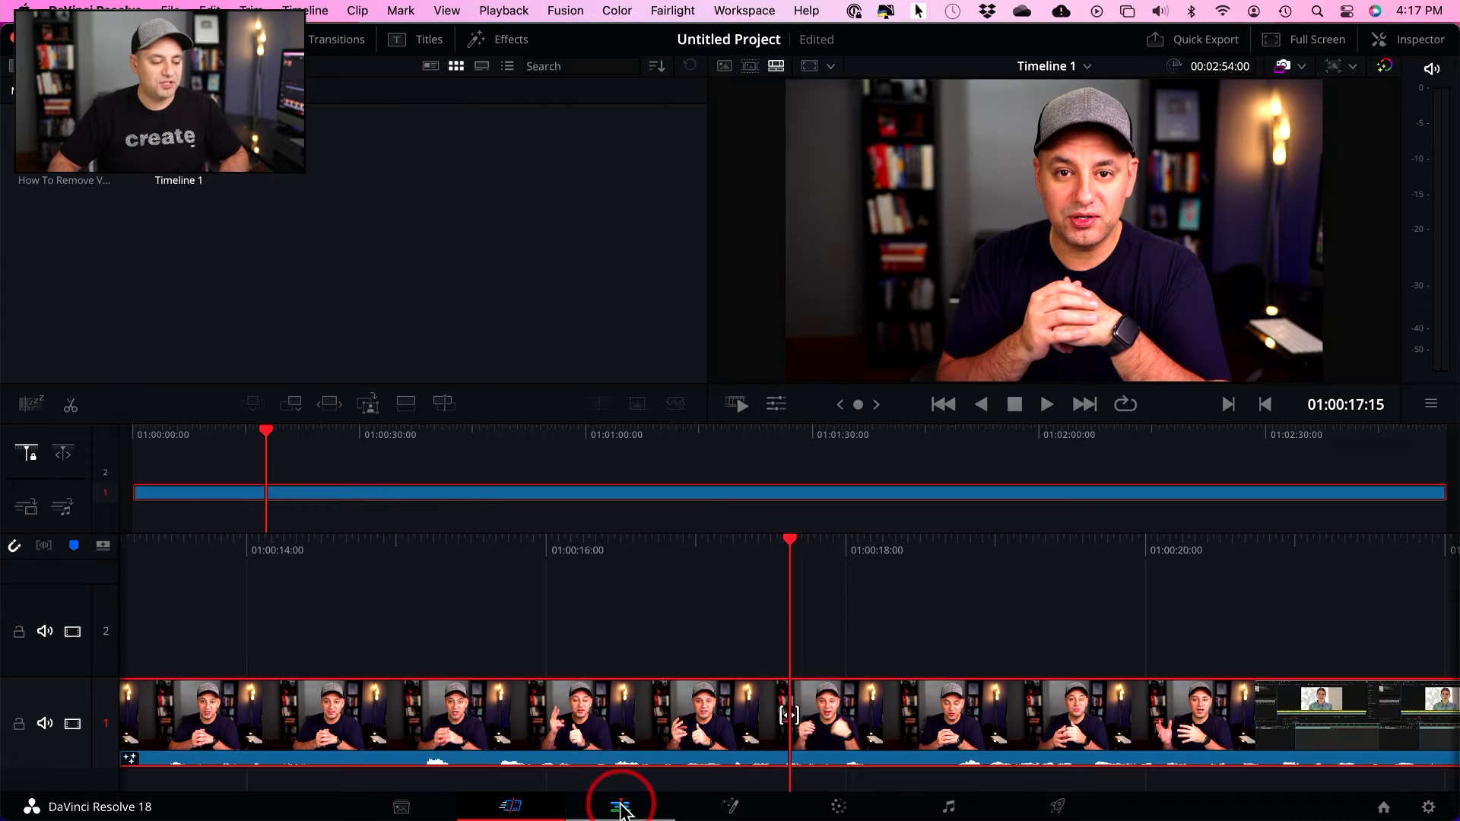
click(621, 806)
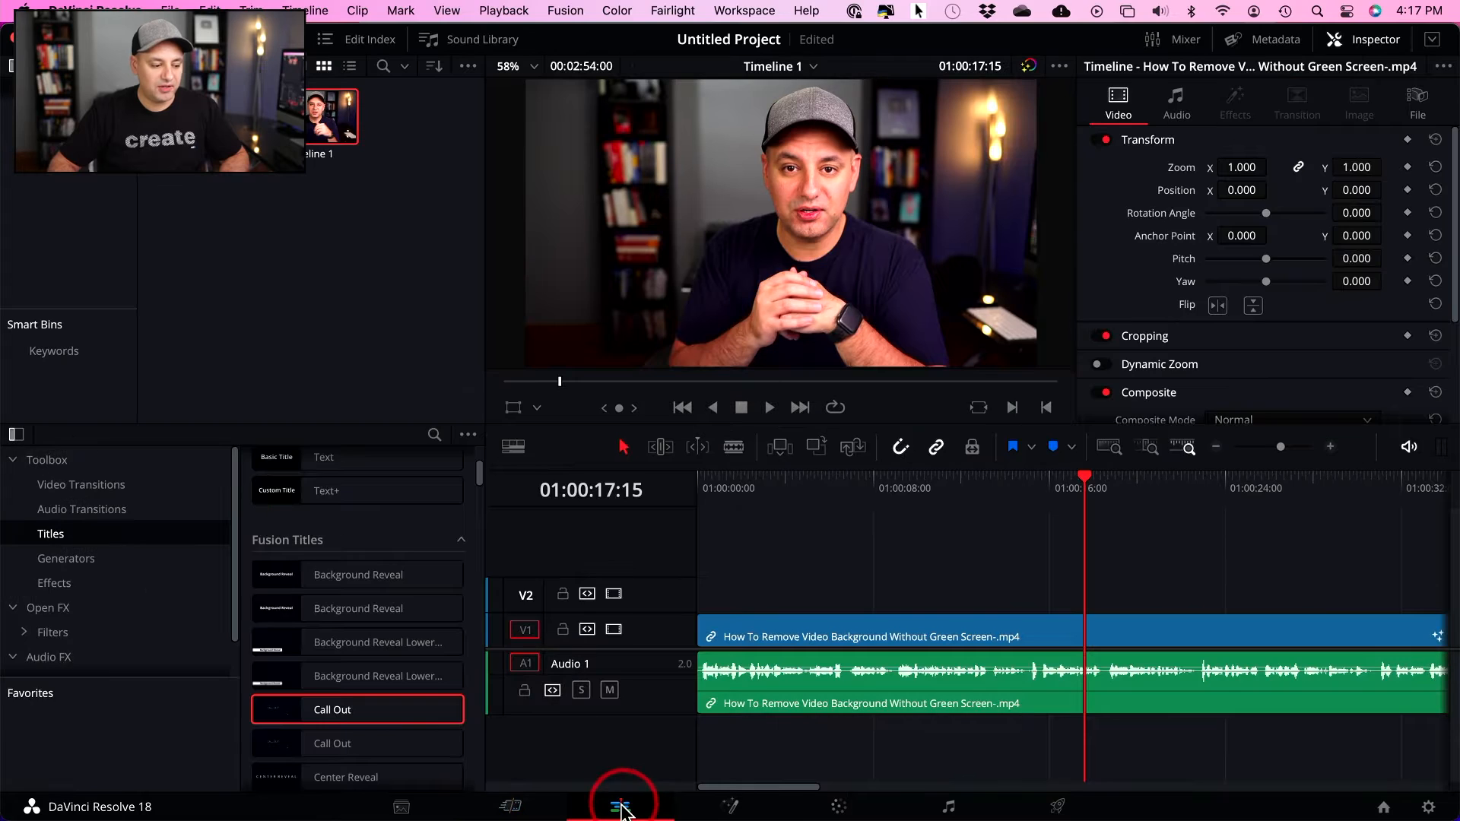
click(622, 804)
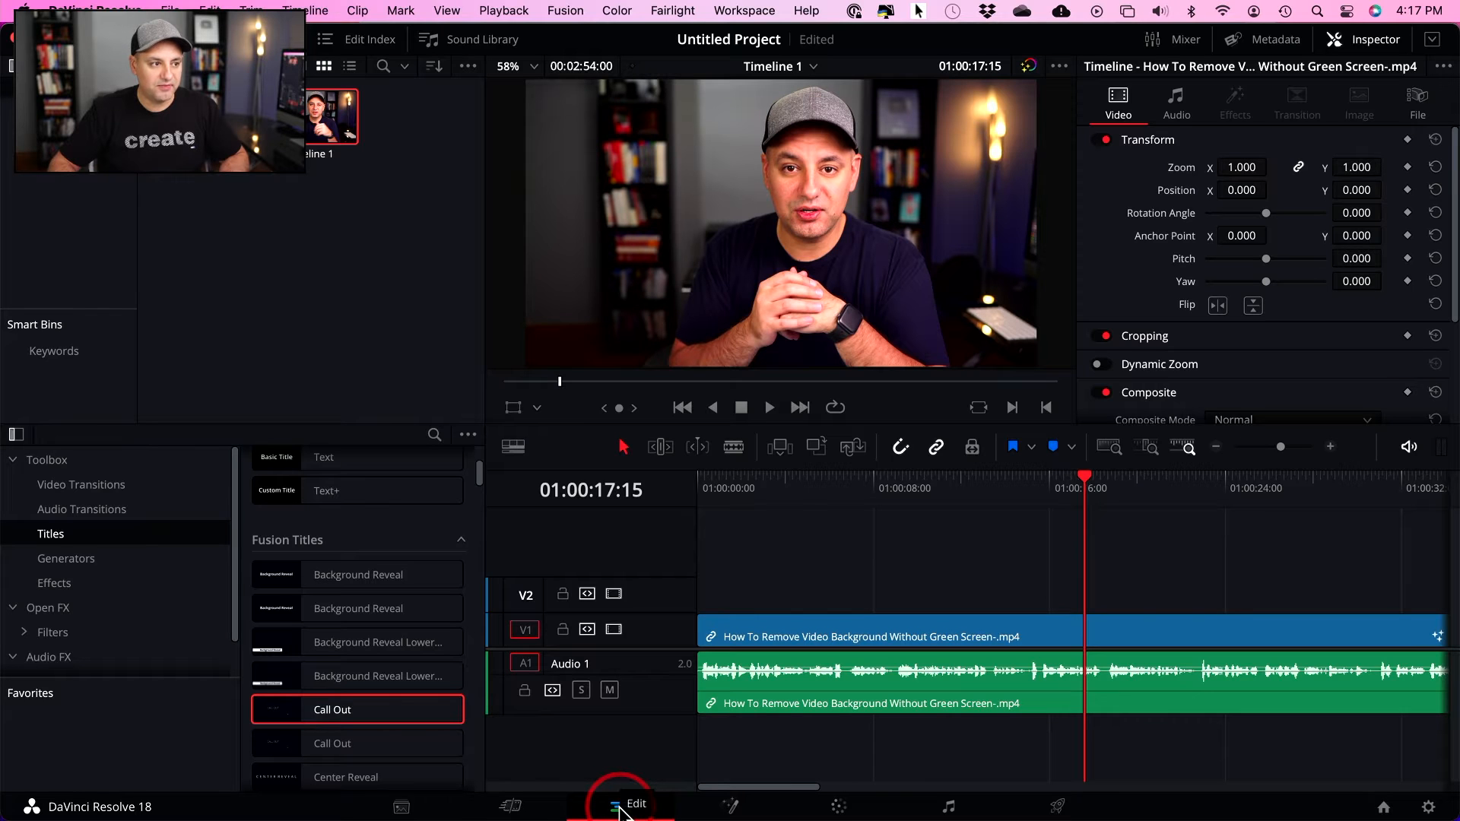
click(743, 10)
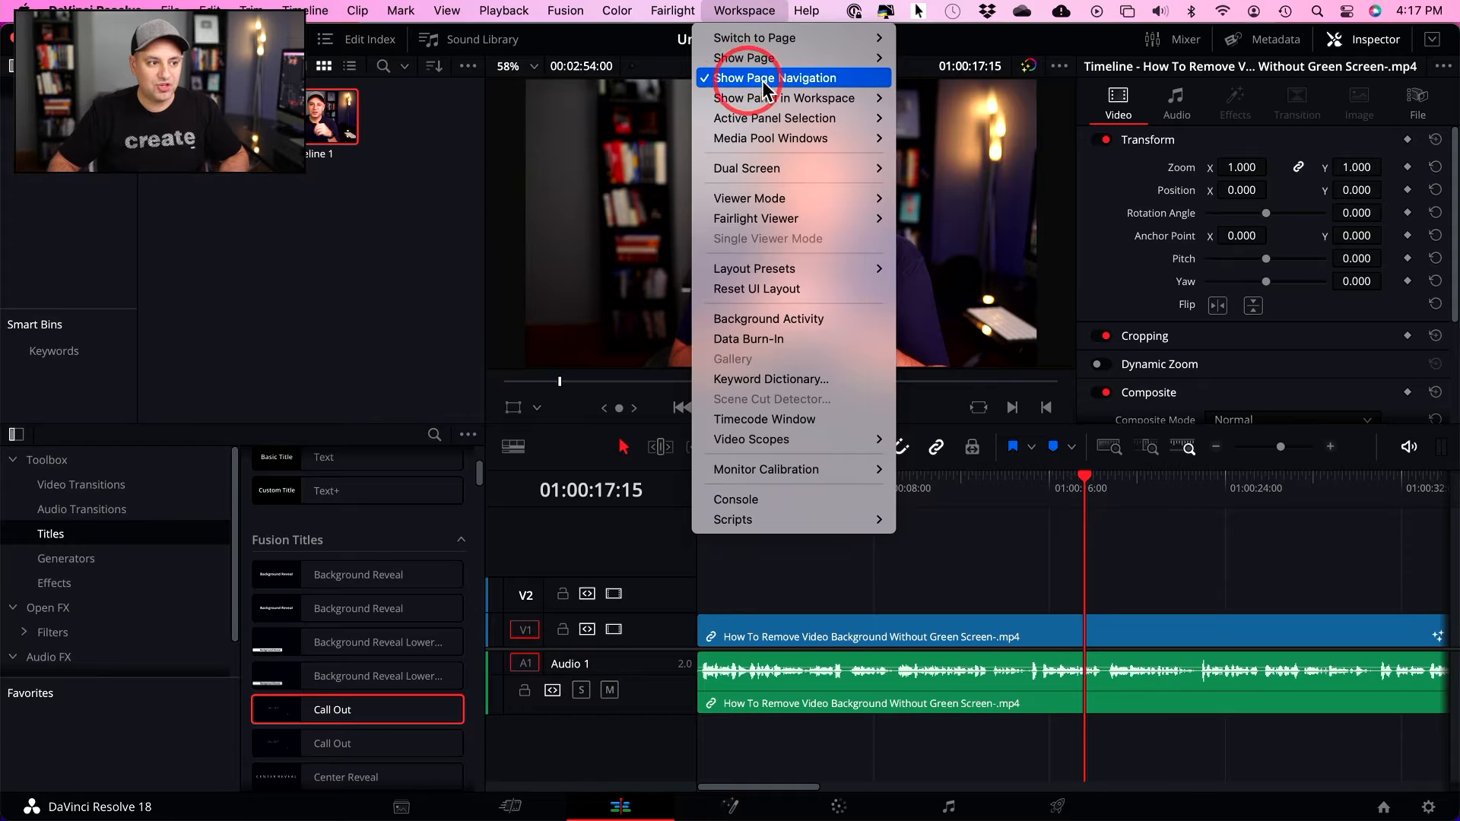
click(783, 78)
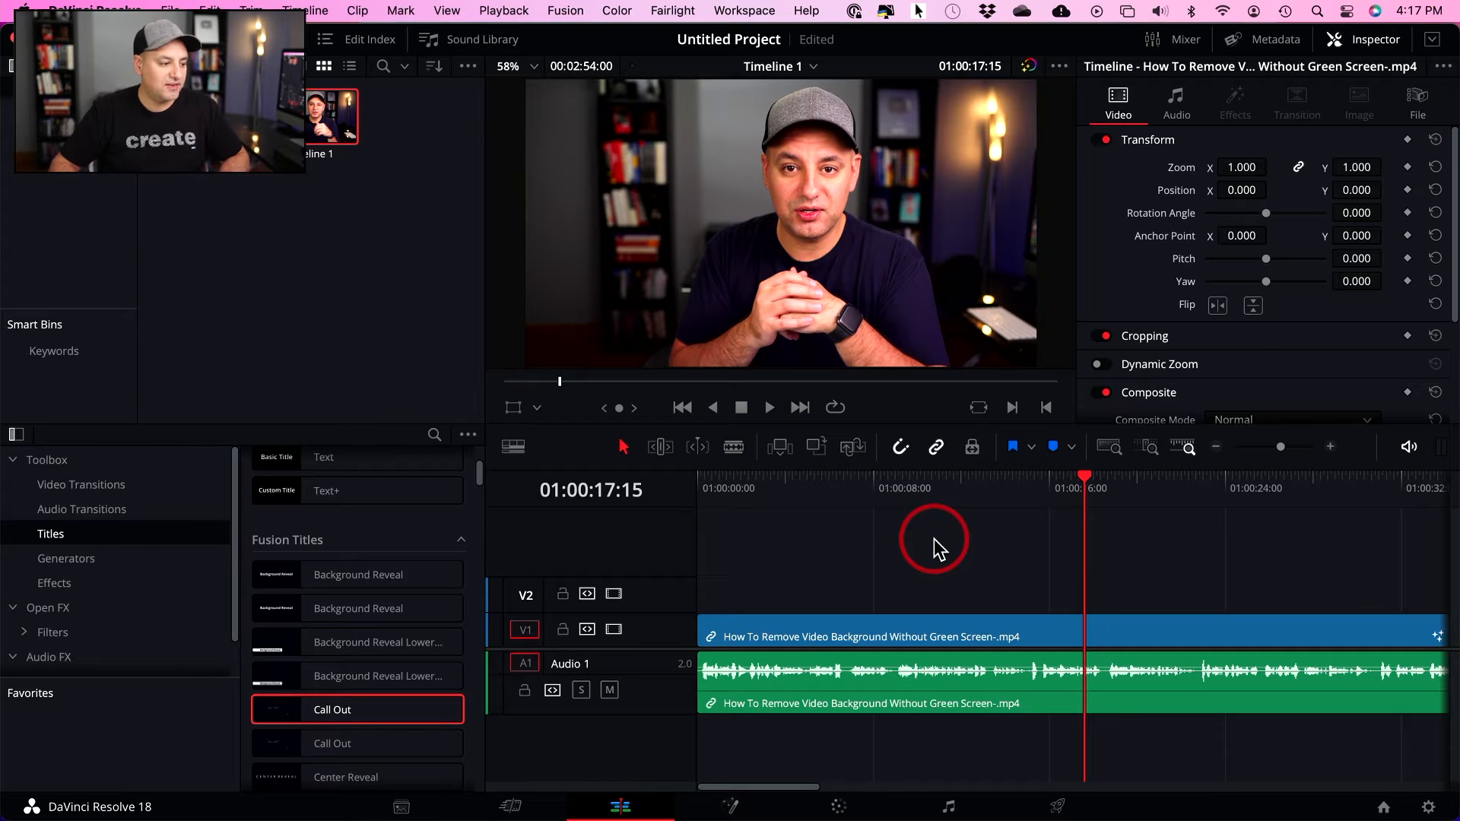
mouse_move(558, 526)
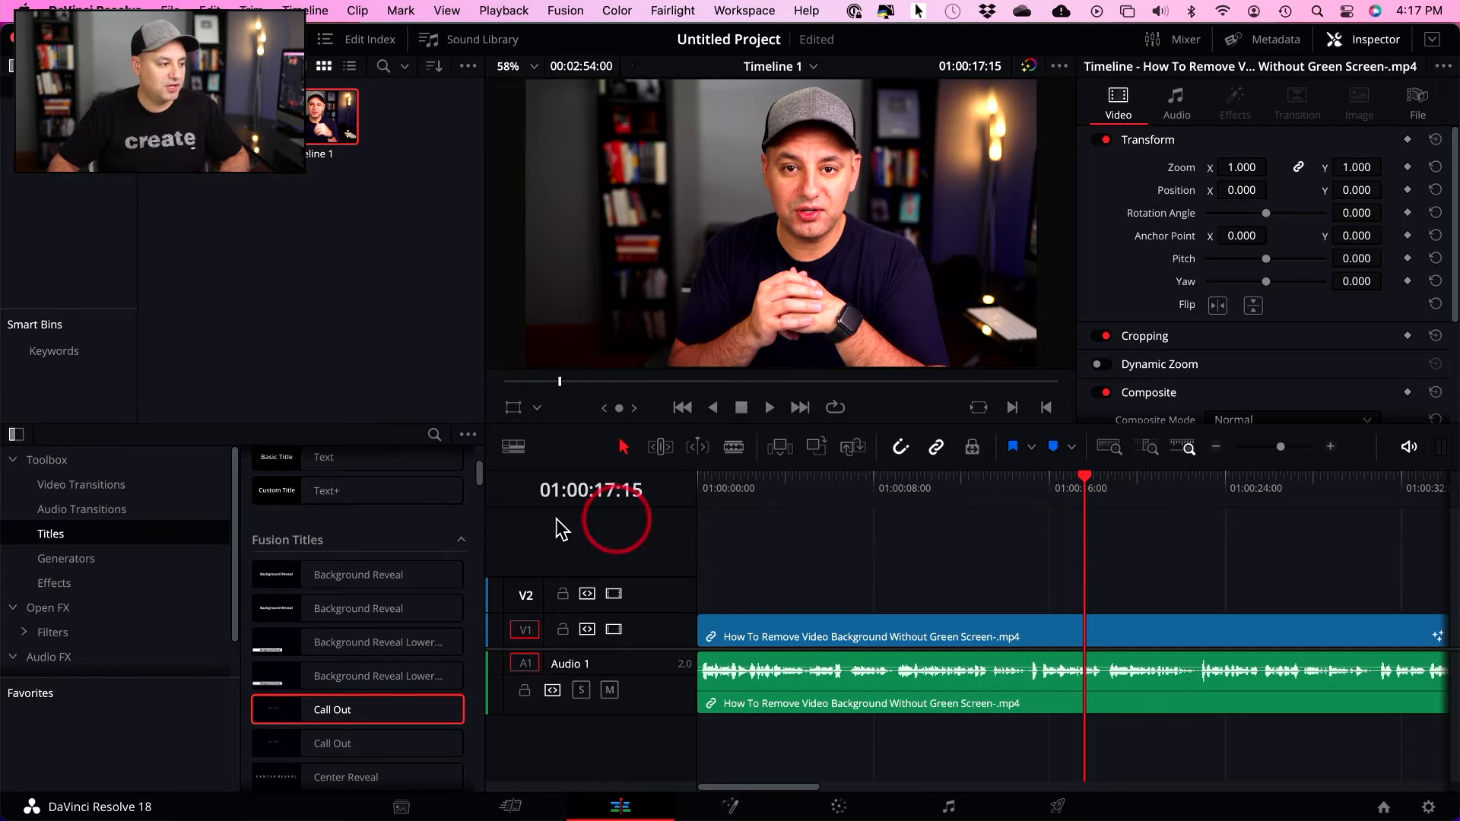
Place Left Lower Third from Toolbox > Titles above the talking-head clip and play it back
click(47, 460)
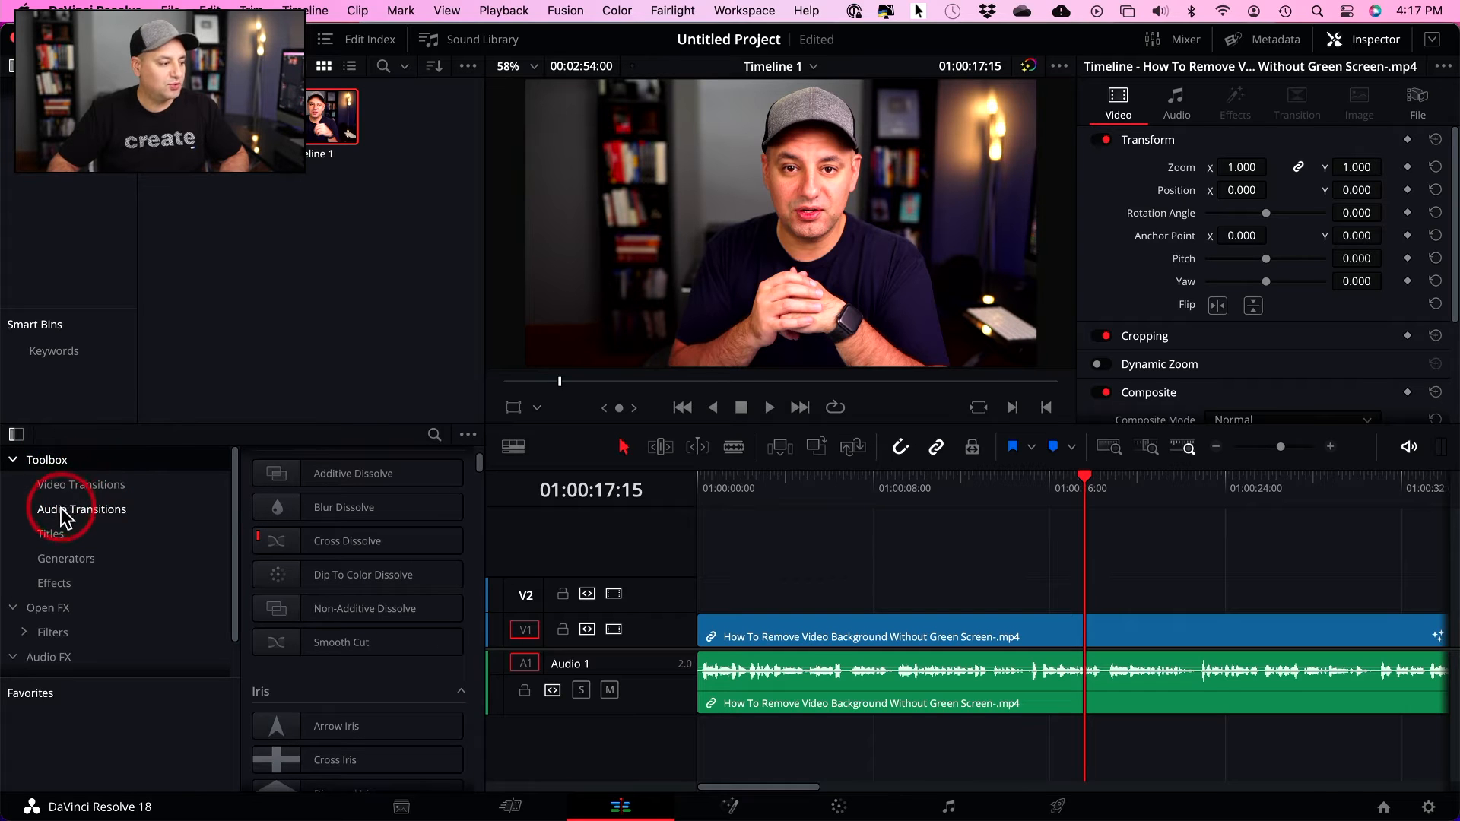
click(50, 533)
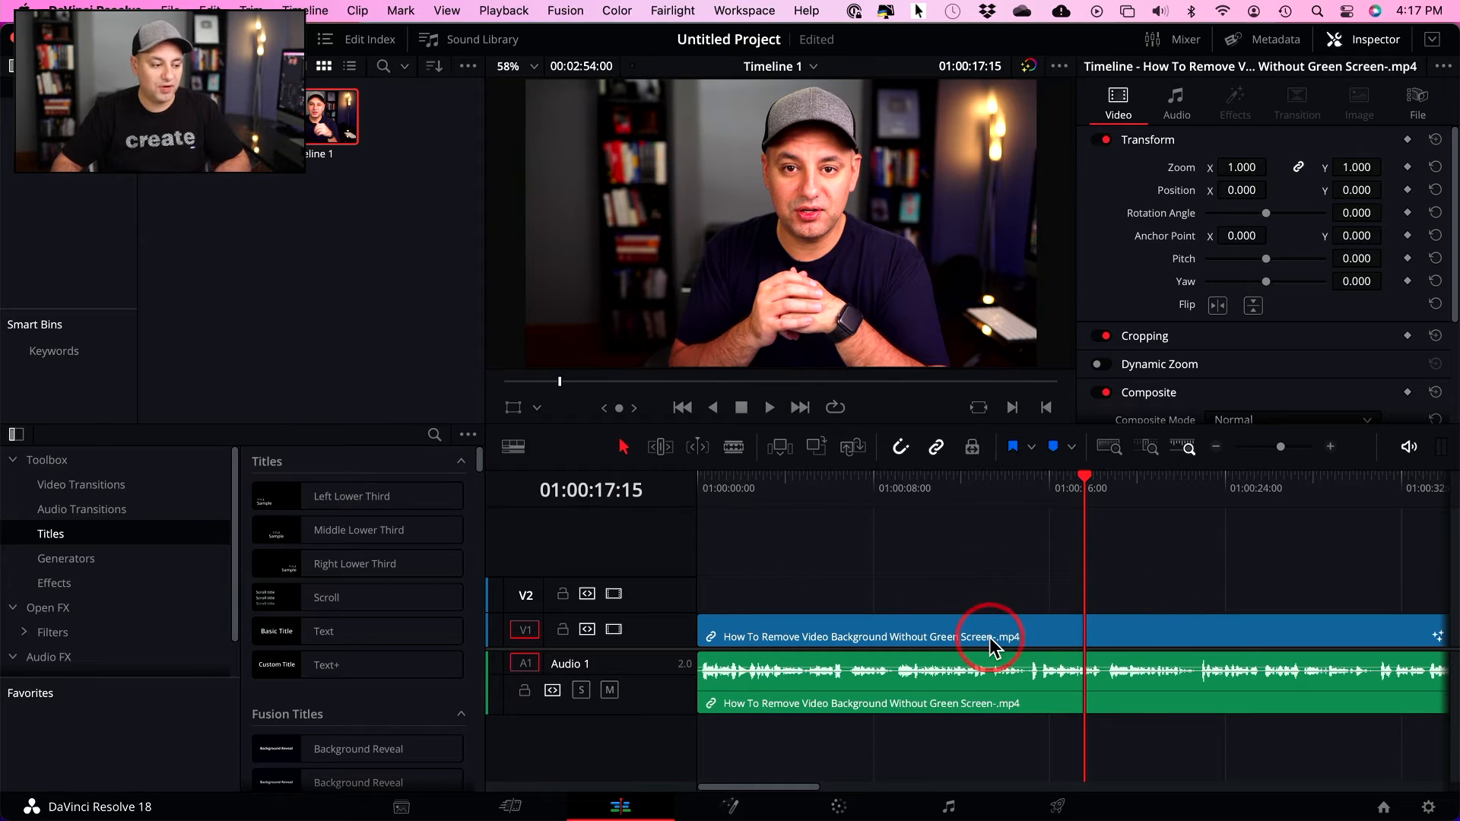
click(358, 497)
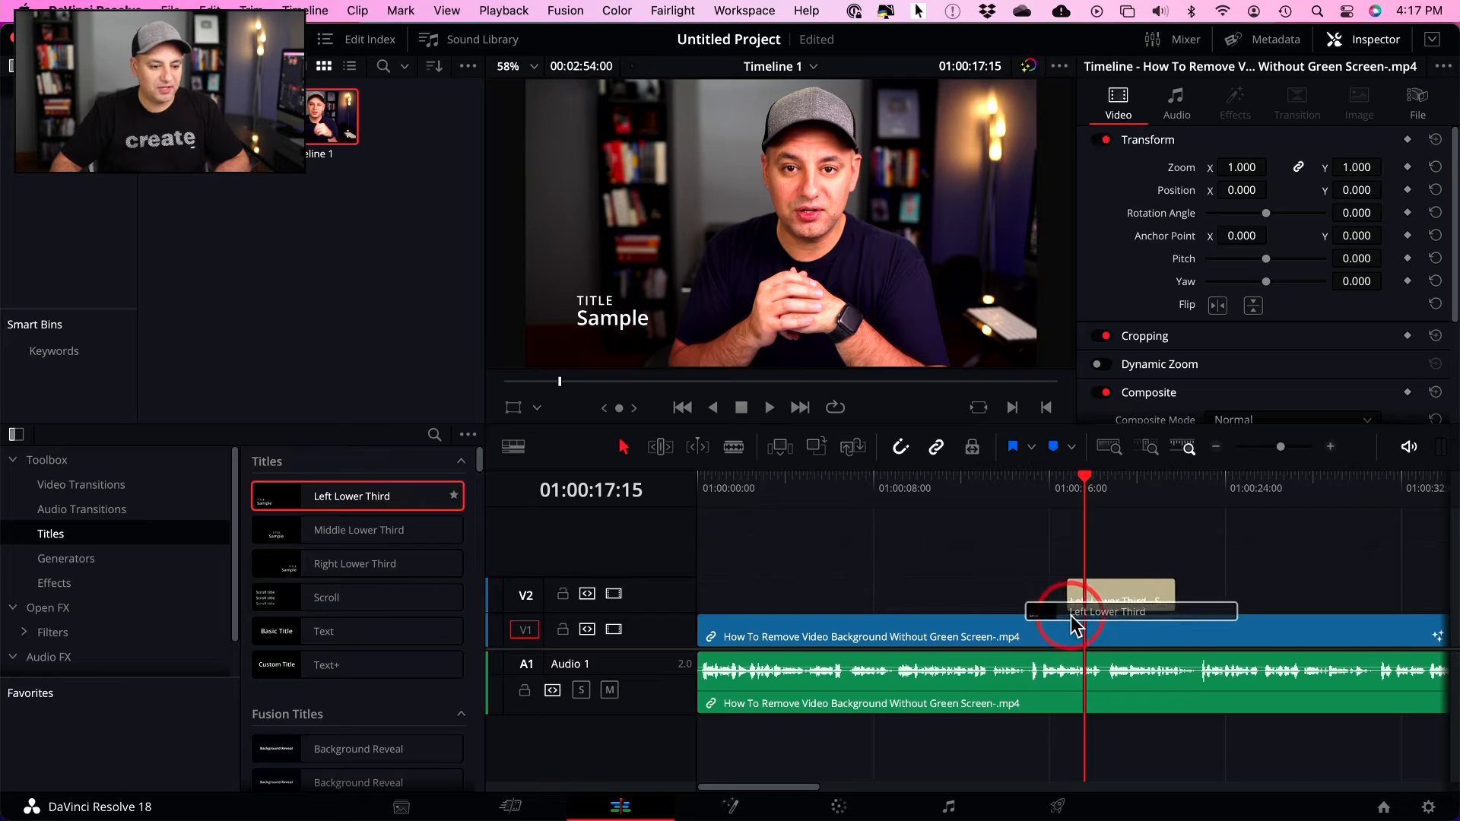
click(1129, 611)
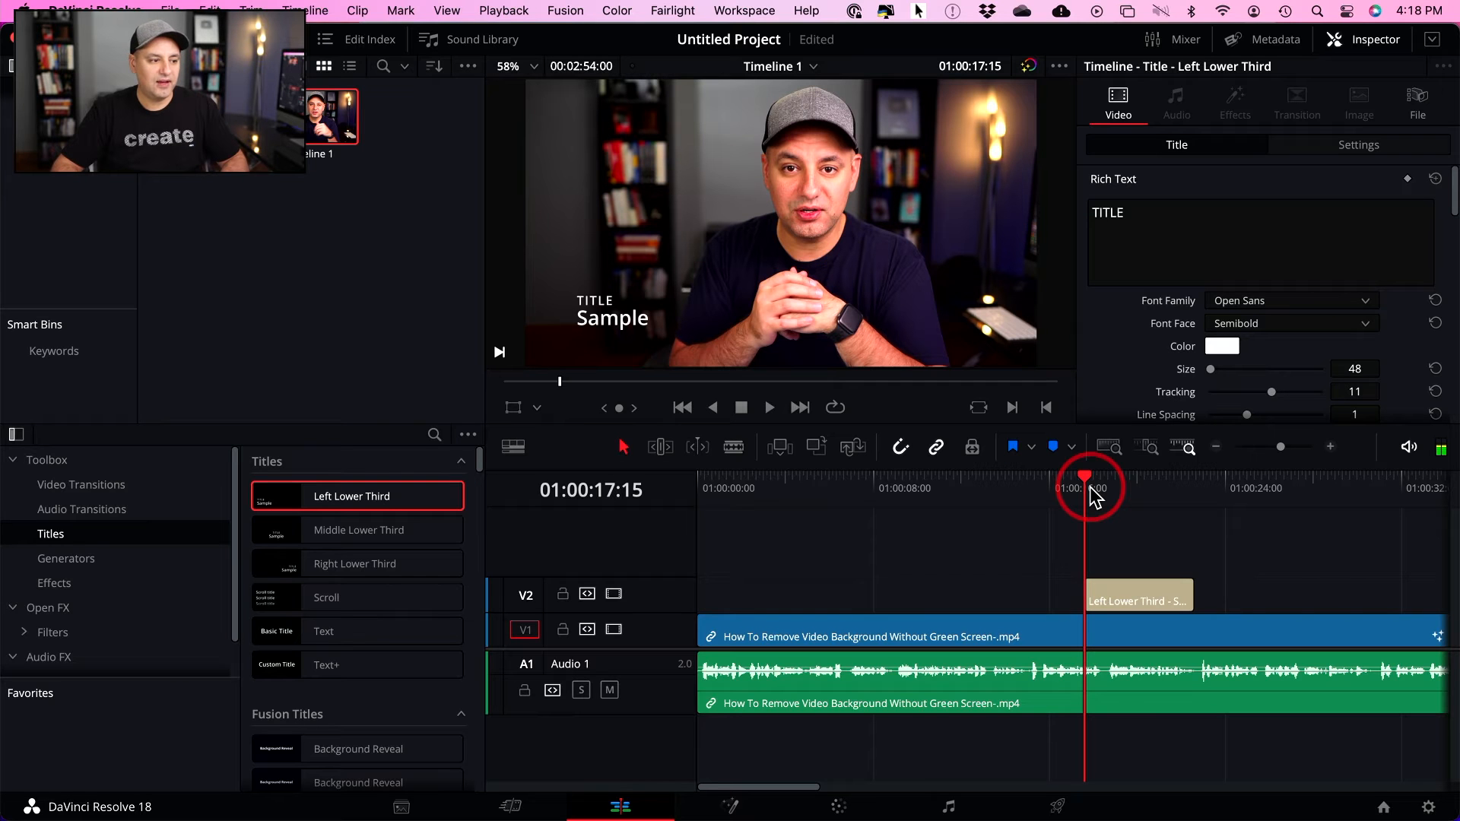
click(768, 406)
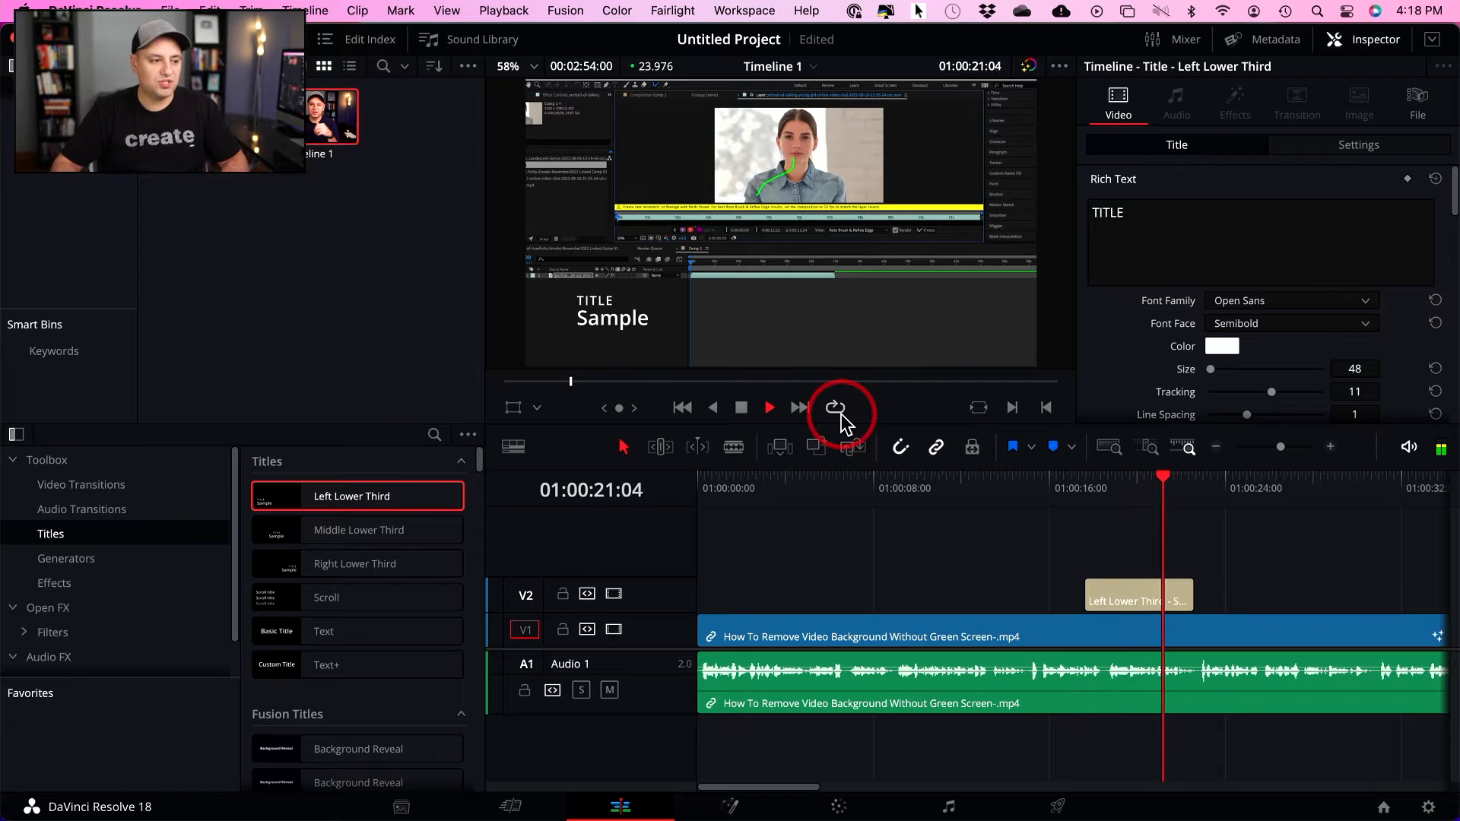
click(1096, 488)
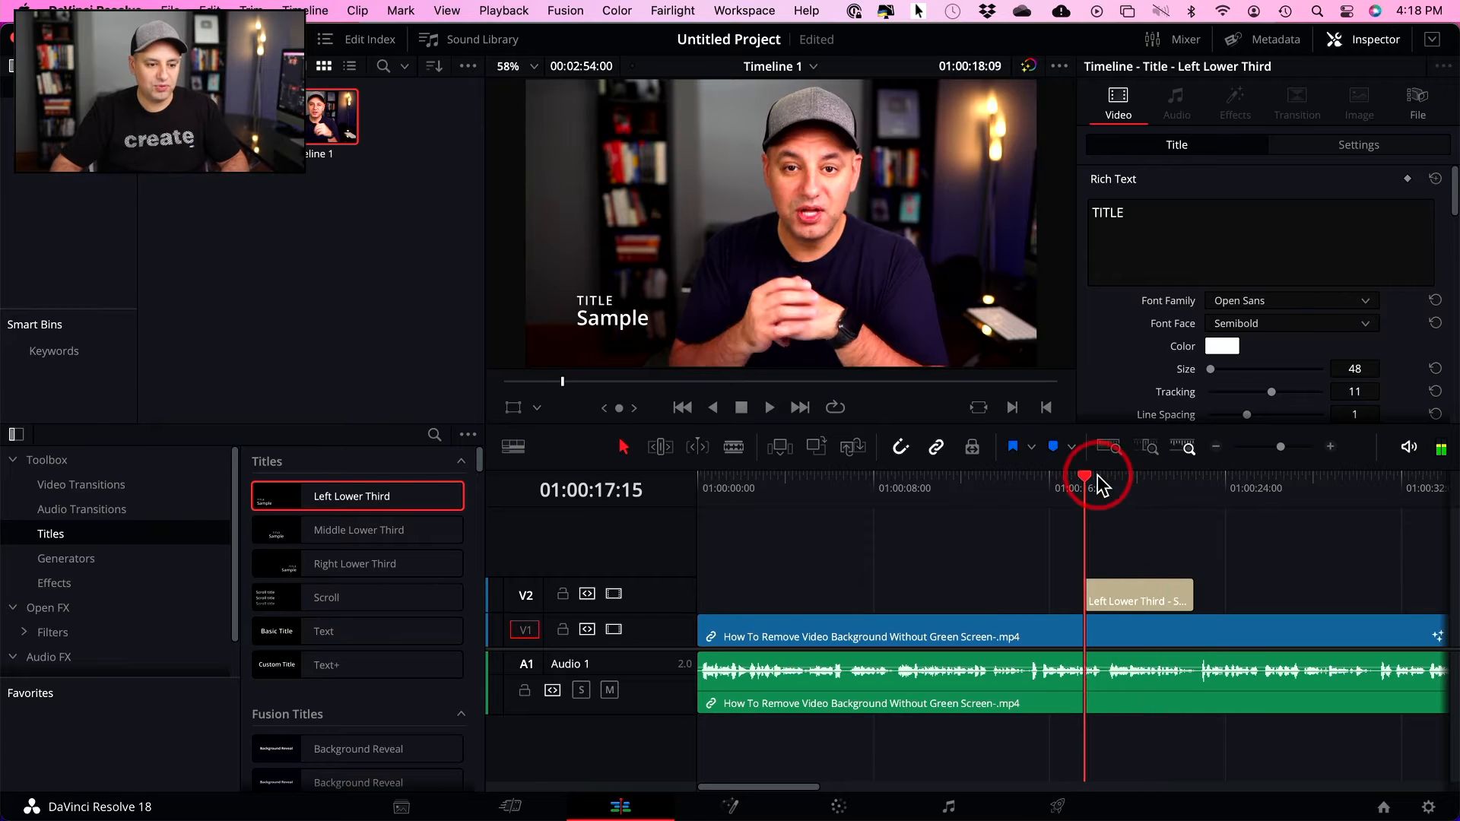
Preview the Middle Lower Third title in the viewer, playing and stopping it
click(358, 530)
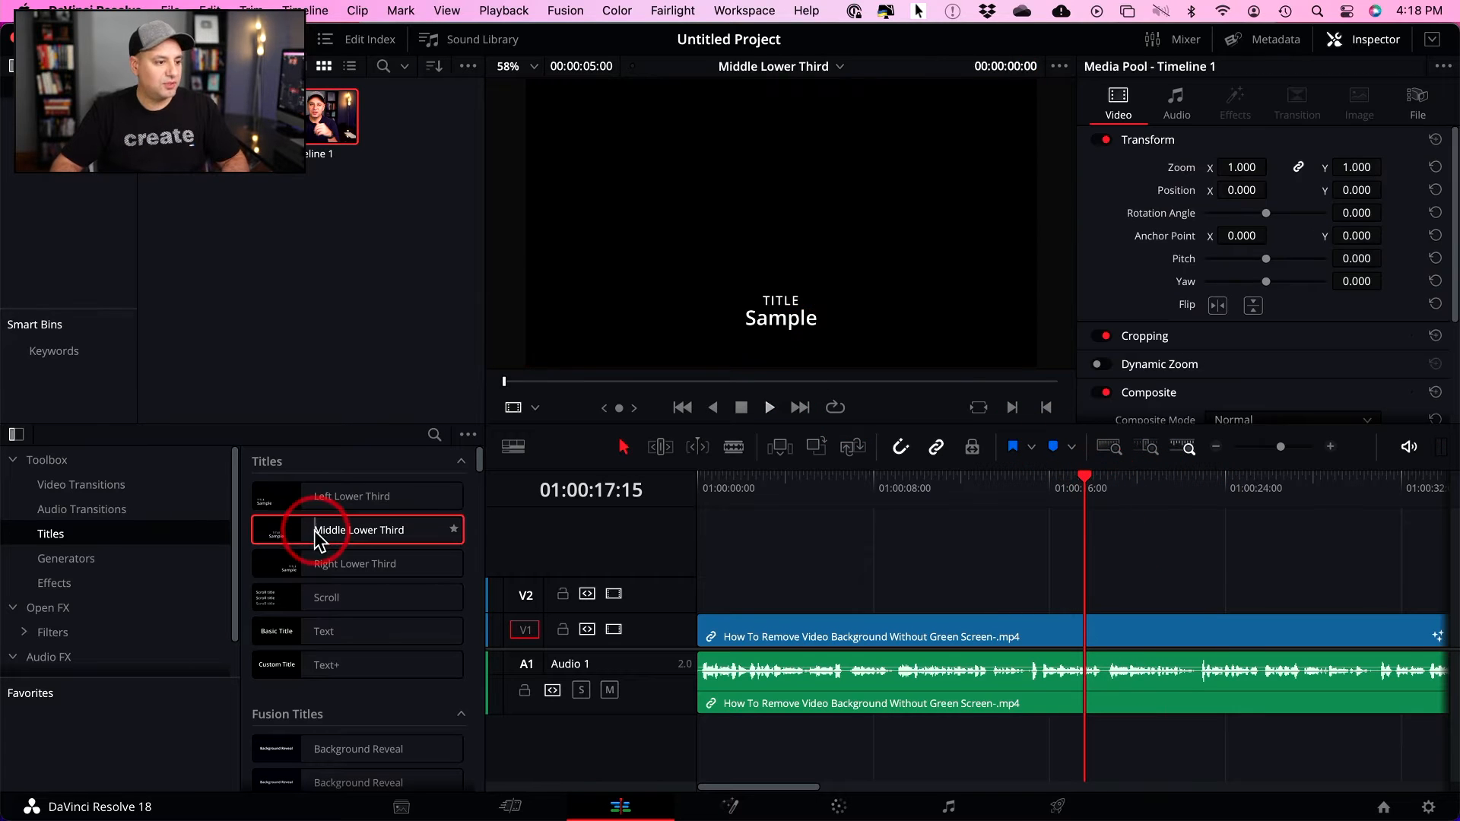
mouse_move(560, 279)
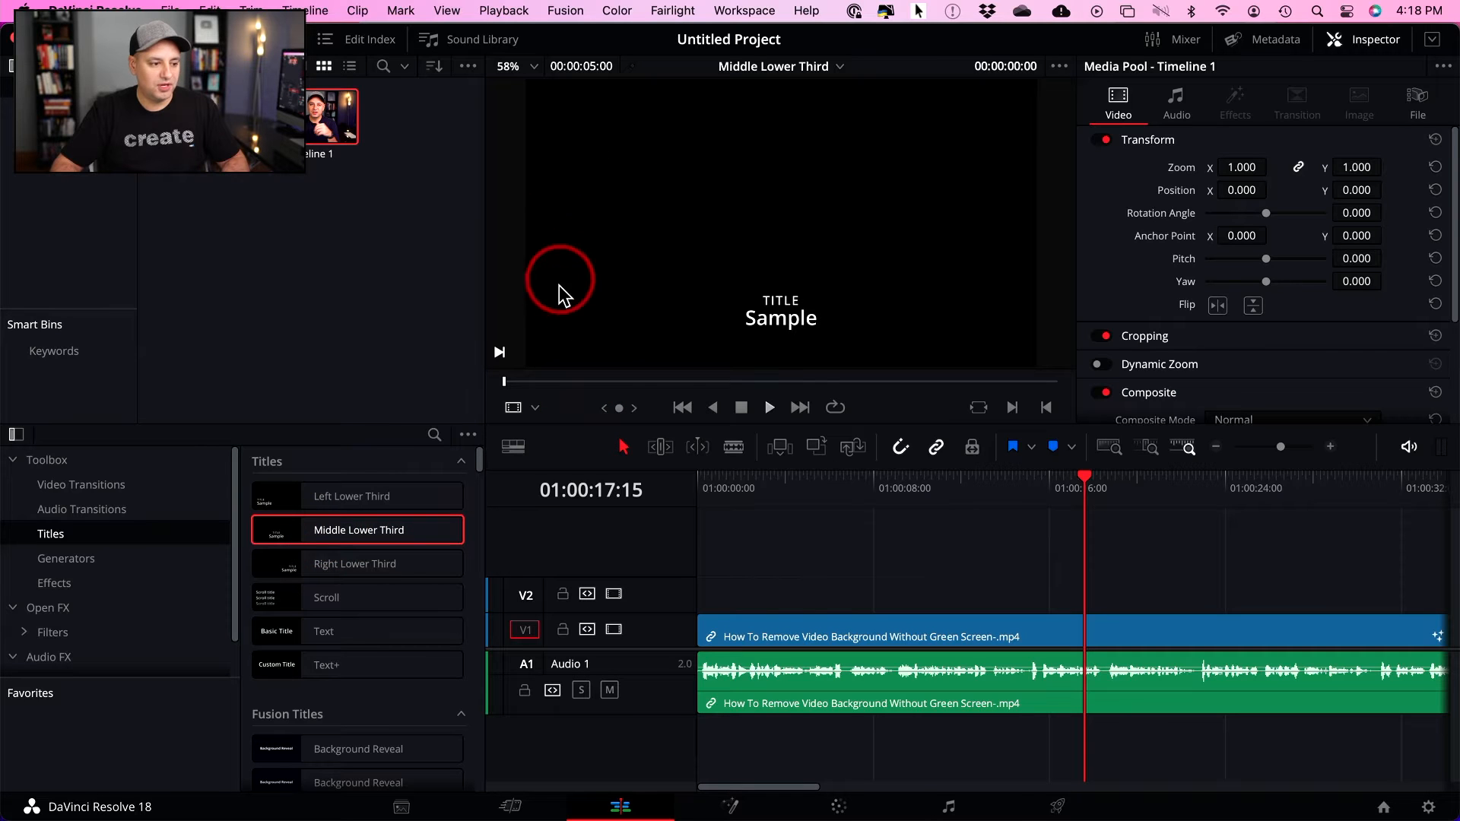
click(767, 407)
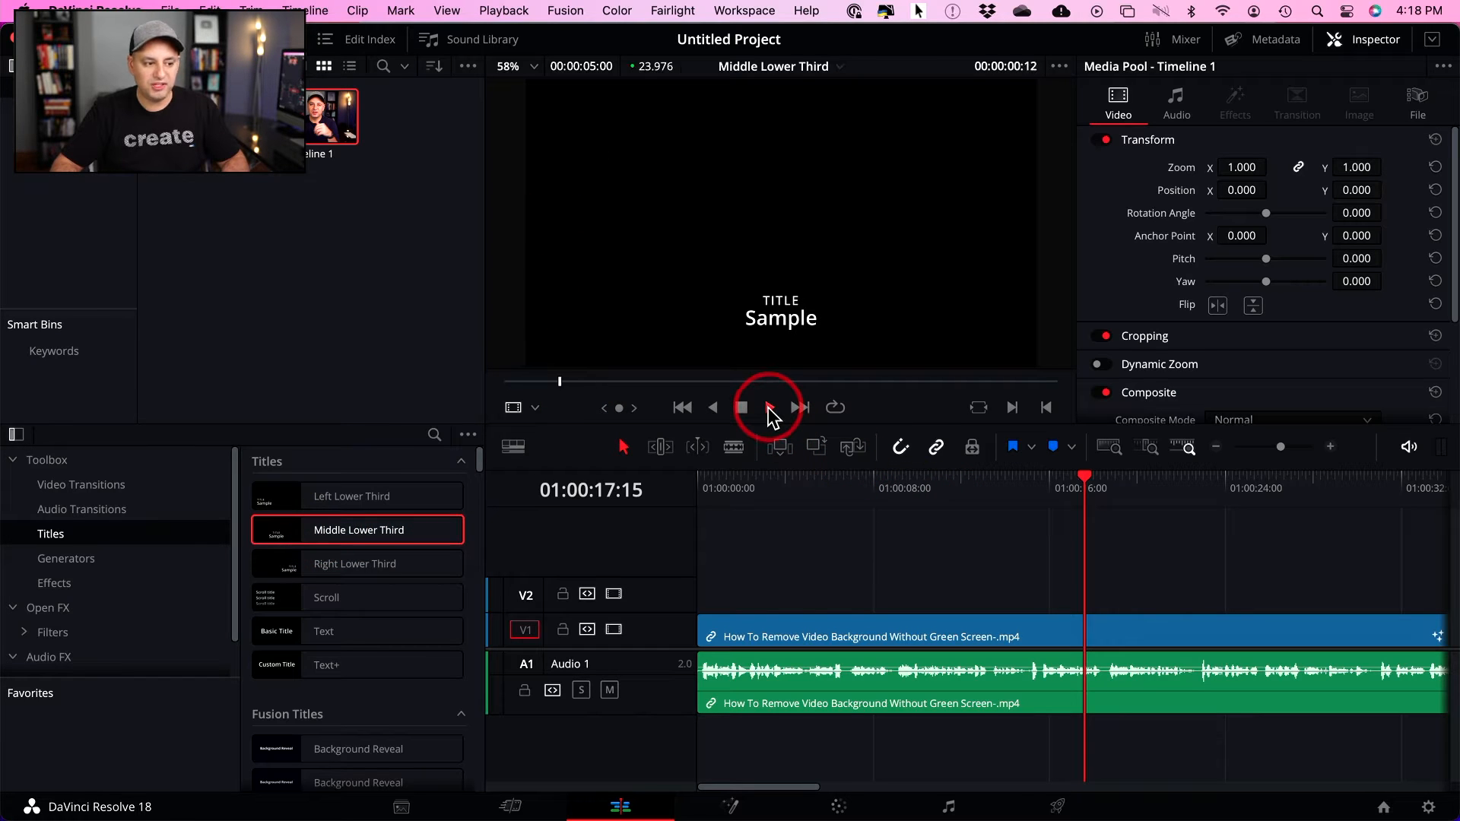
click(768, 407)
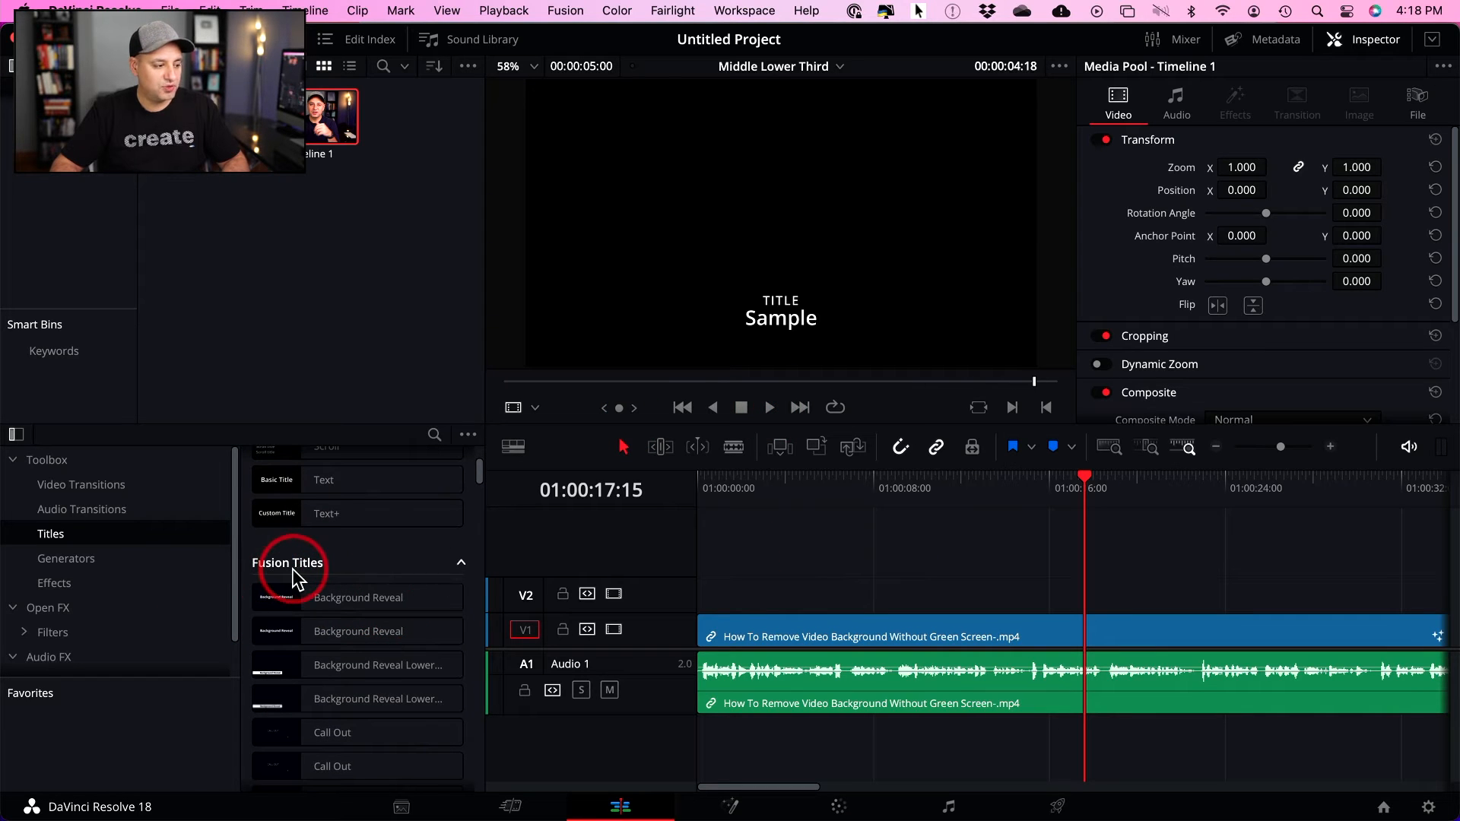
Preview the Clean and Simple title from the Fusion Titles collection
click(356, 597)
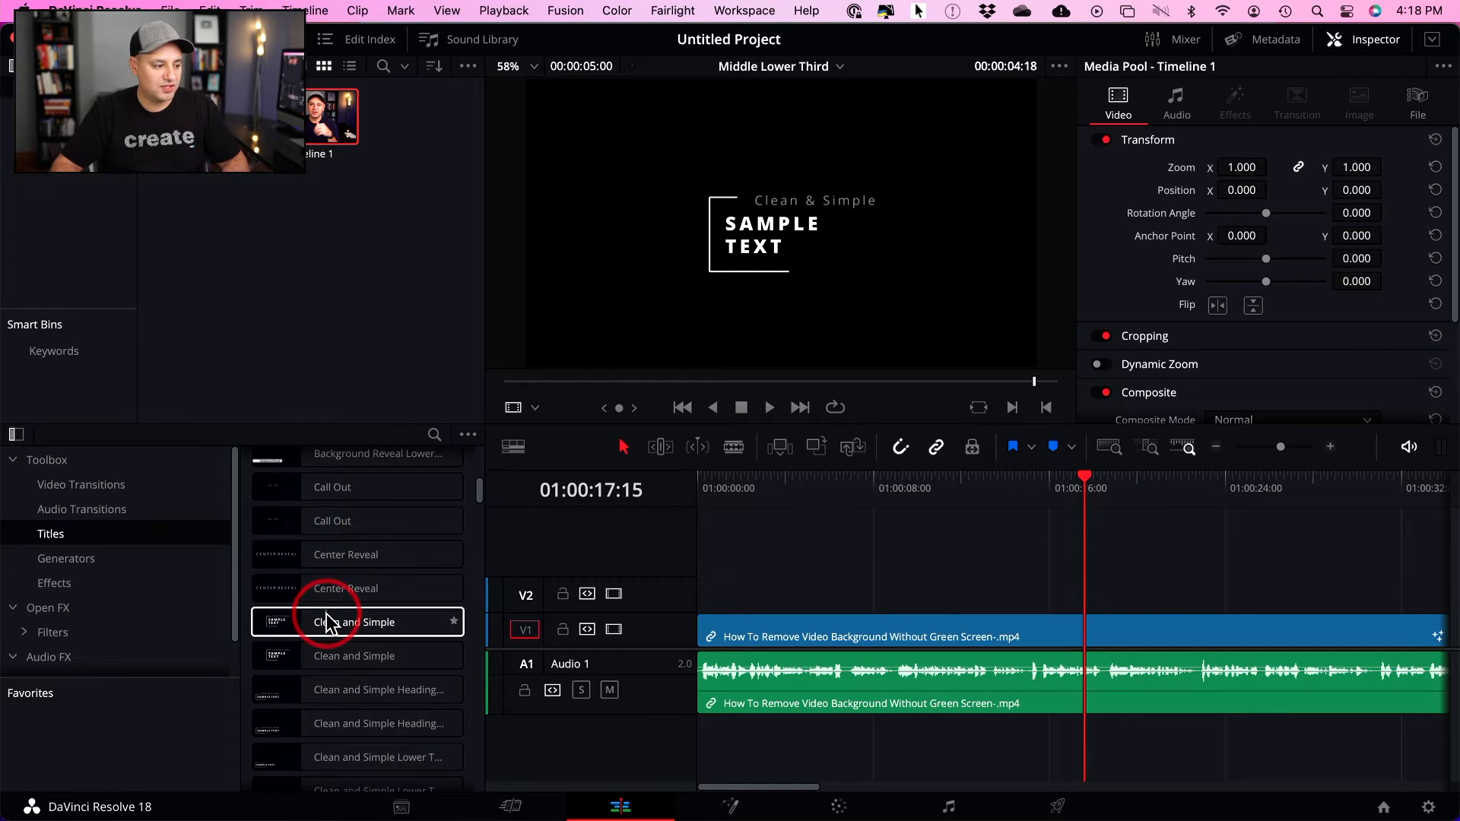
click(353, 622)
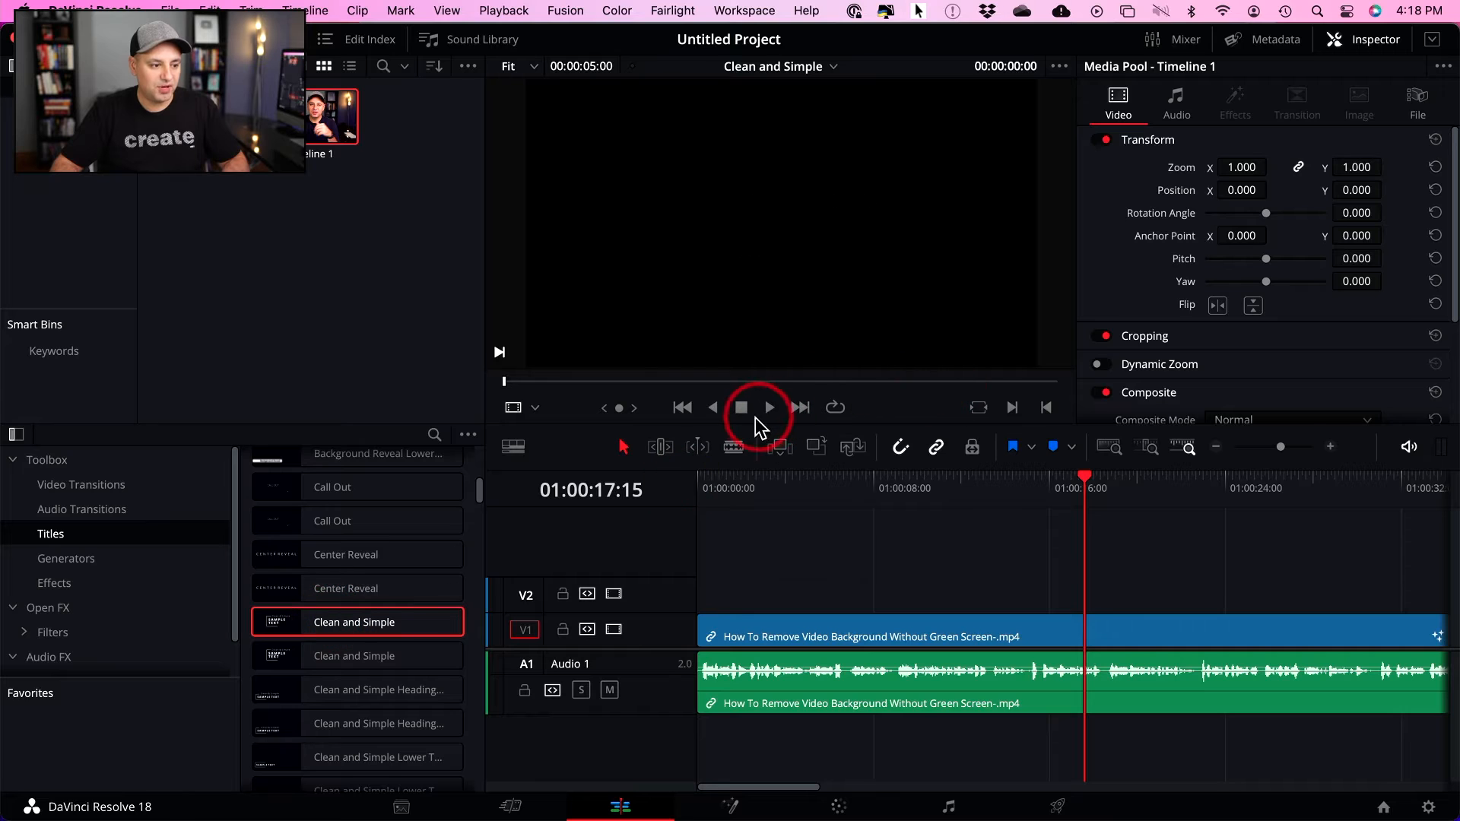
click(767, 407)
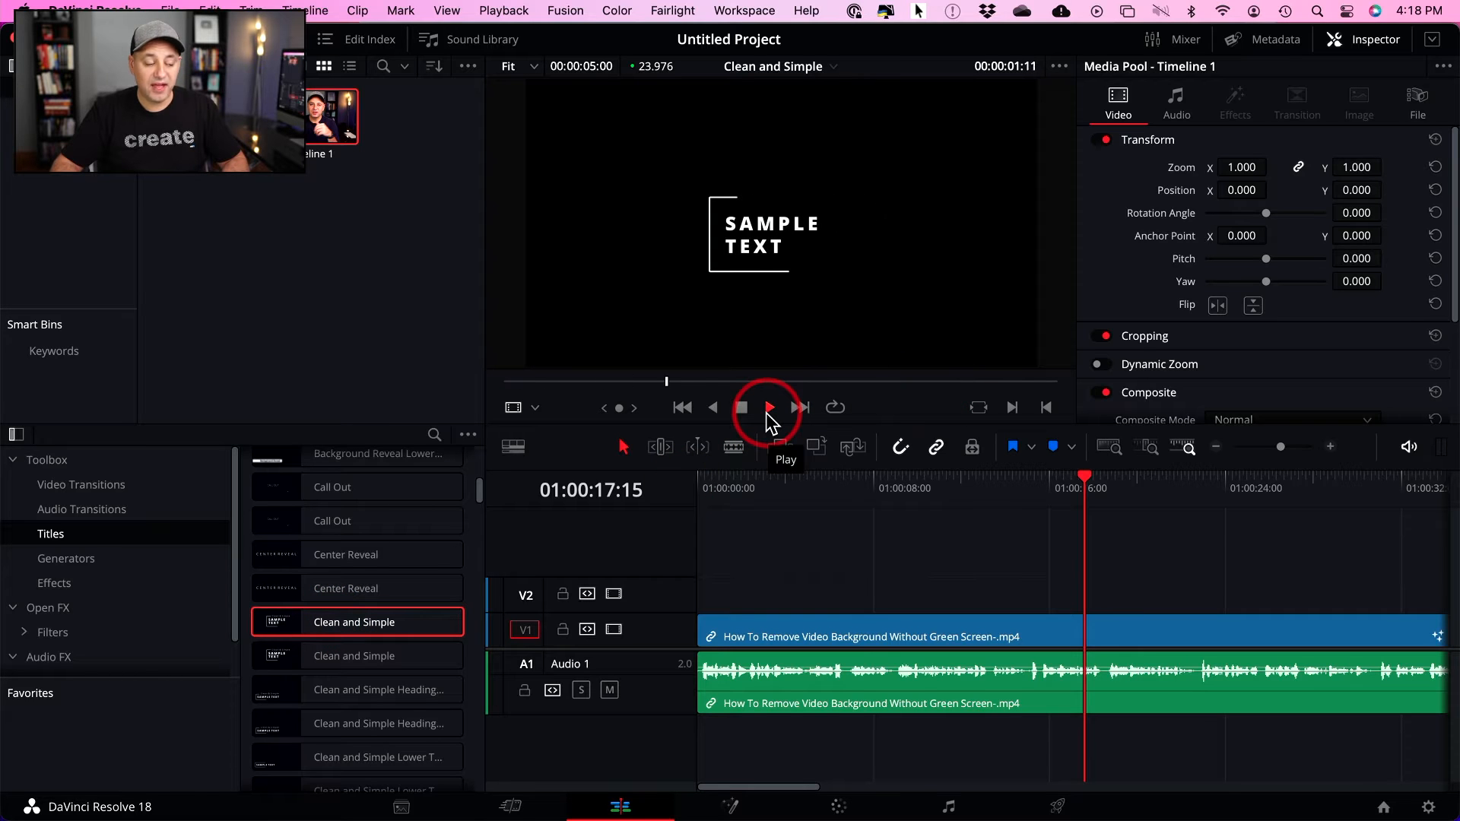
click(768, 407)
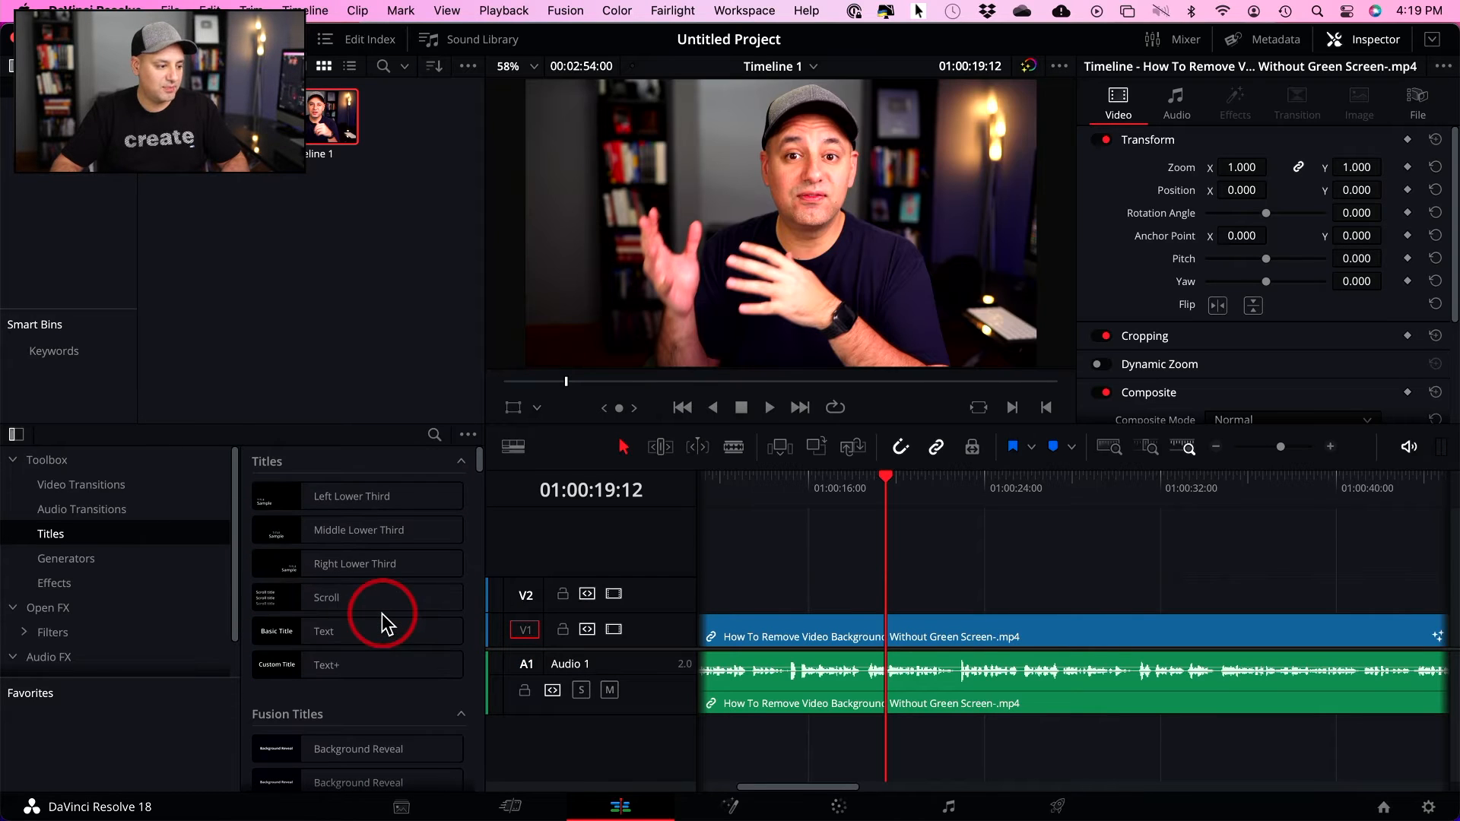
Place the basic Text title on V2 above the interview clip and trim its start and end
click(323, 631)
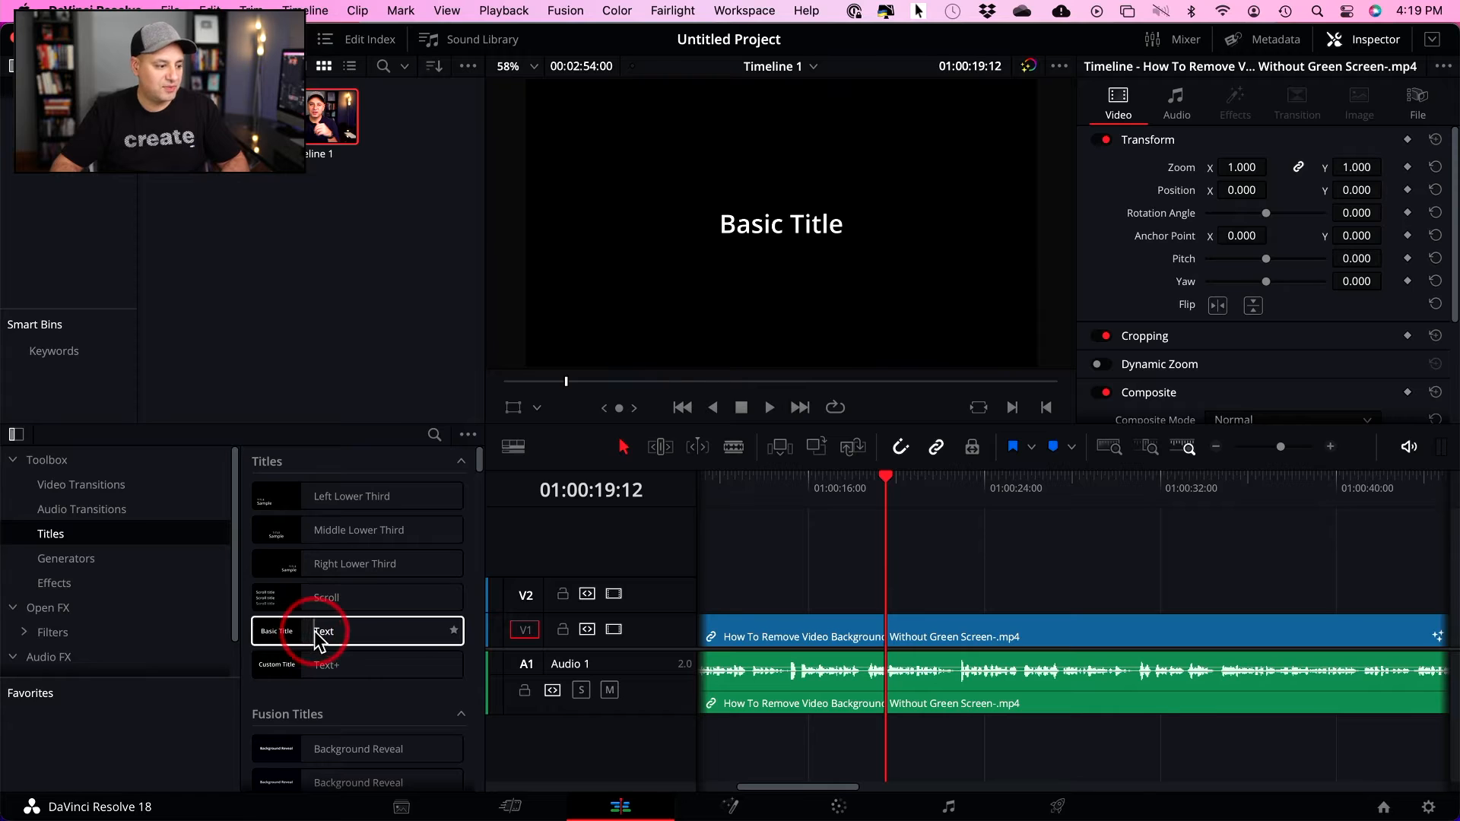
drag(323, 631, 904, 600)
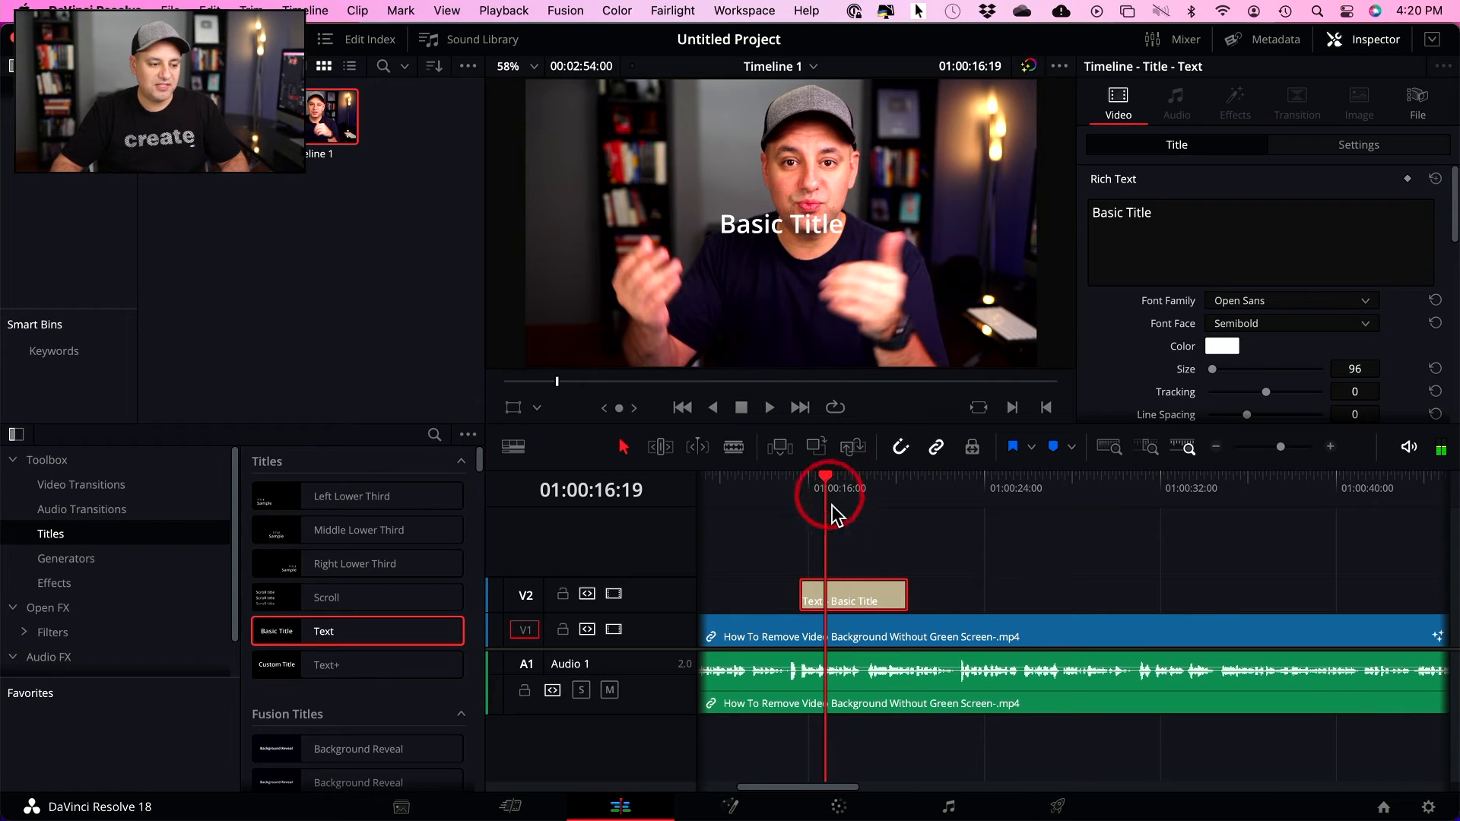
drag(851, 601, 833, 601)
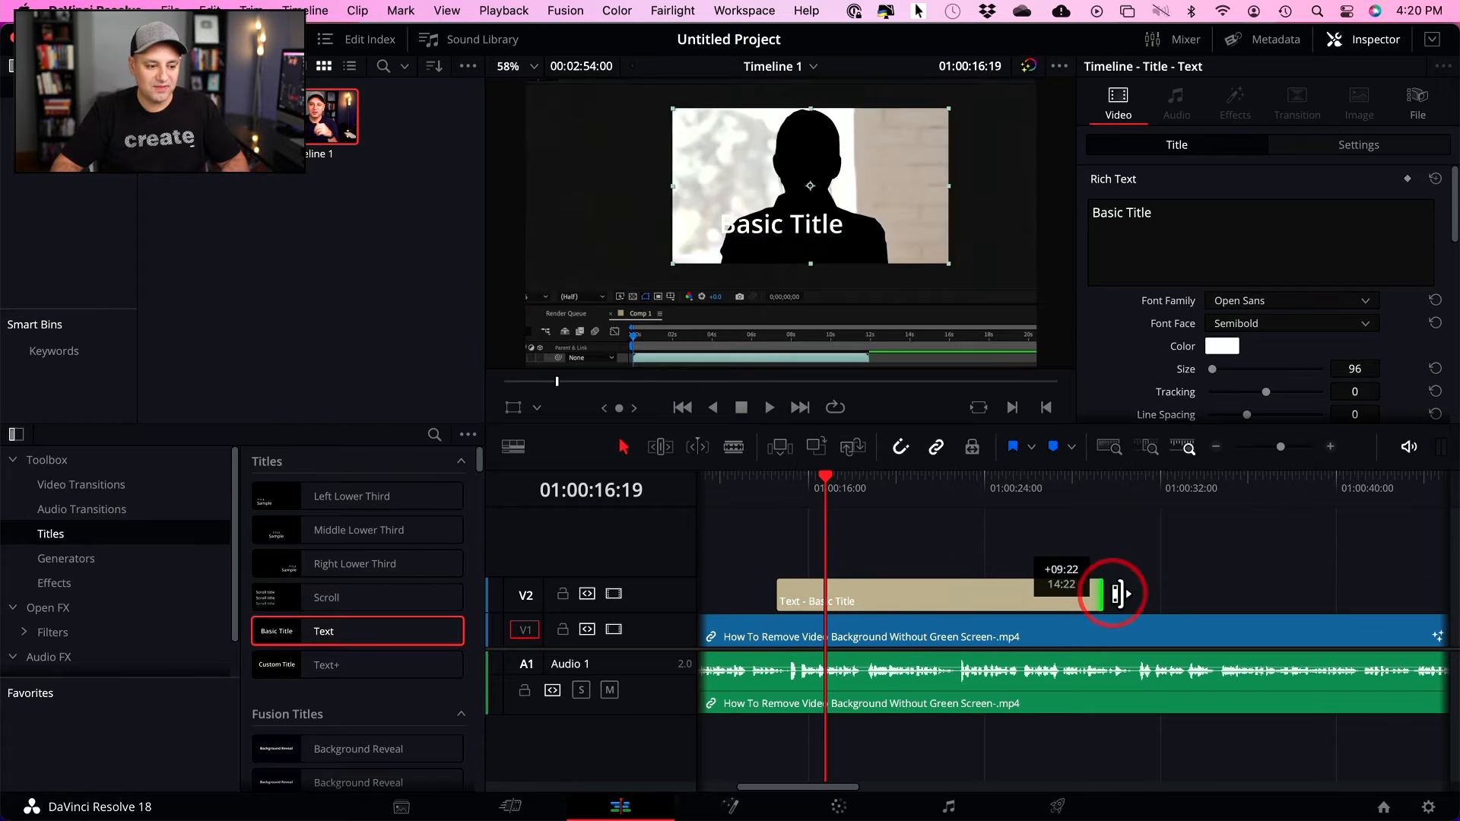
drag(1117, 593, 884, 593)
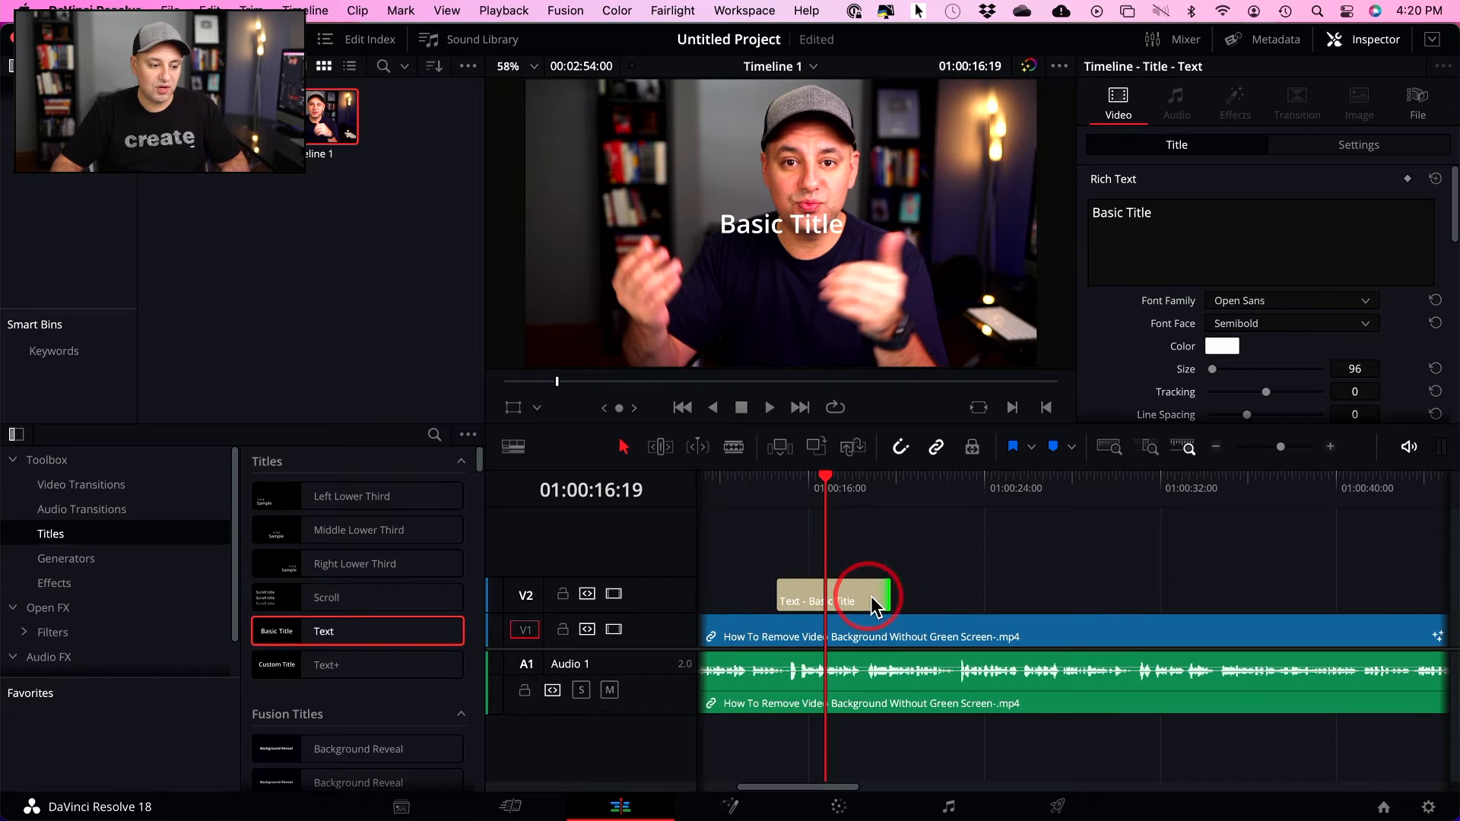
drag(884, 601, 824, 594)
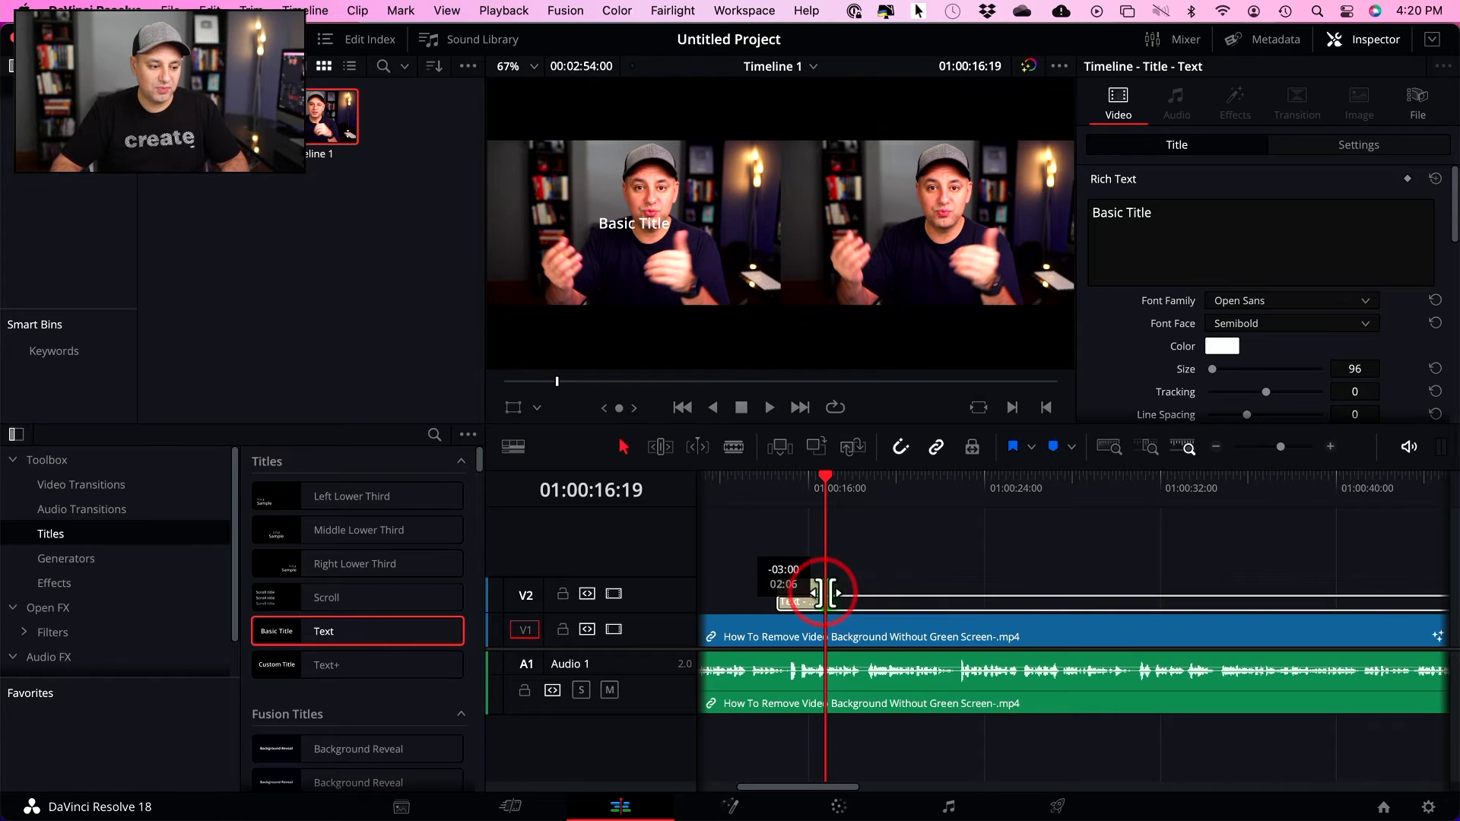
drag(810, 593, 833, 601)
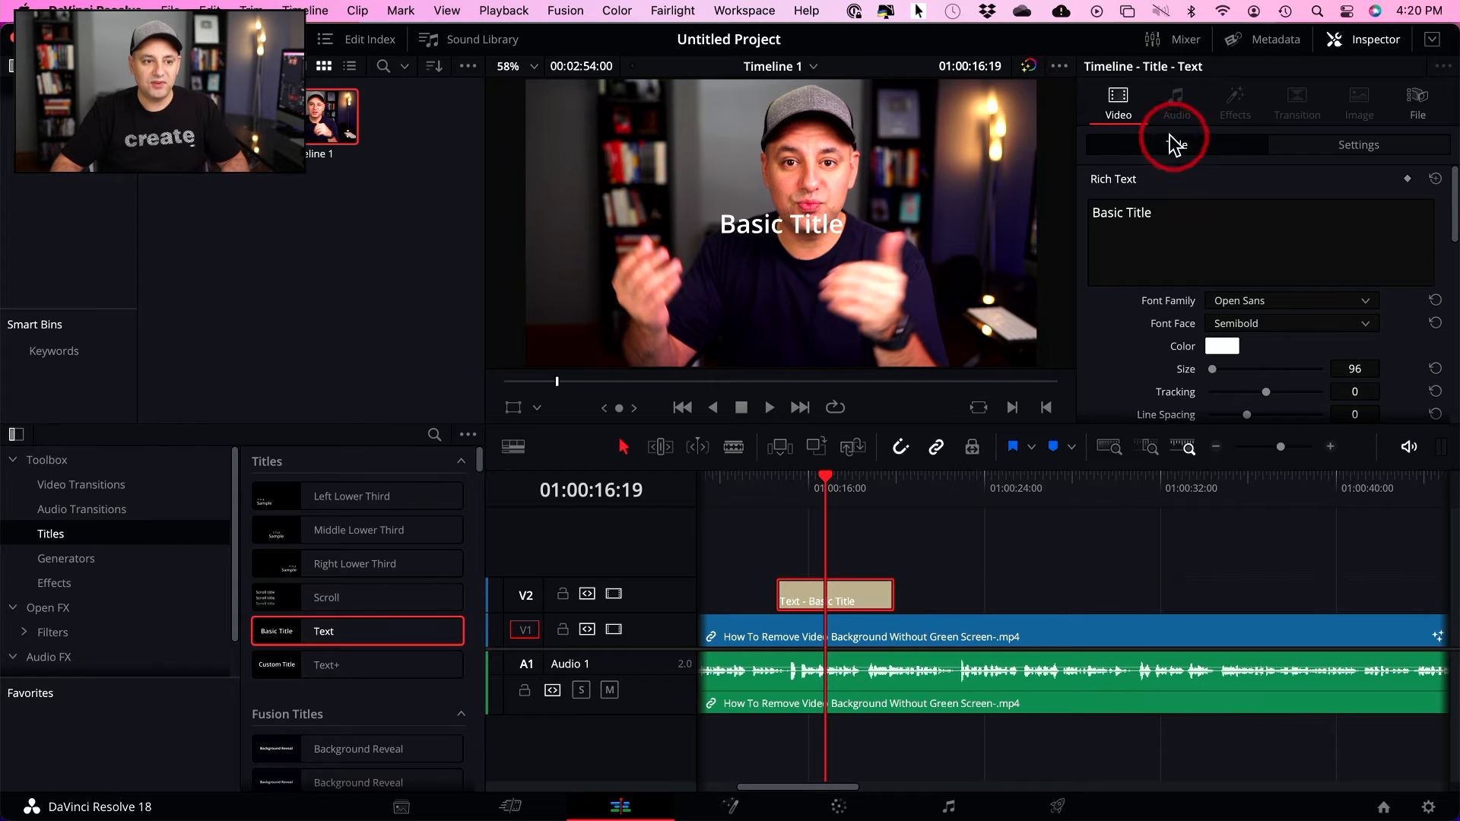
Replace the title's placeholder words with 'your text' in the Inspector's Rich Text box
click(1145, 212)
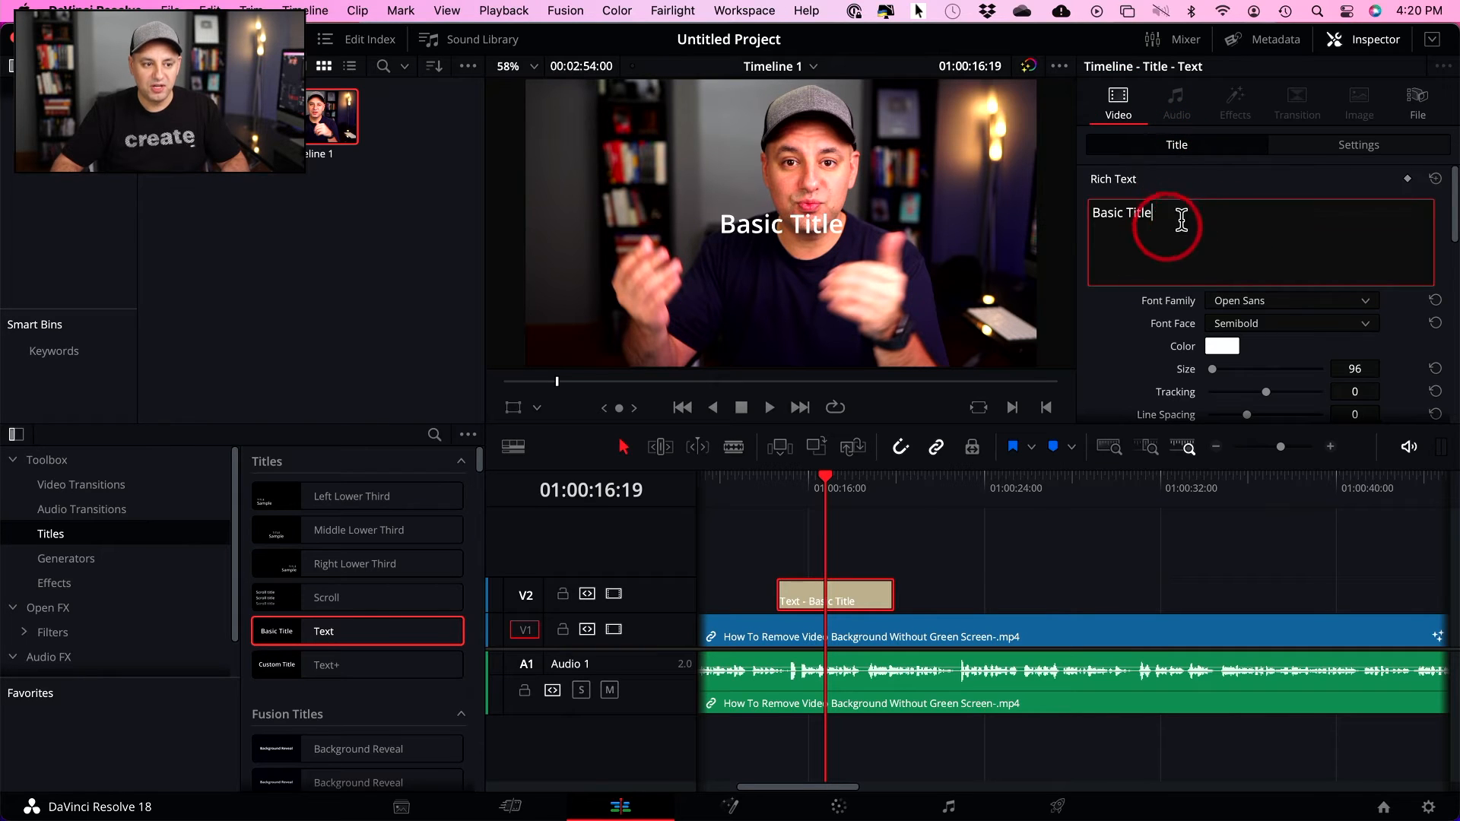
double_click(1122, 212)
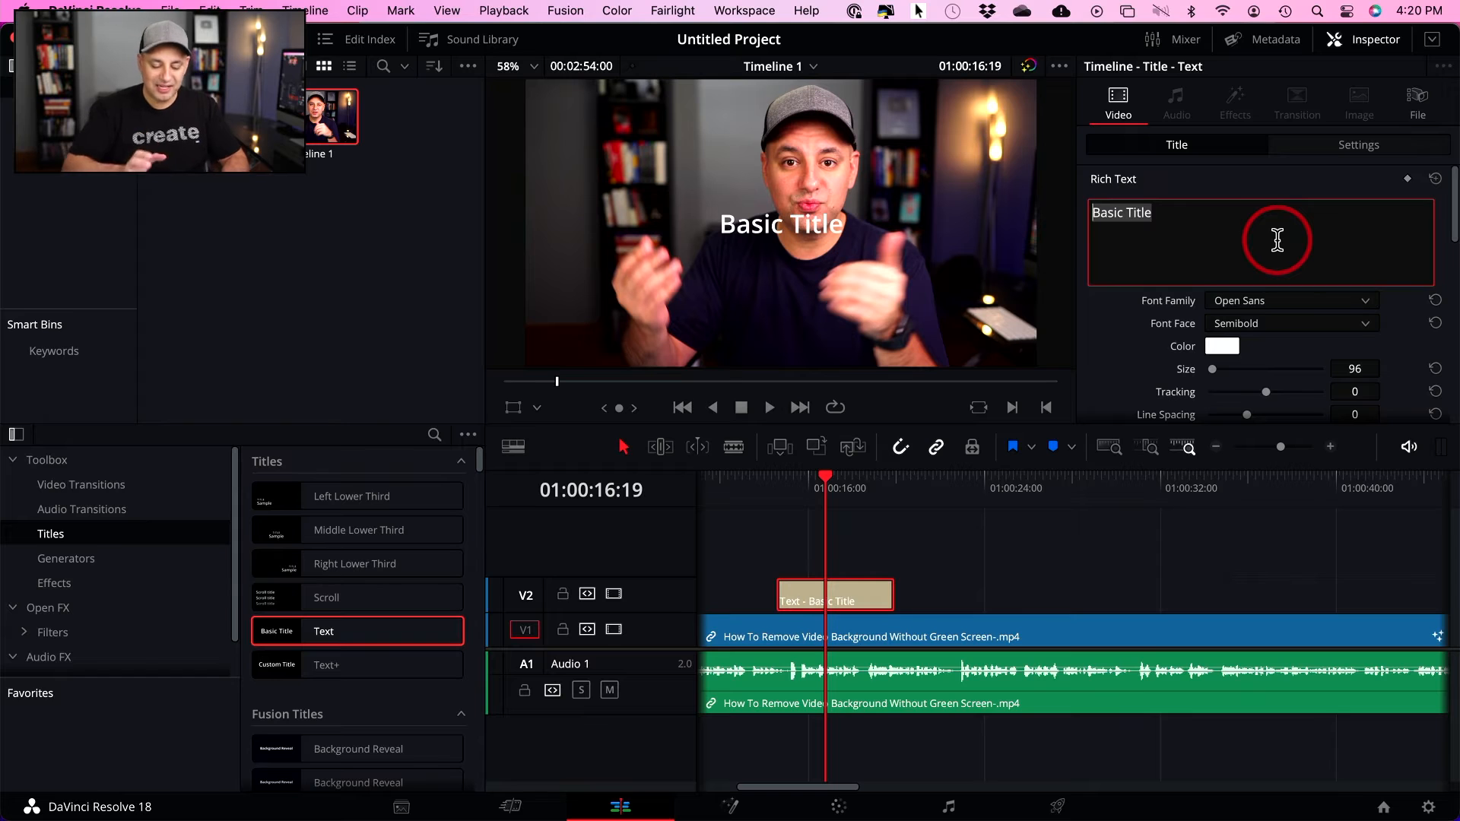
text(your text)
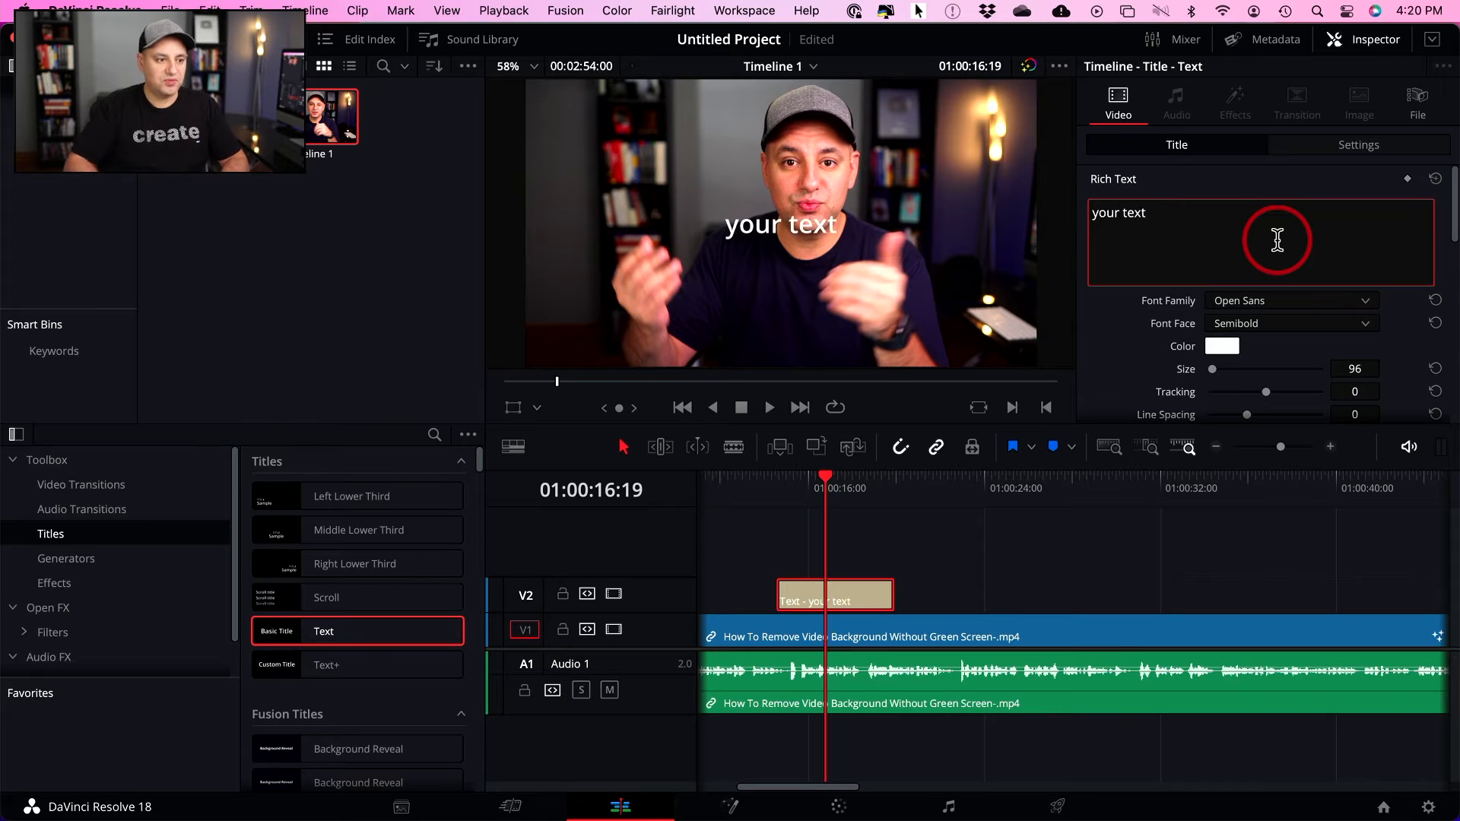
mouse_move(1261, 302)
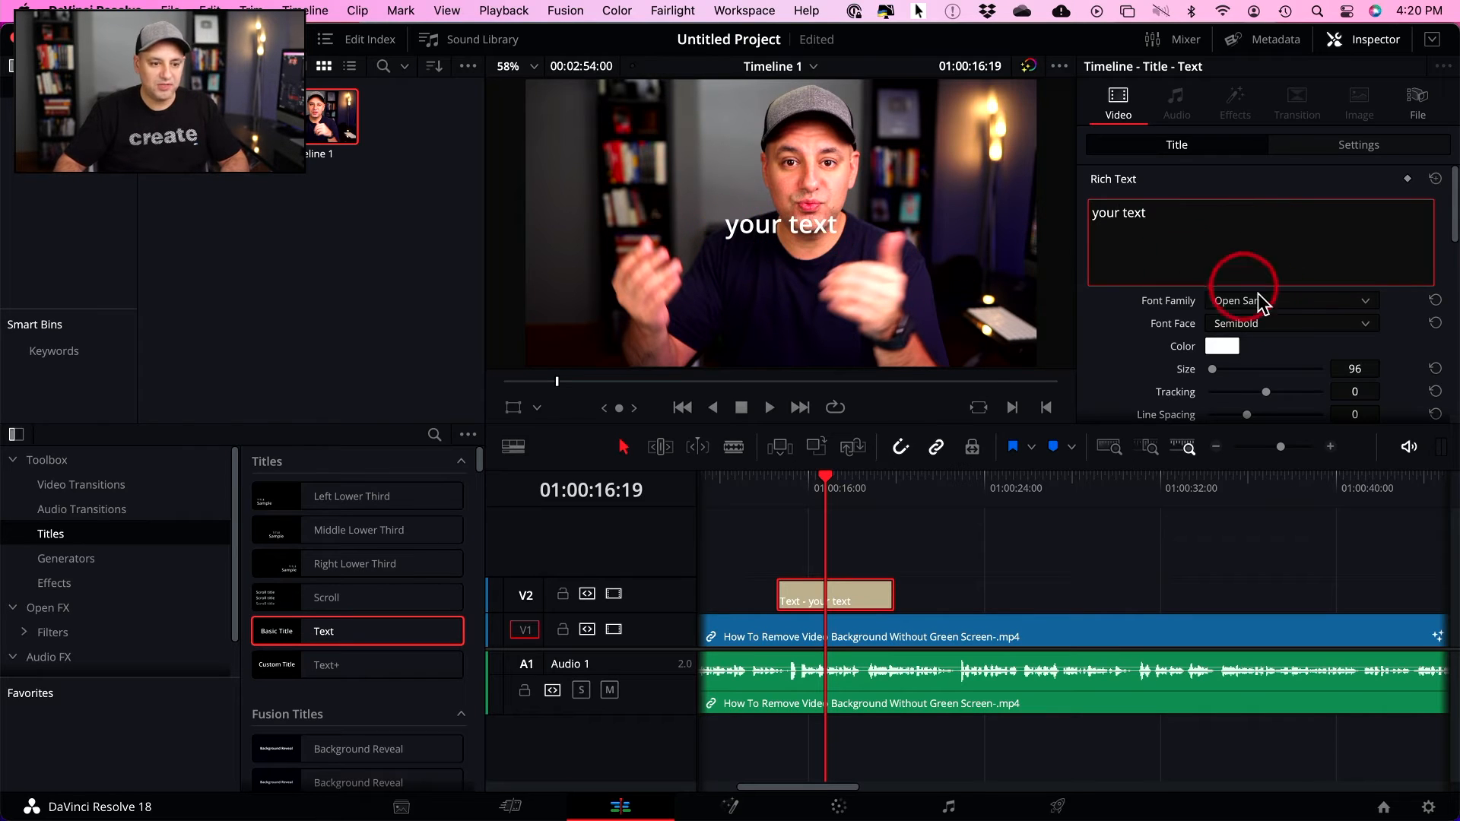
click(1293, 299)
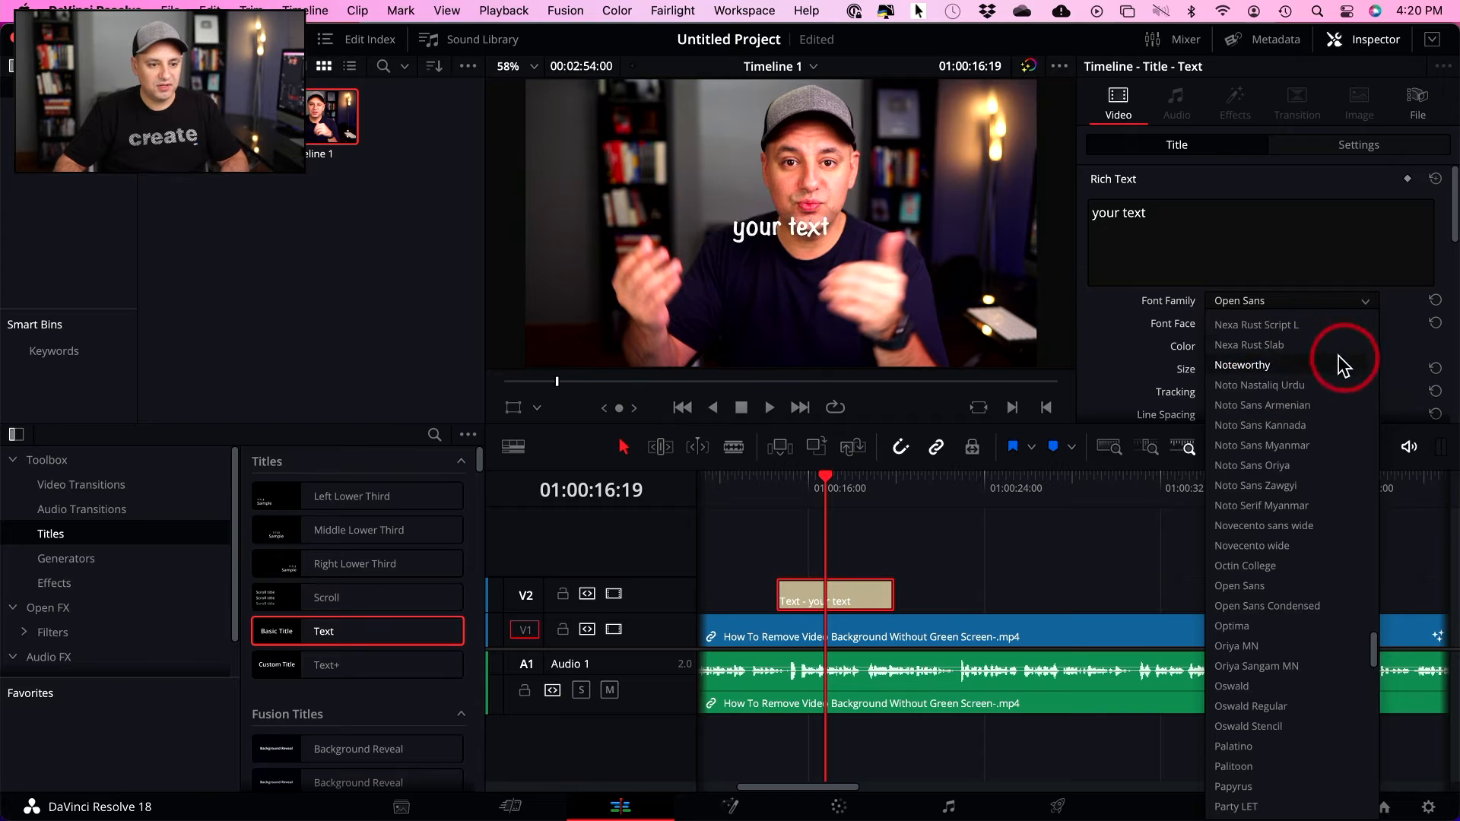
Set the title font to Nexa Rust Slab and colour the text yellow
click(1248, 344)
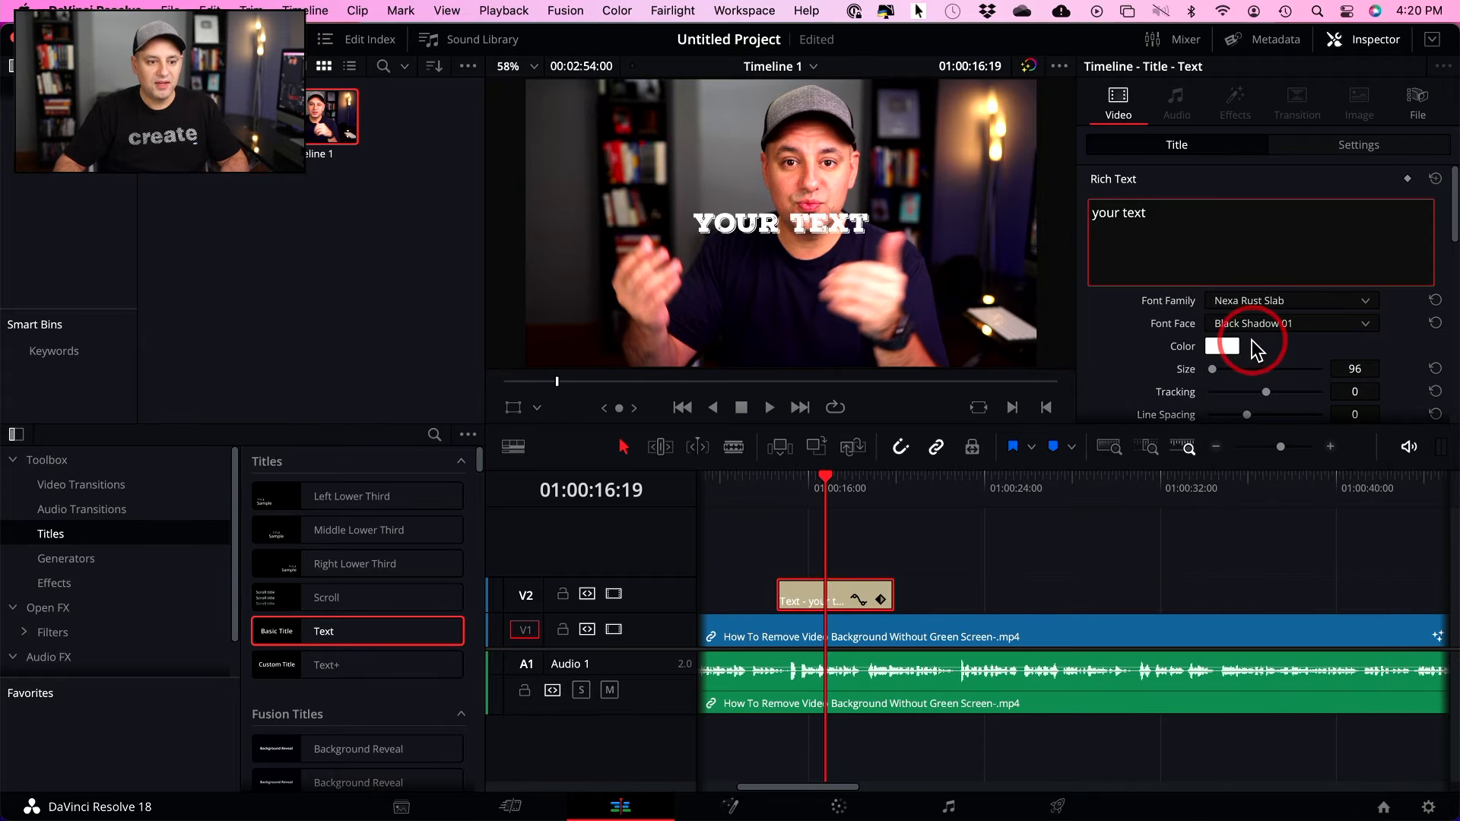
click(1227, 345)
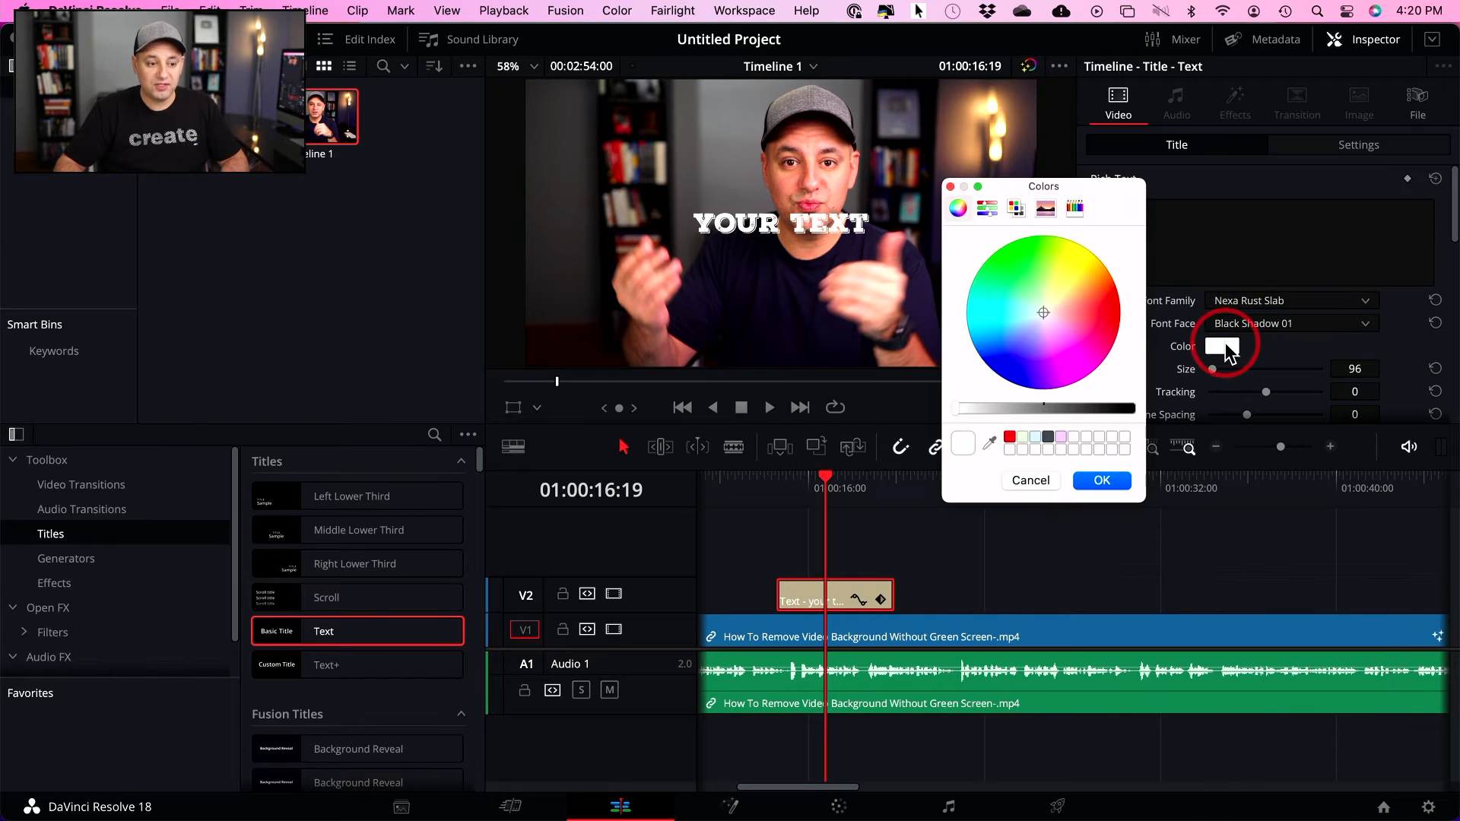
click(1066, 281)
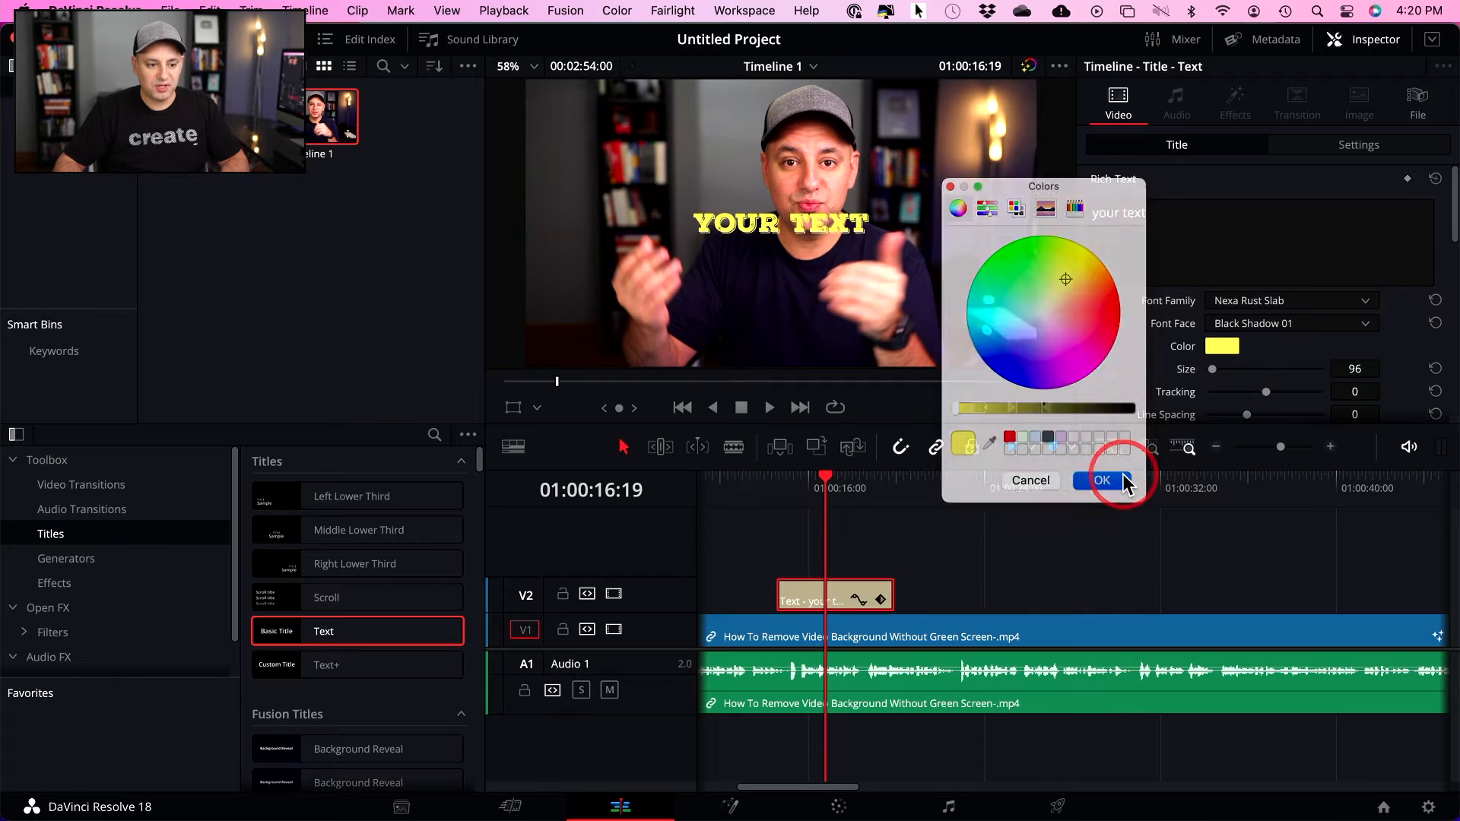
click(1102, 480)
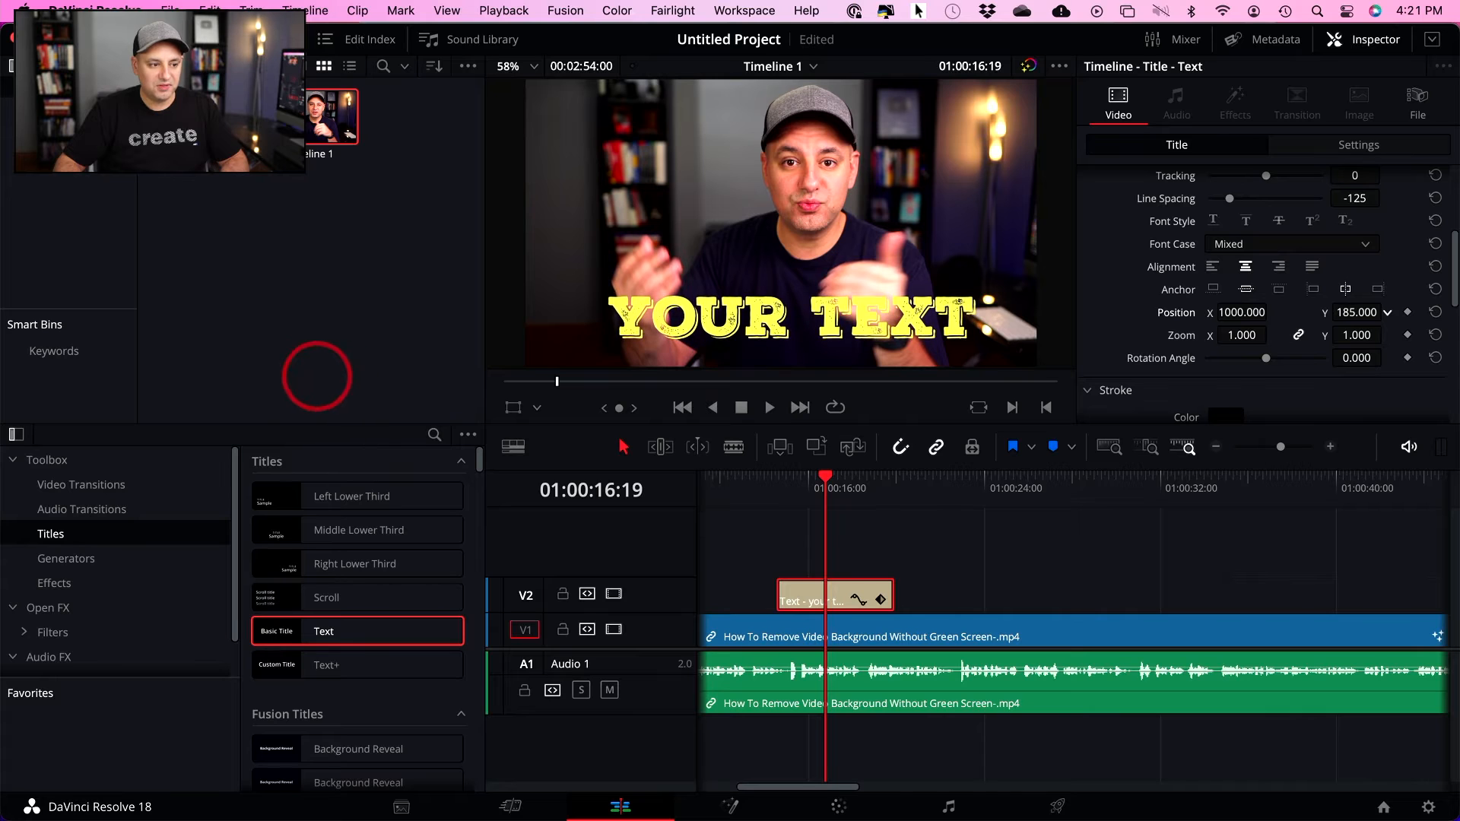
click(766, 480)
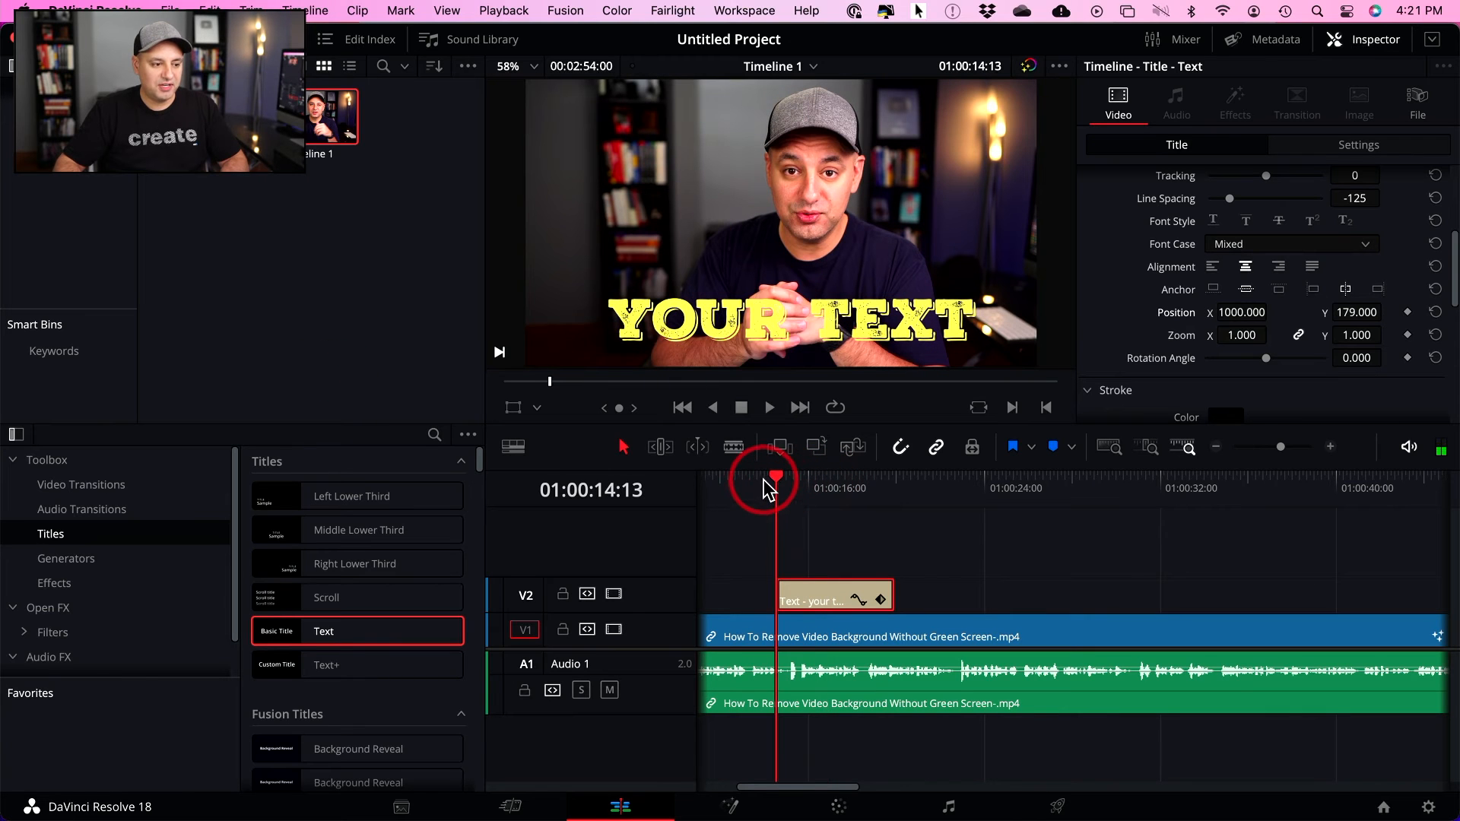
click(768, 406)
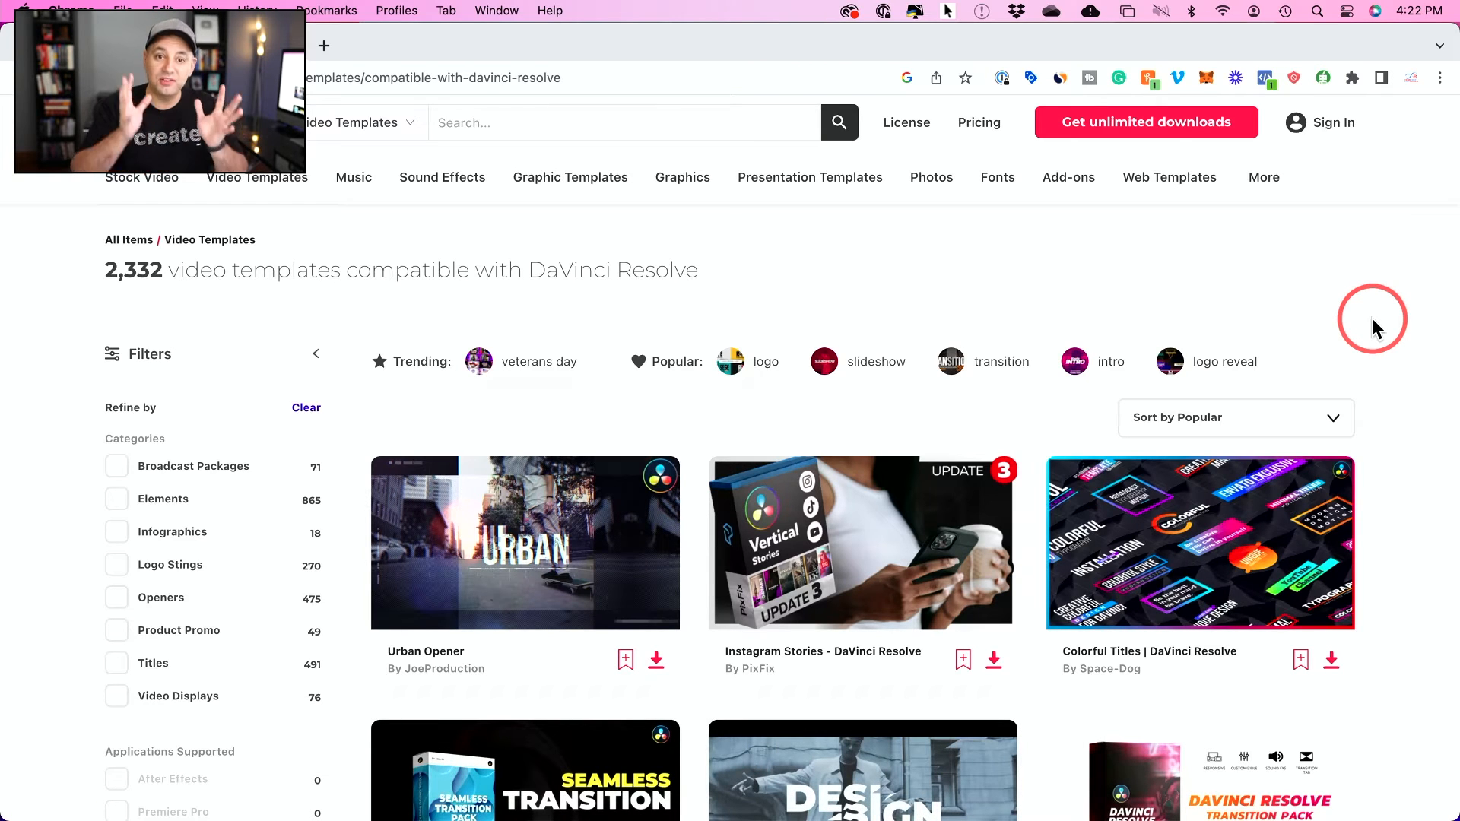
mouse_move(429, 417)
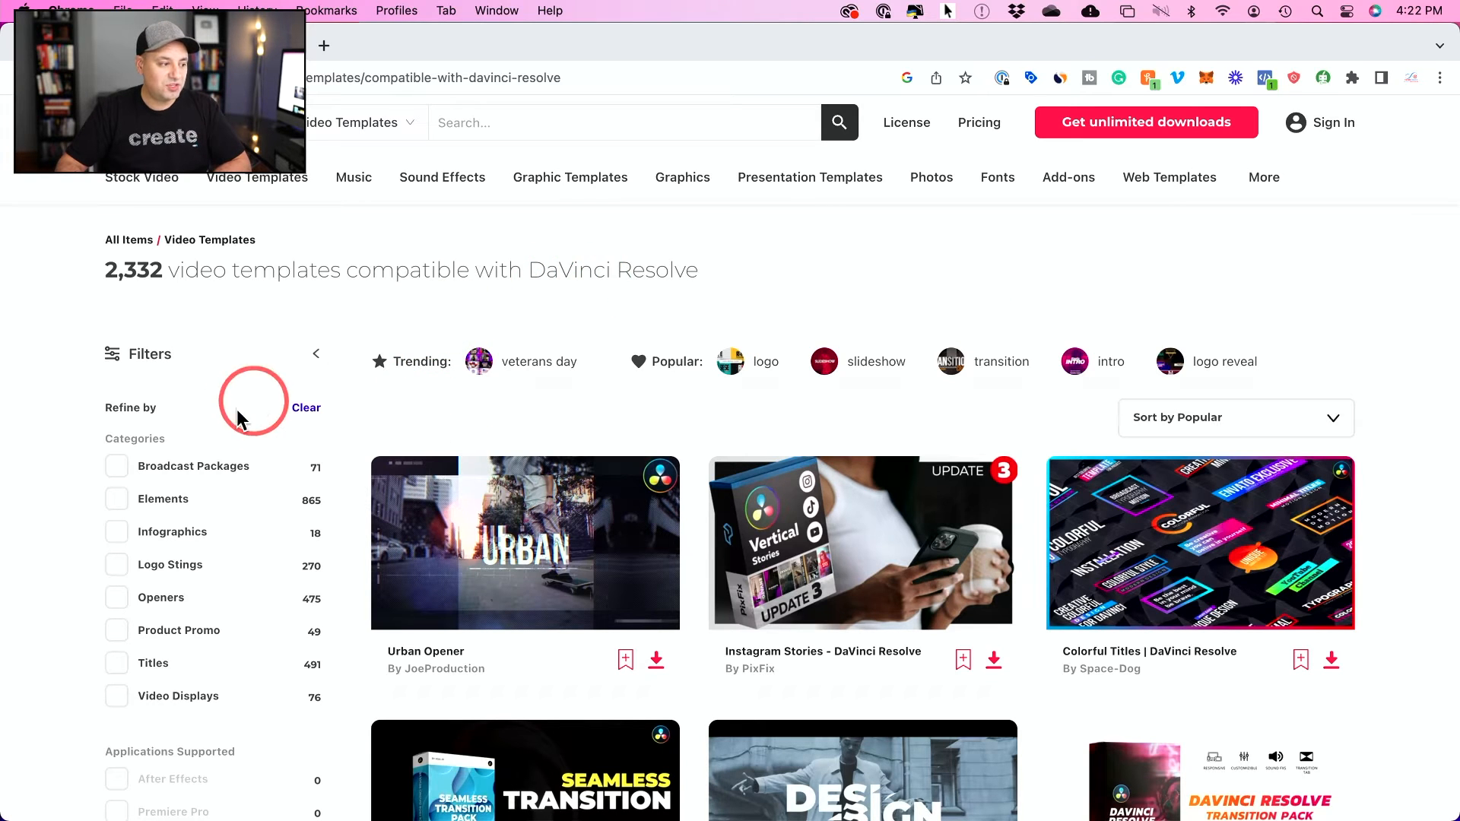
Filter Envato Elements video templates to DaVinci Resolve and the Titles category
click(256, 177)
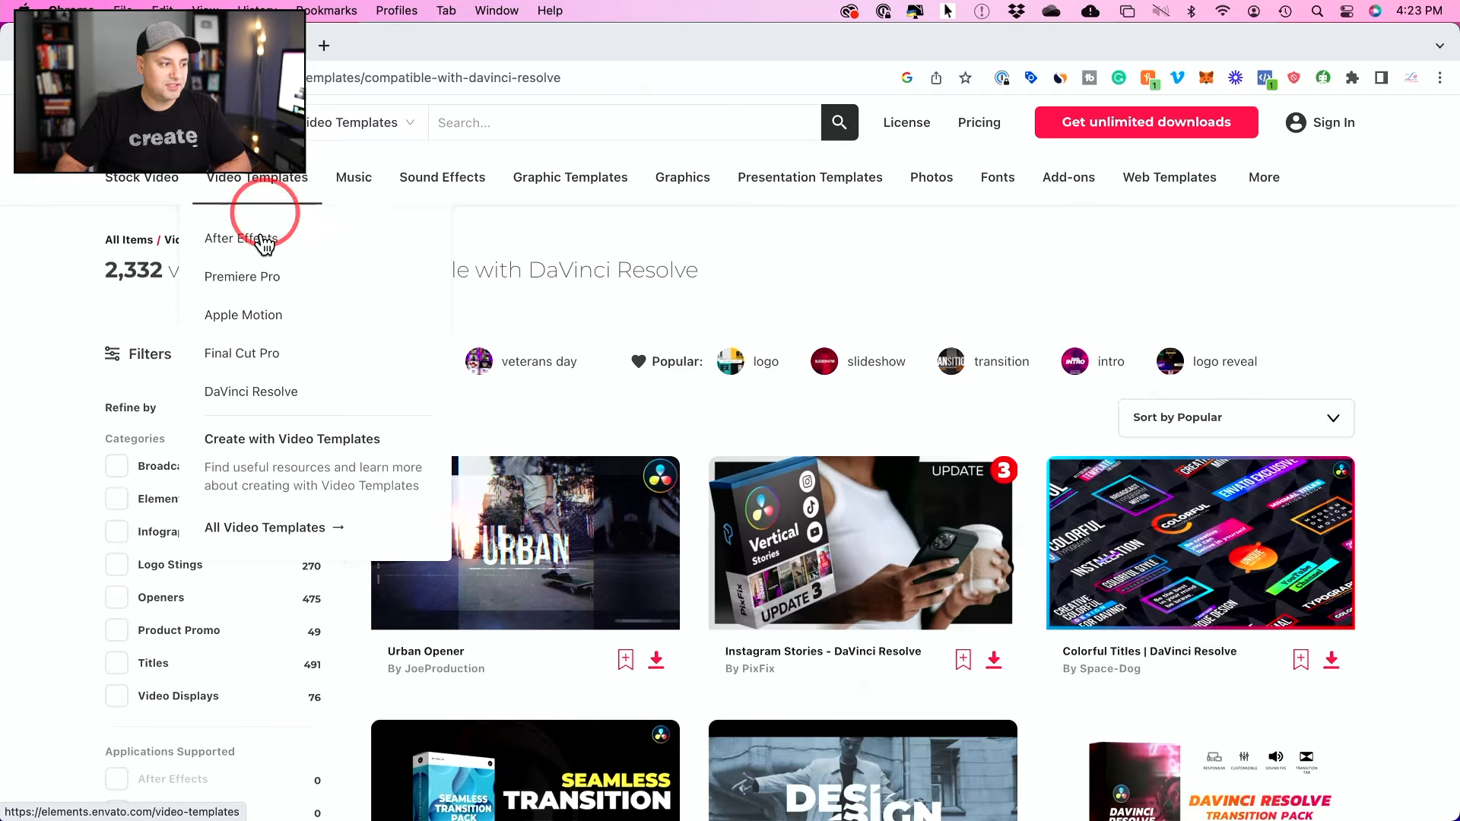
mouse_move(251, 391)
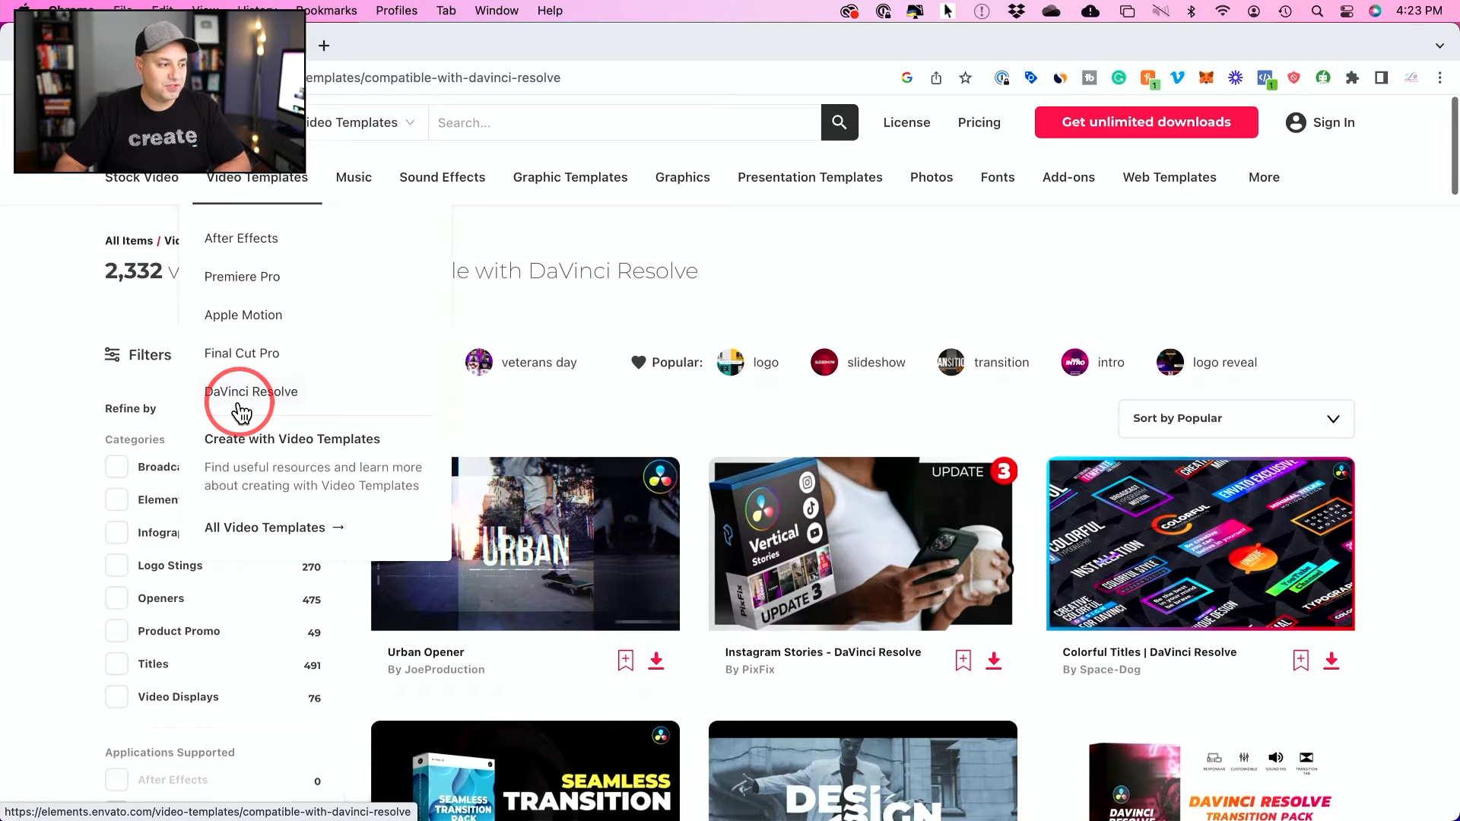
click(116, 663)
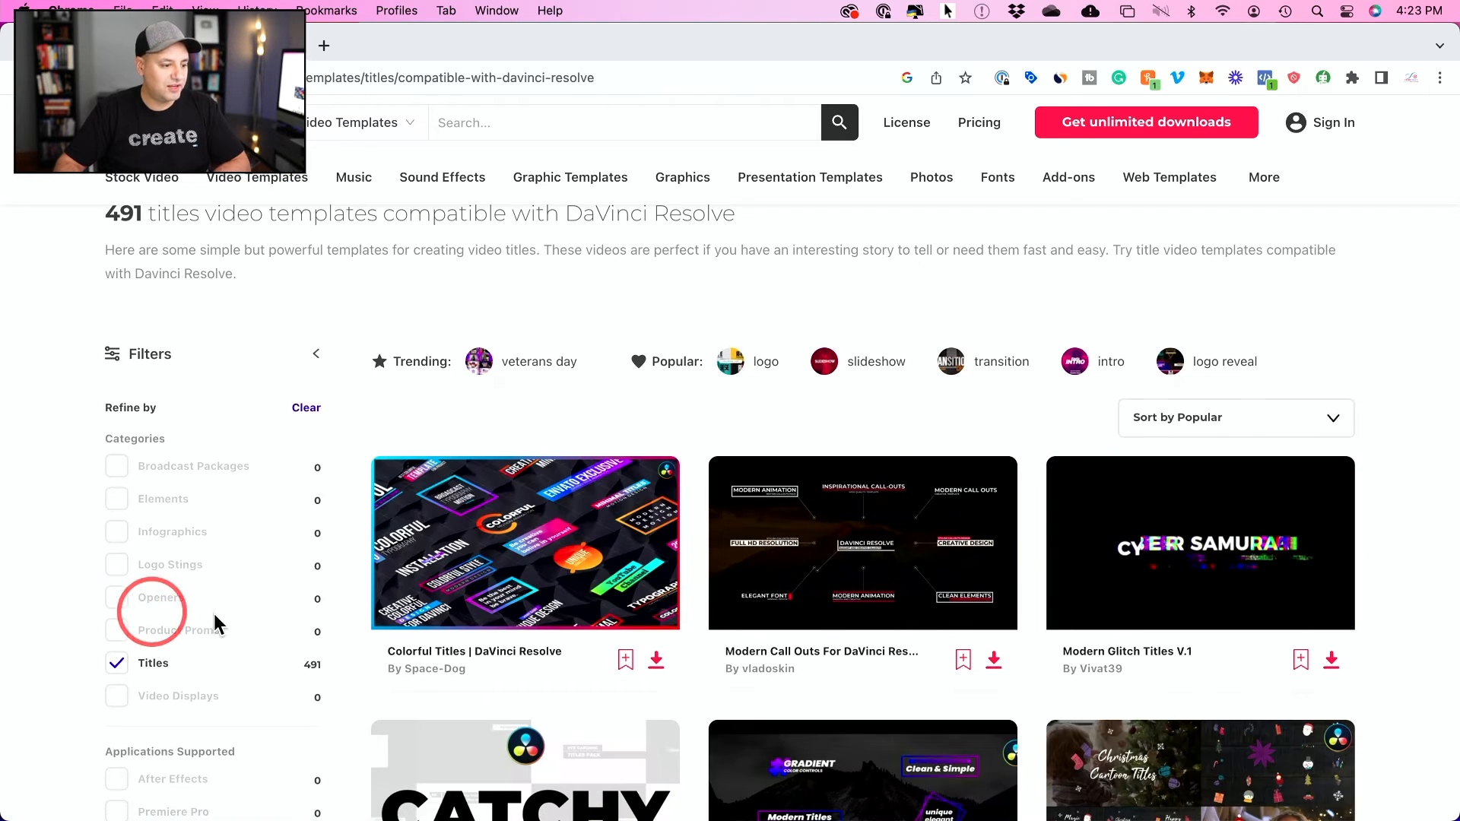
scroll(down, 3)
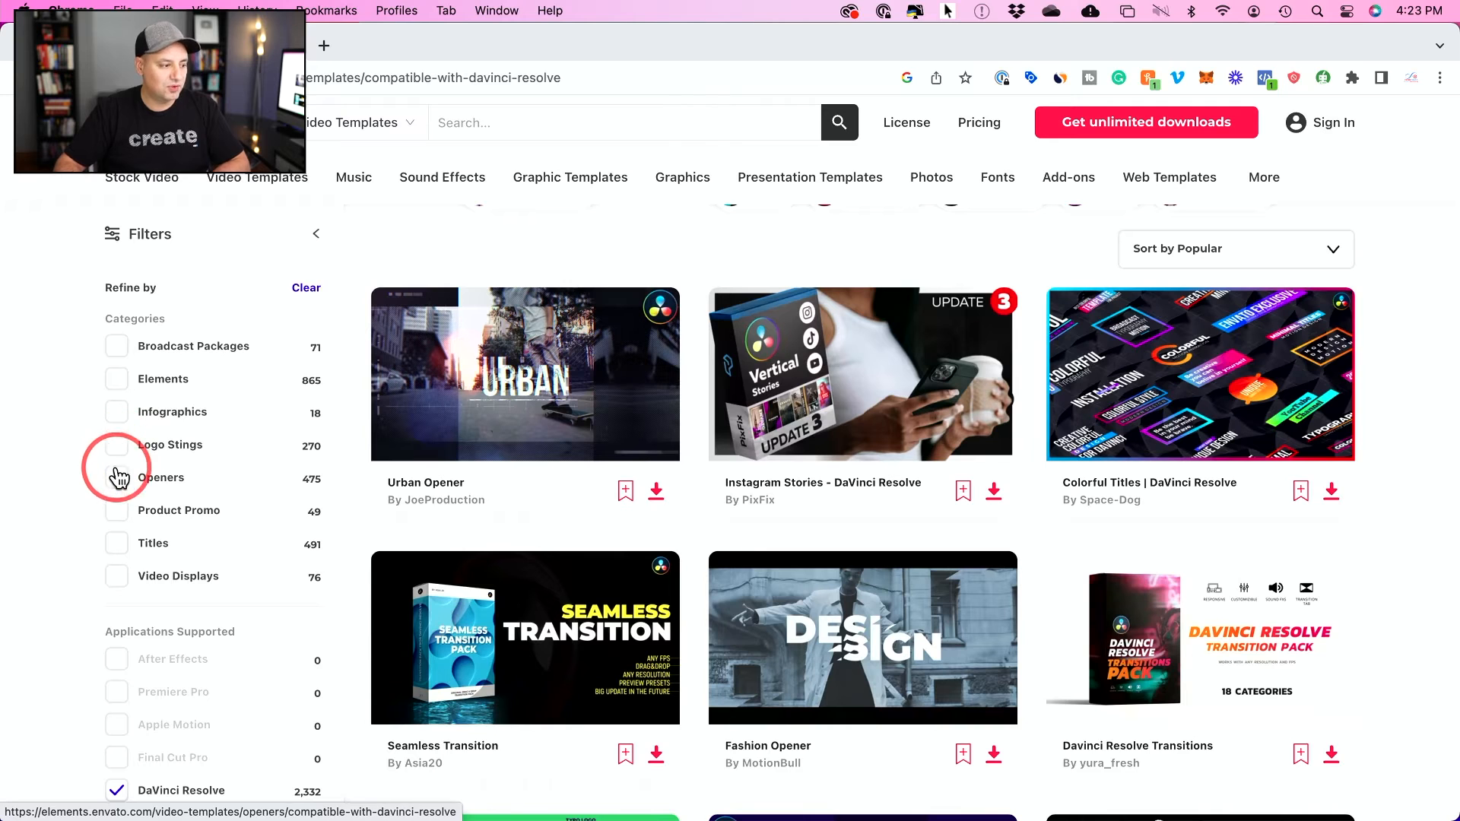
click(116, 551)
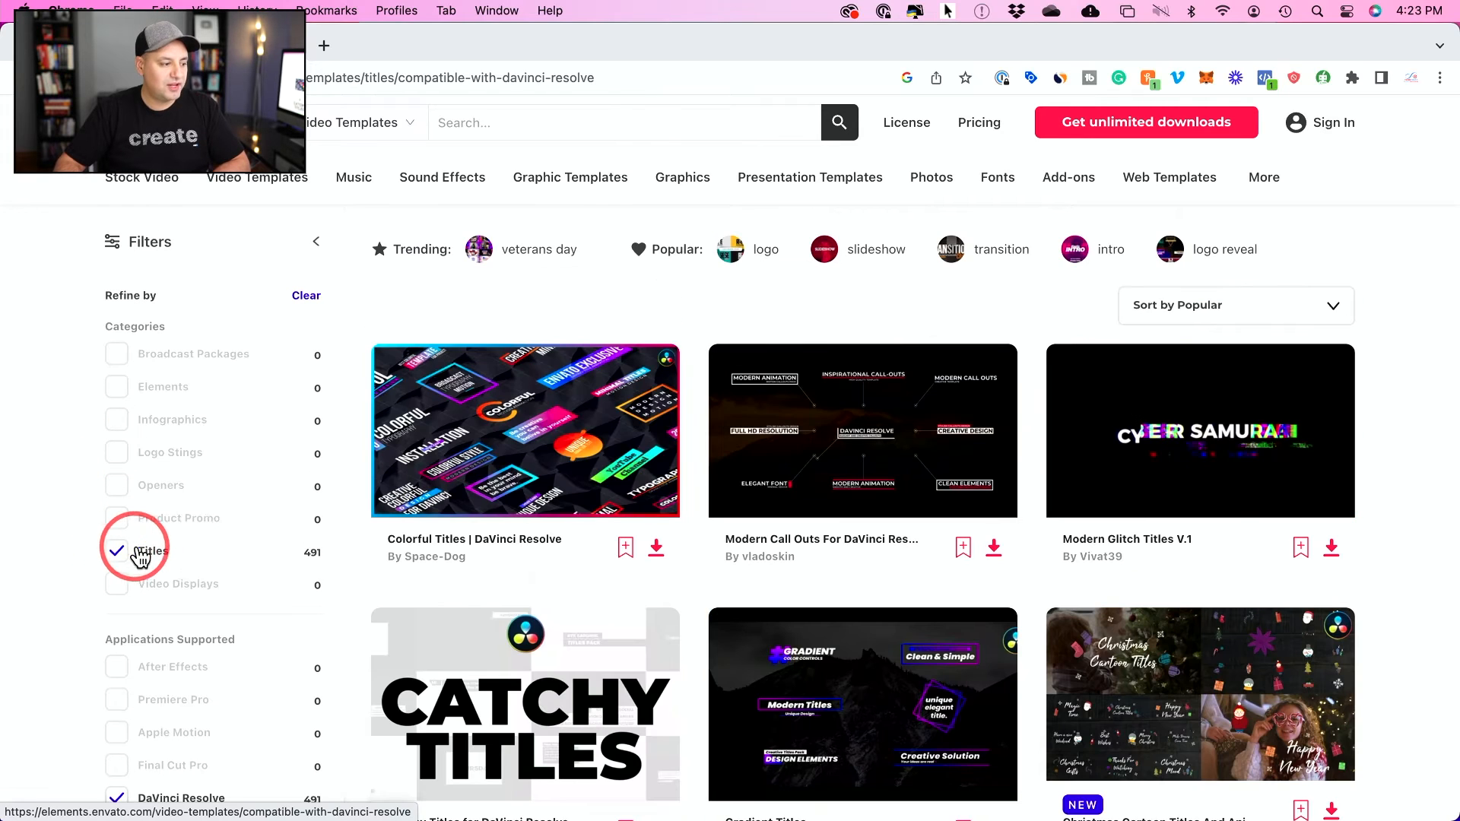
mouse_move(554, 433)
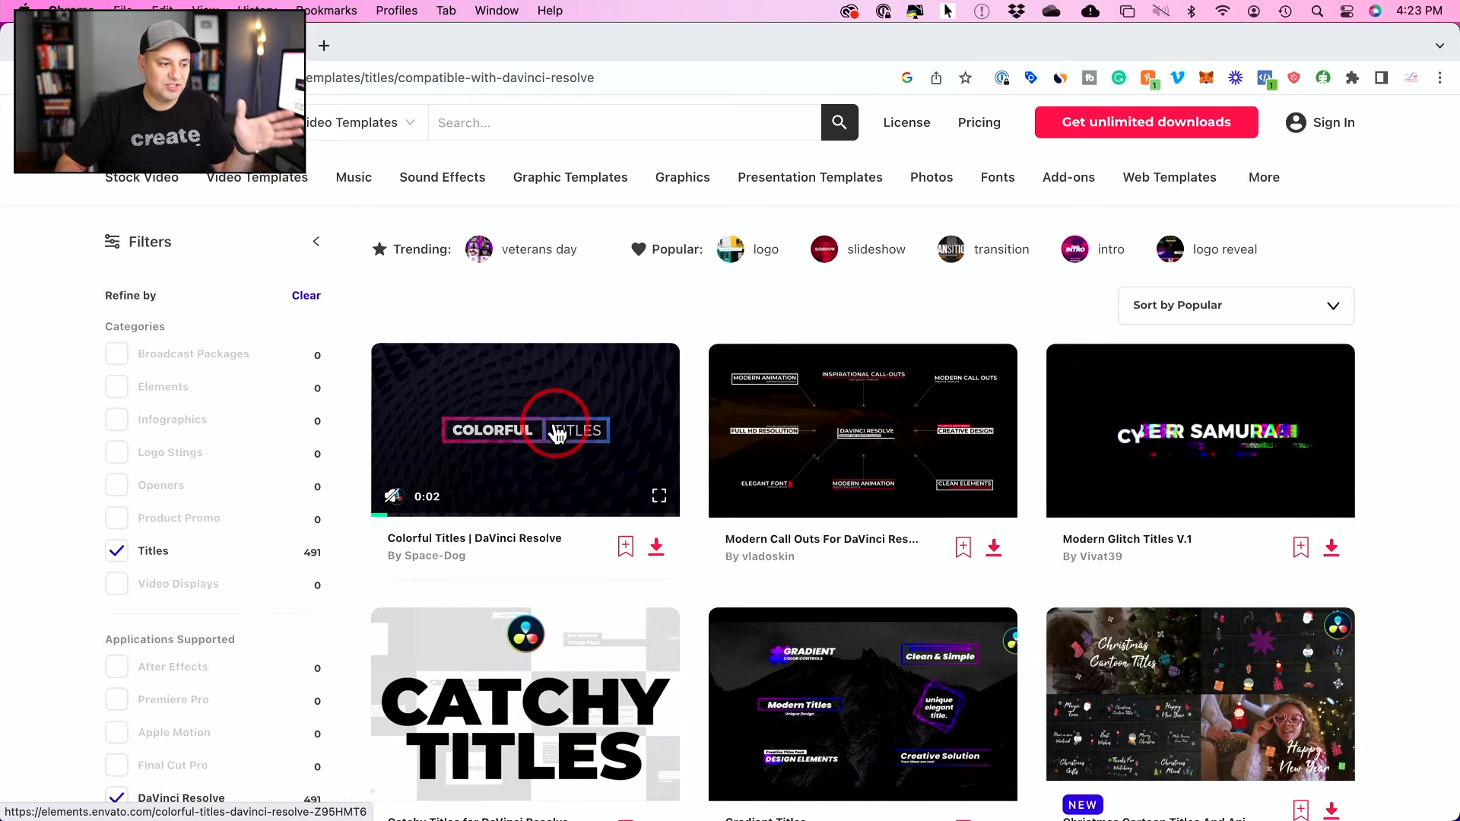
Open the Colorful Titles | DaVinci Resolve page, pause its preview and scroll through details
click(525, 428)
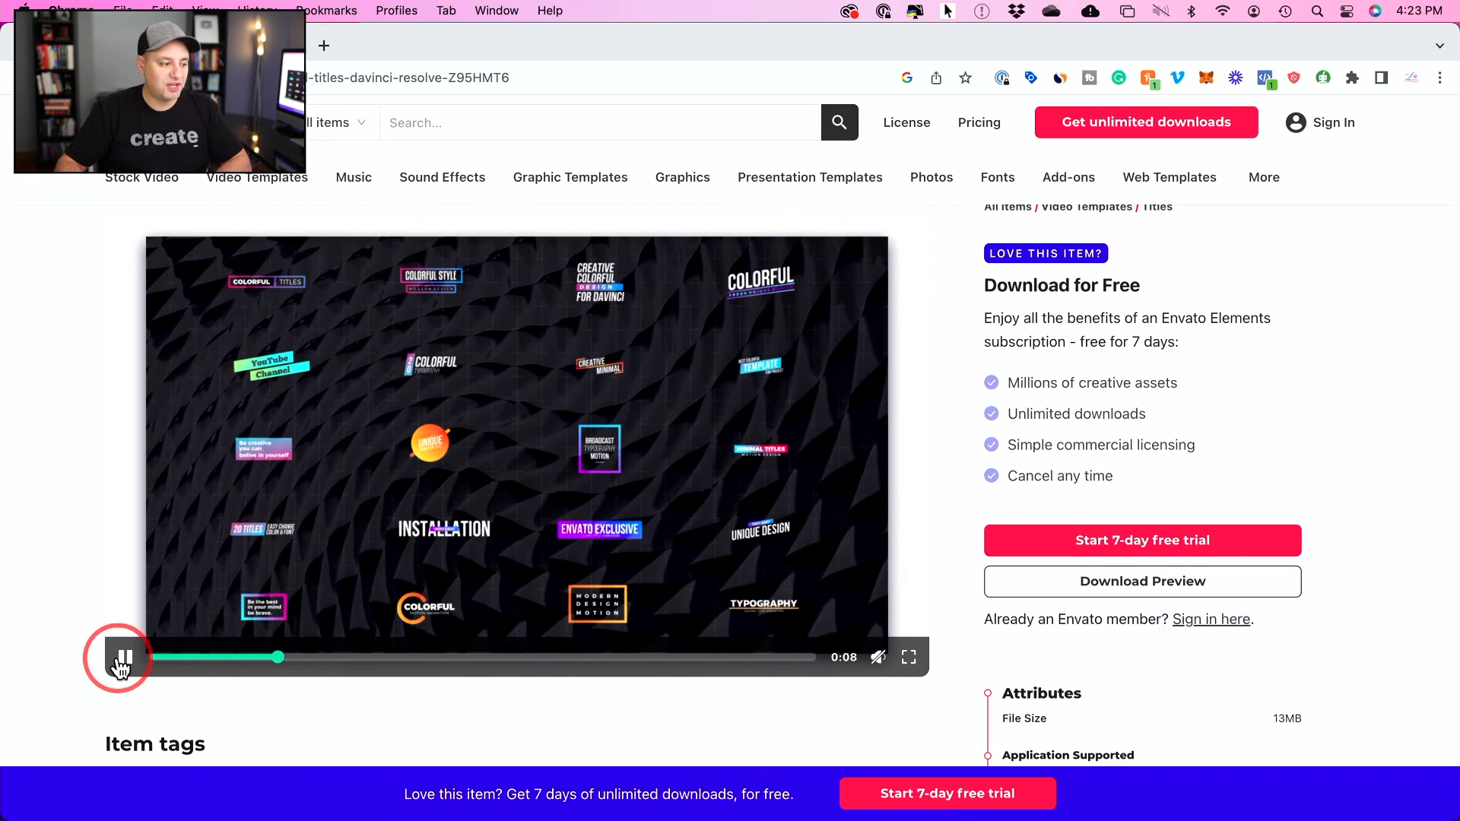
click(124, 657)
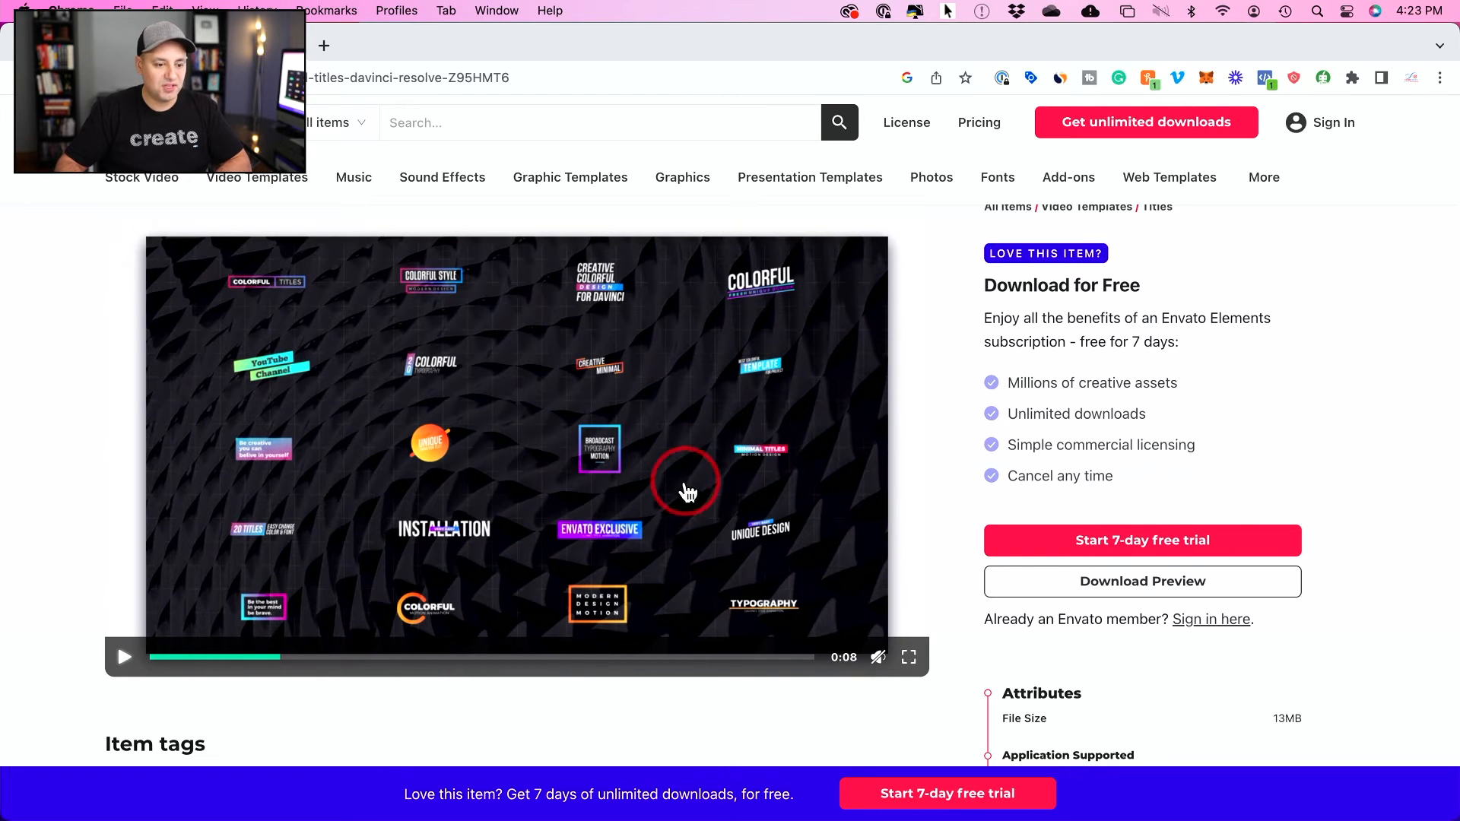
scroll(down, 3)
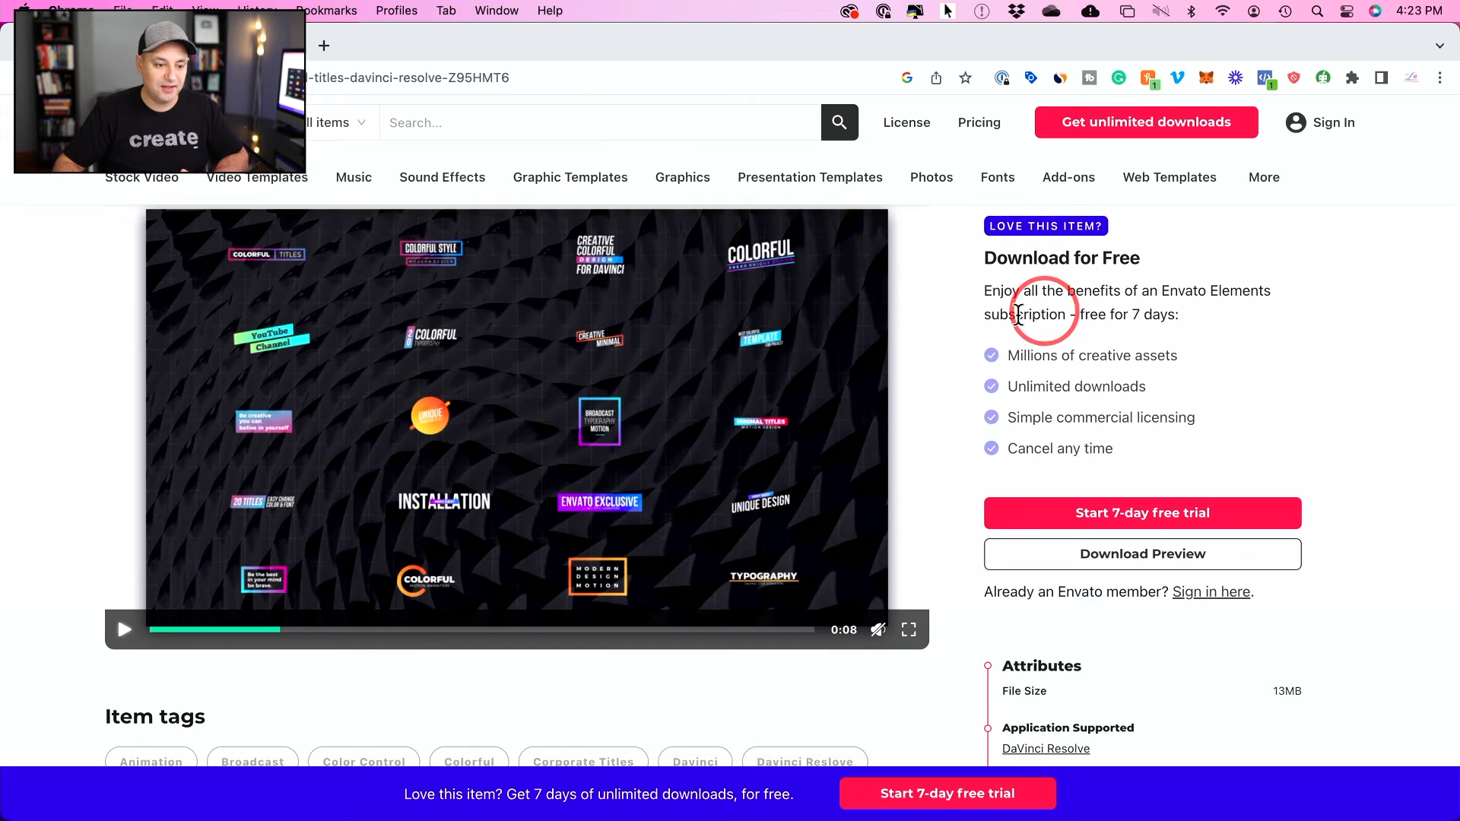
scroll(down, 3)
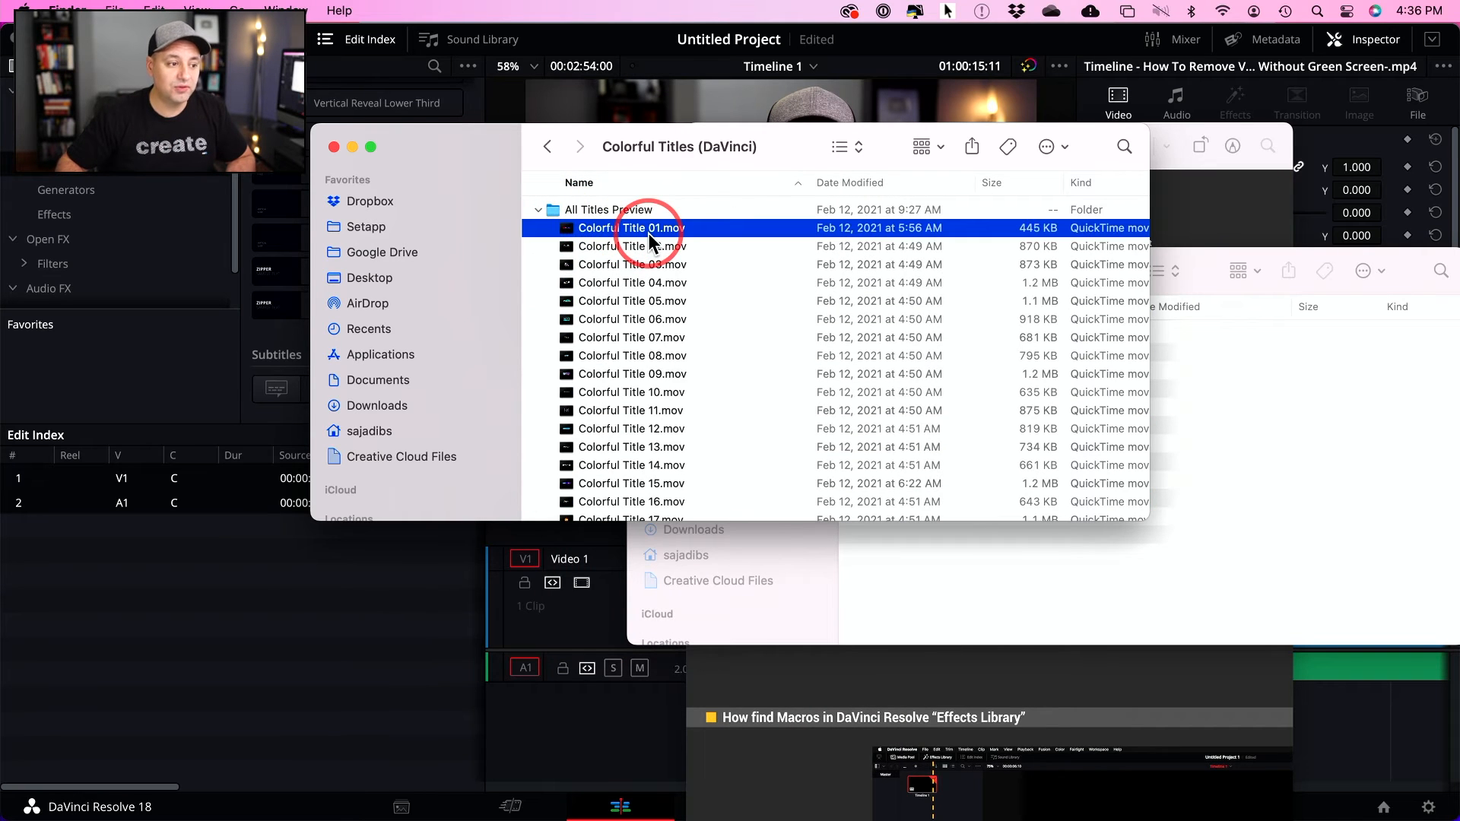
Expand the Colorful Titles (Project .drp) folder in Finder and select its .drp file
double_click(631, 228)
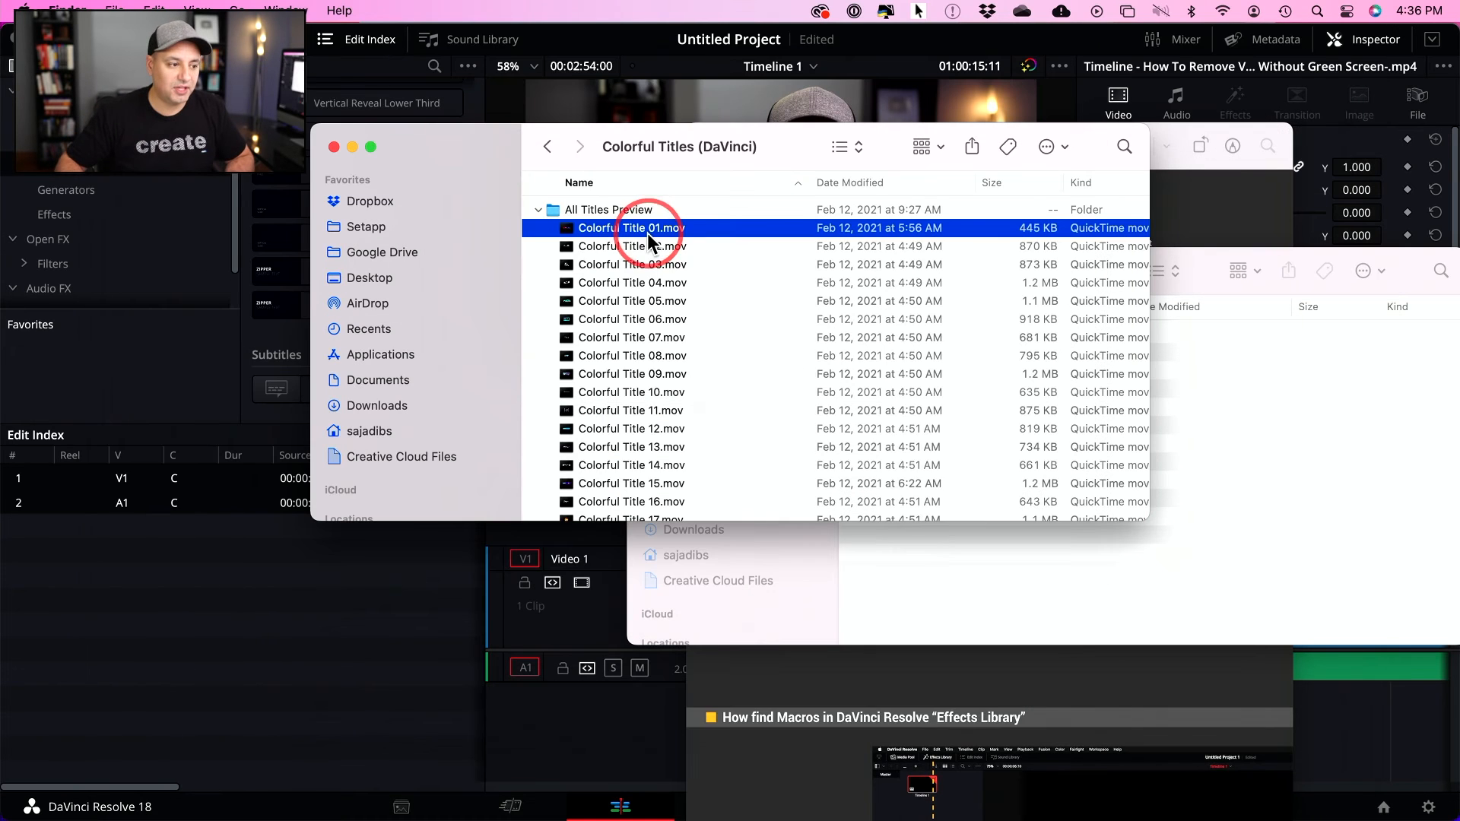
click(538, 208)
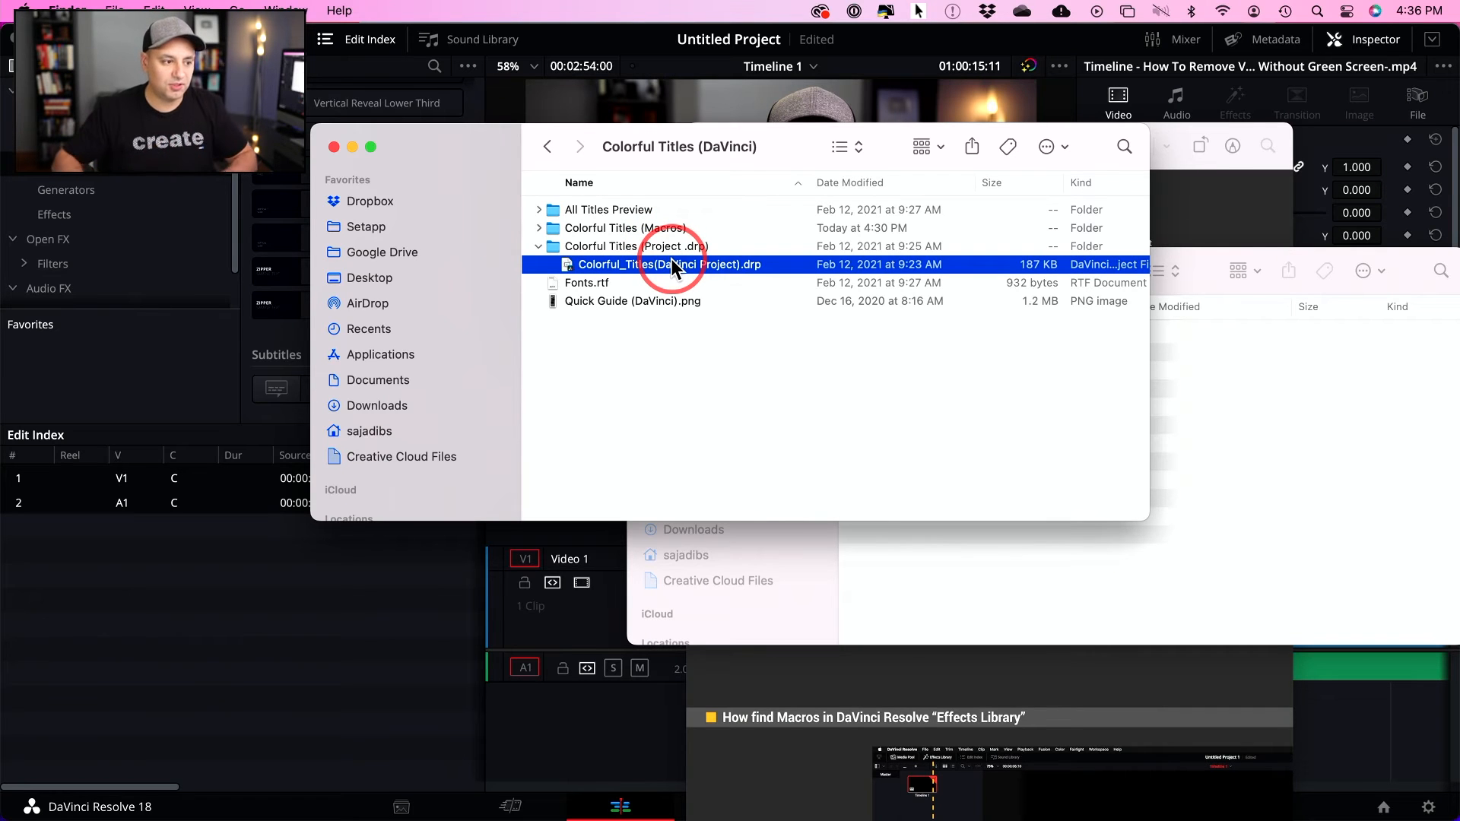
click(539, 228)
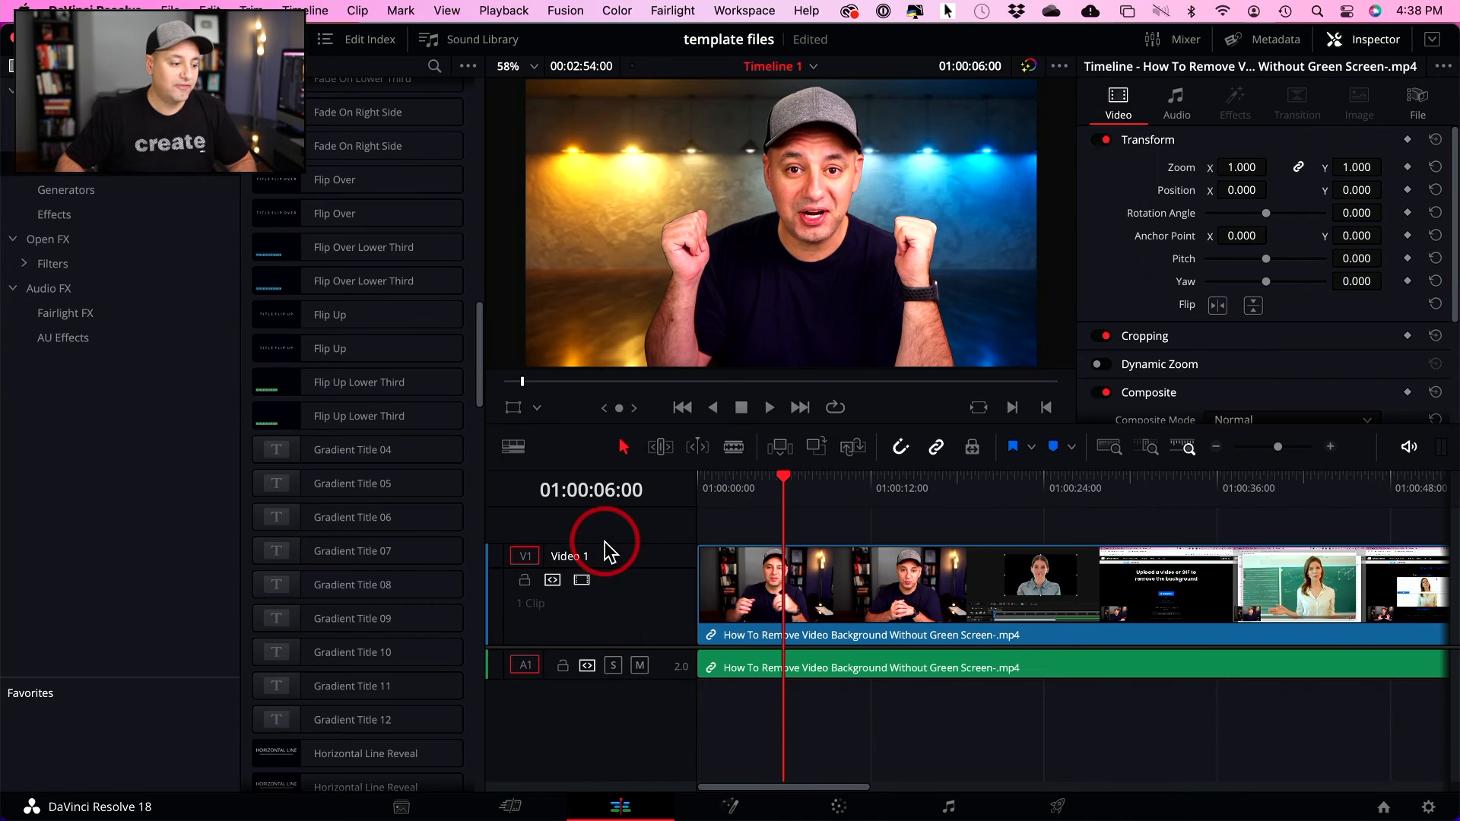
Reshow the Effects library and place Gradient Title 04 above Video 1 at the start
click(352, 449)
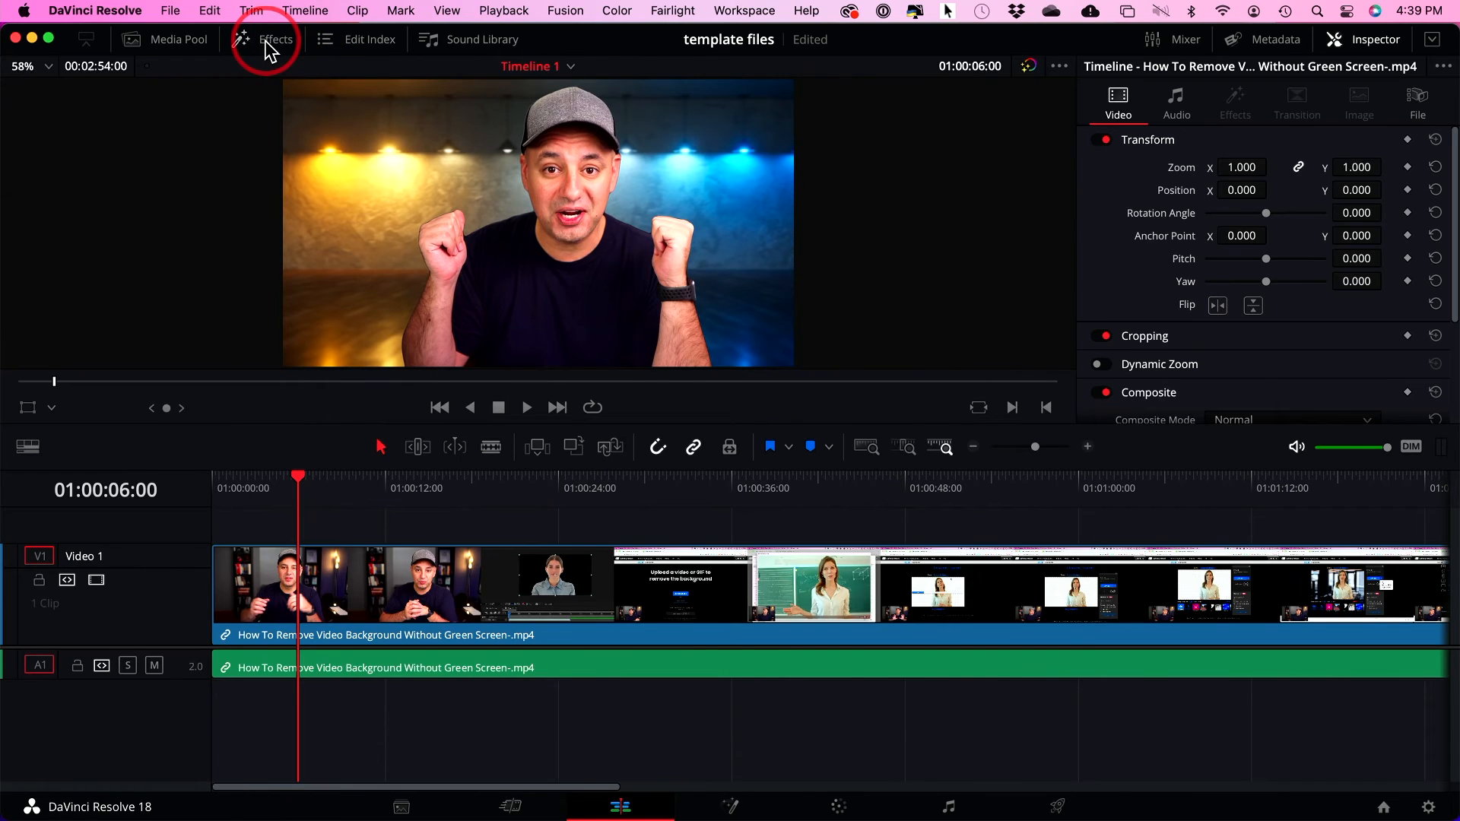
click(275, 39)
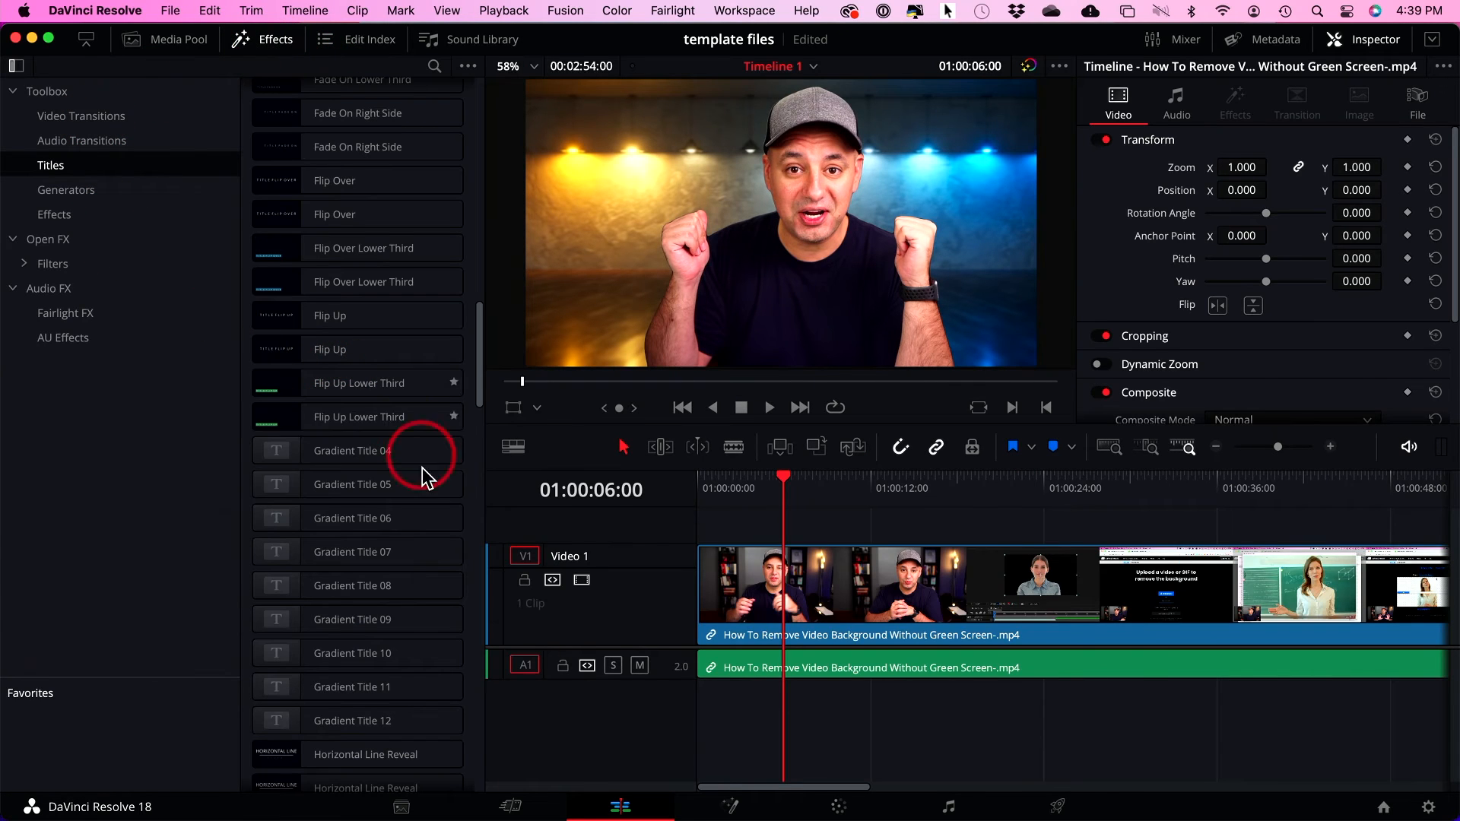
click(352, 484)
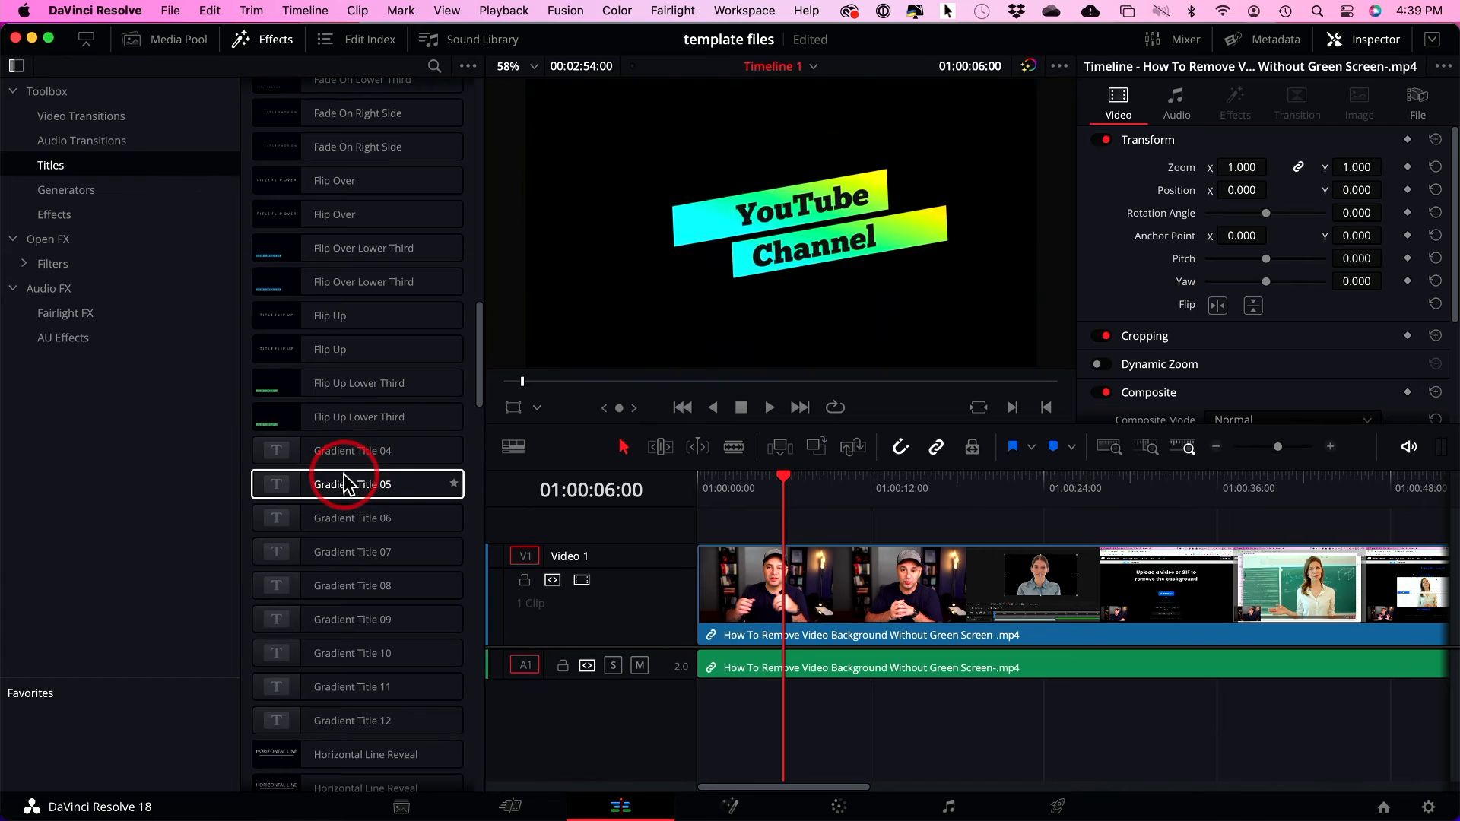
drag(352, 449, 782, 522)
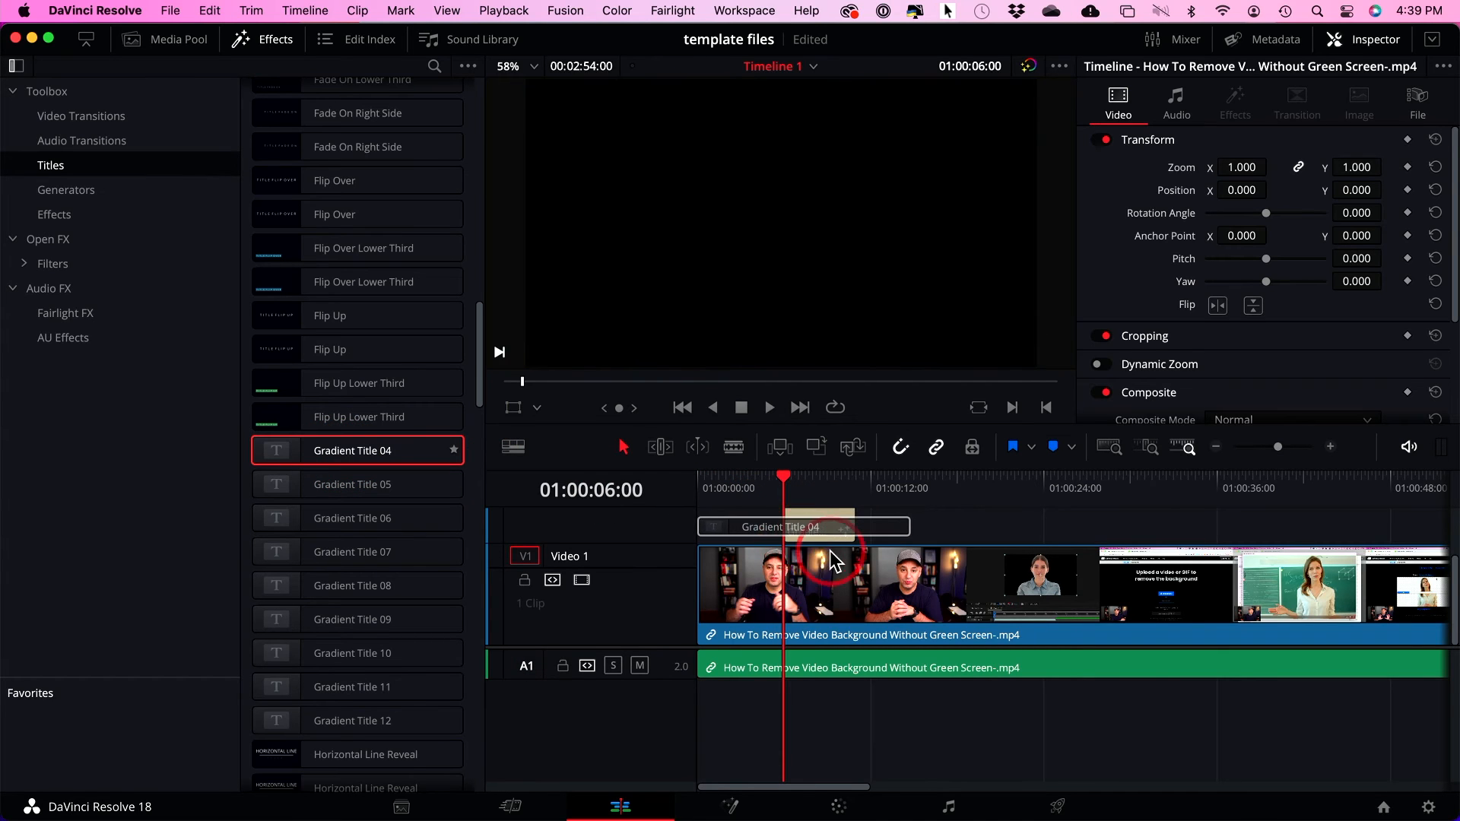
Retype the gradient title's two lines as 'USEFUL' and 'TEMPLATES' in the Inspector
click(768, 406)
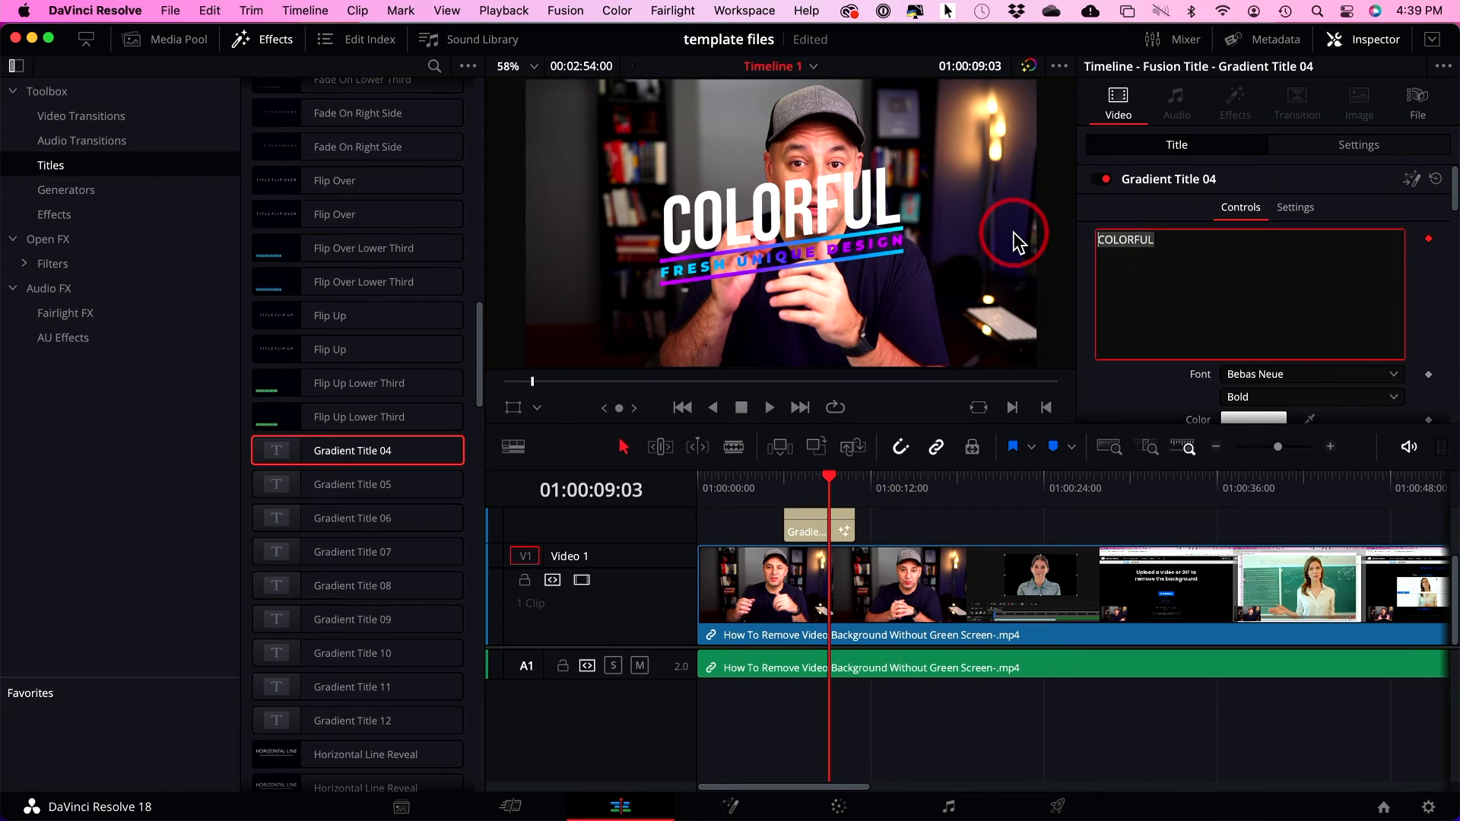
text(USEFUL)
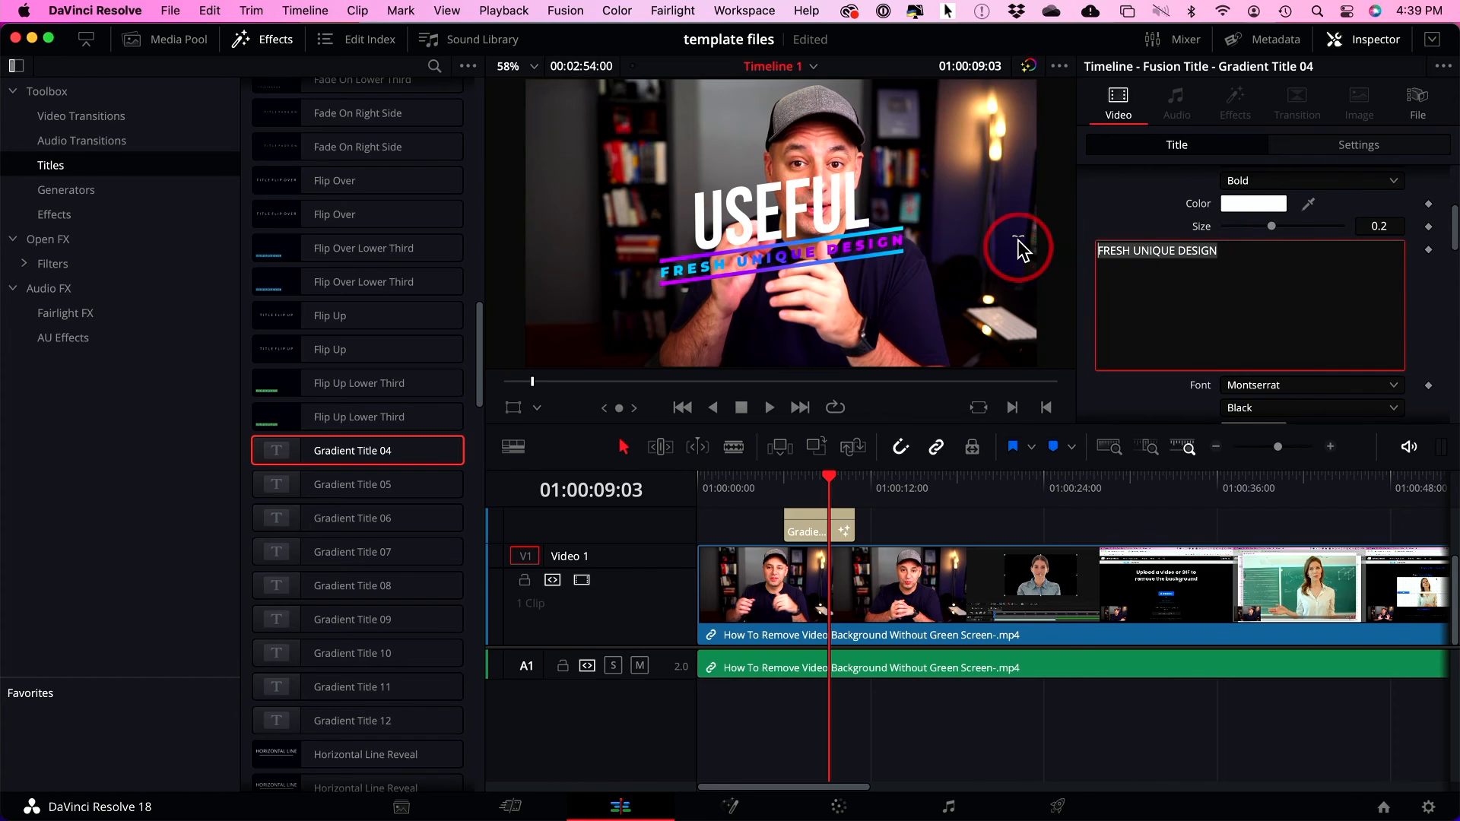
text(TEMPLATES)
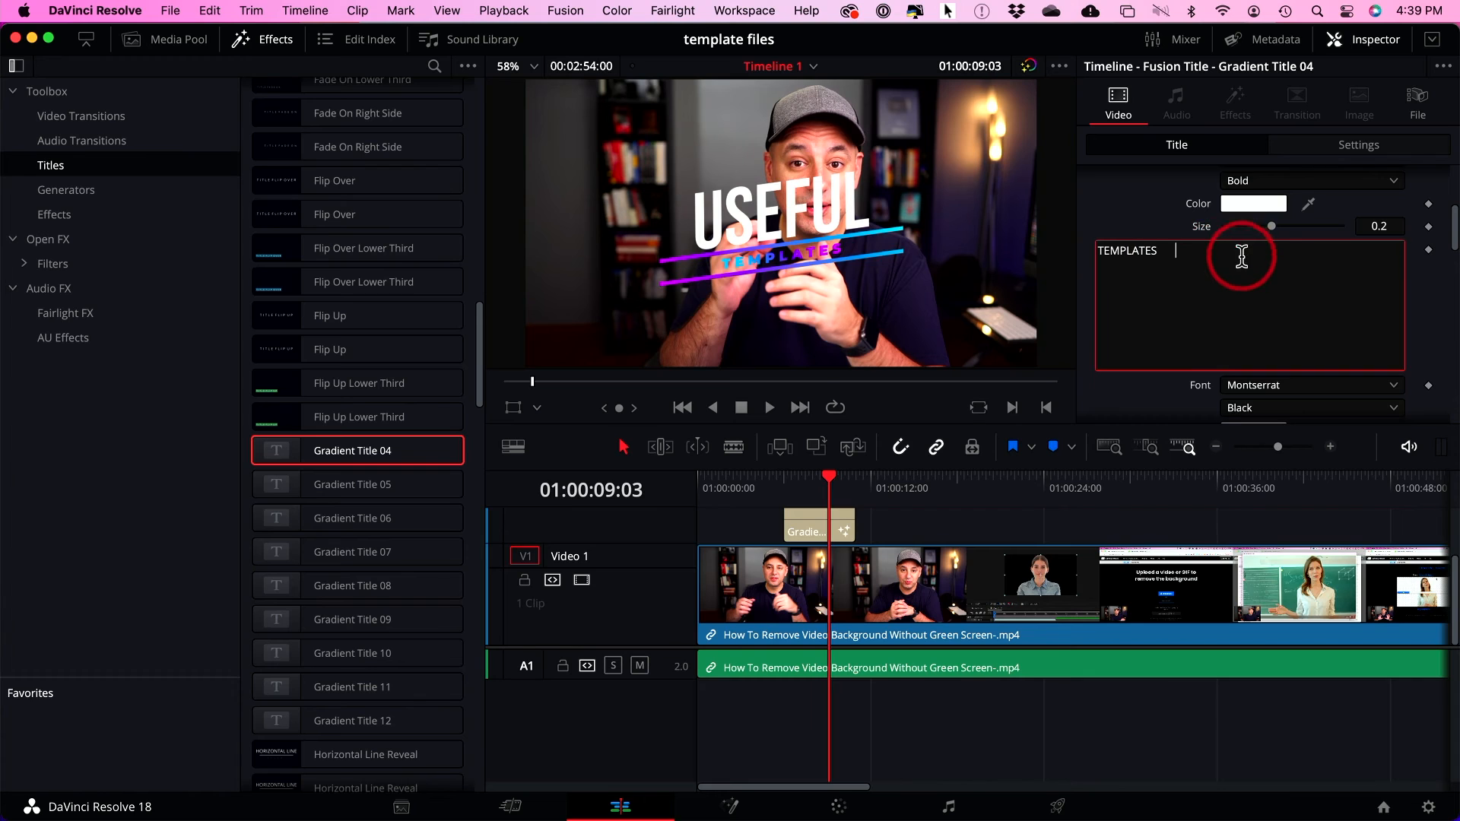
scroll(down, 3)
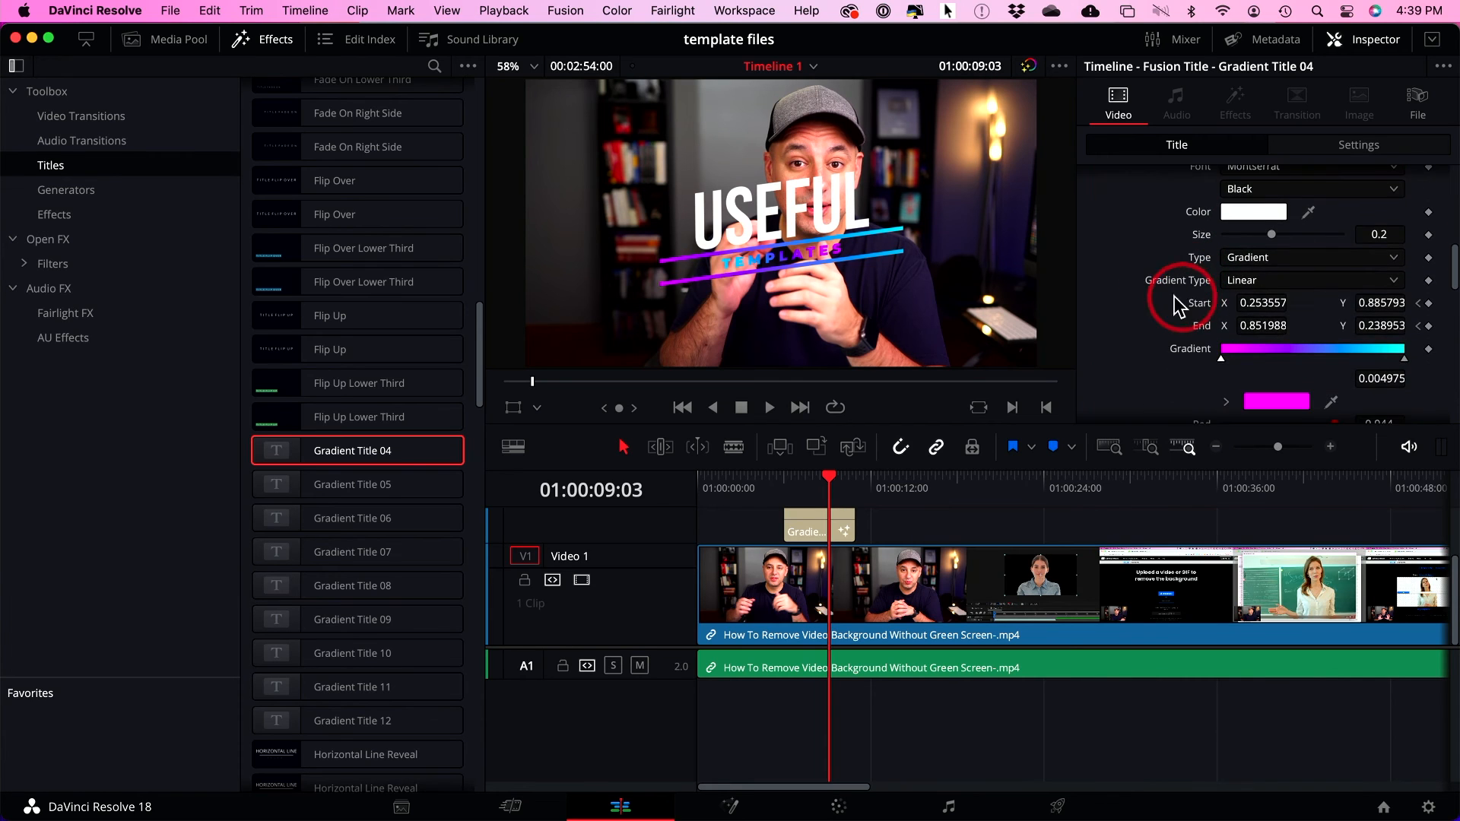
scroll(down, 3)
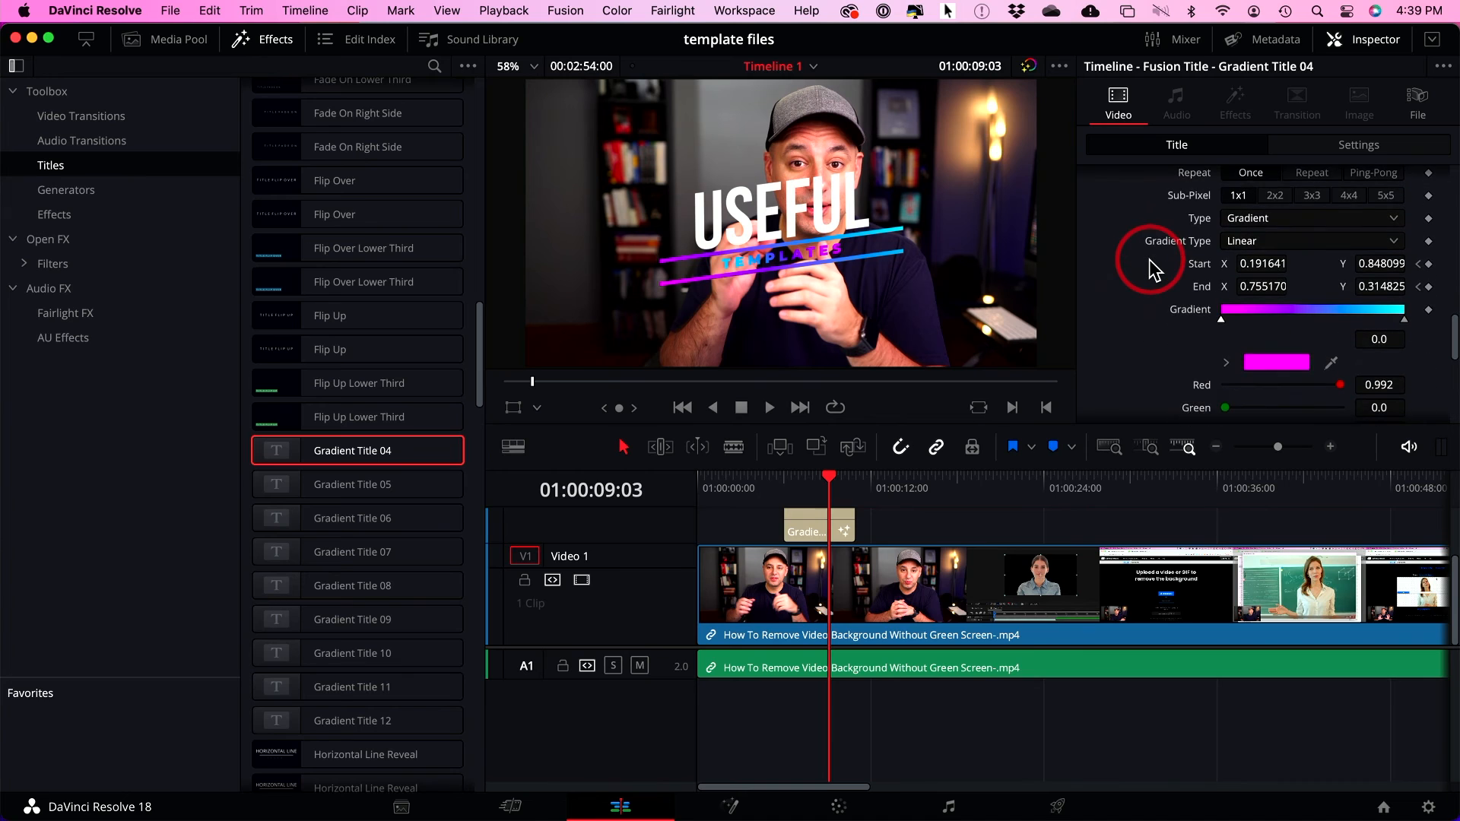
scroll(down, 3)
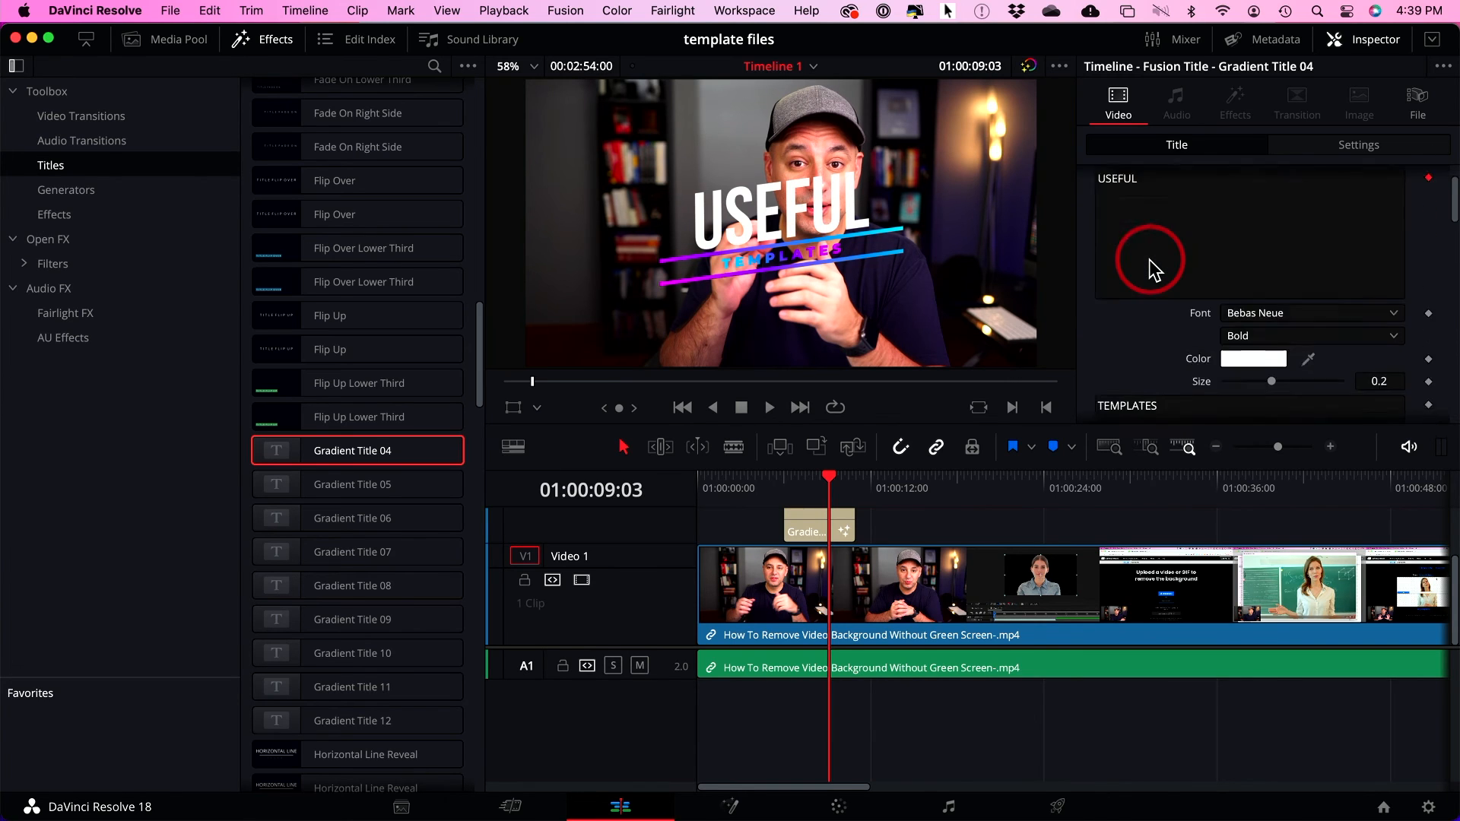
Scale the USEFUL TEMPLATES title to 0.920 zoom and move it to position -491, -294
click(1357, 144)
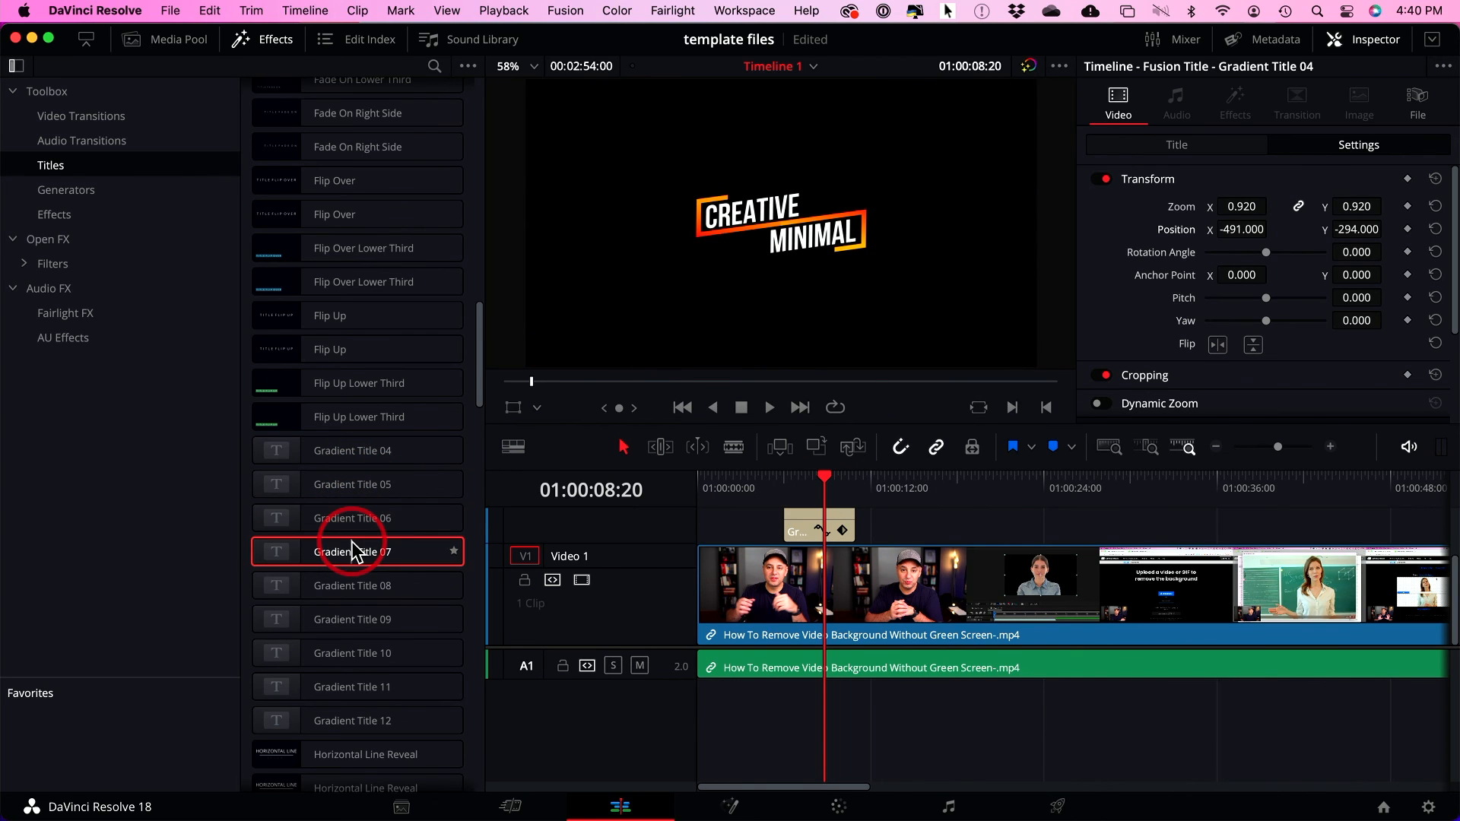
Place Gradient Title 07 after the first title and shift CREATIVE MINIMAL toward the left
drag(353, 551, 889, 522)
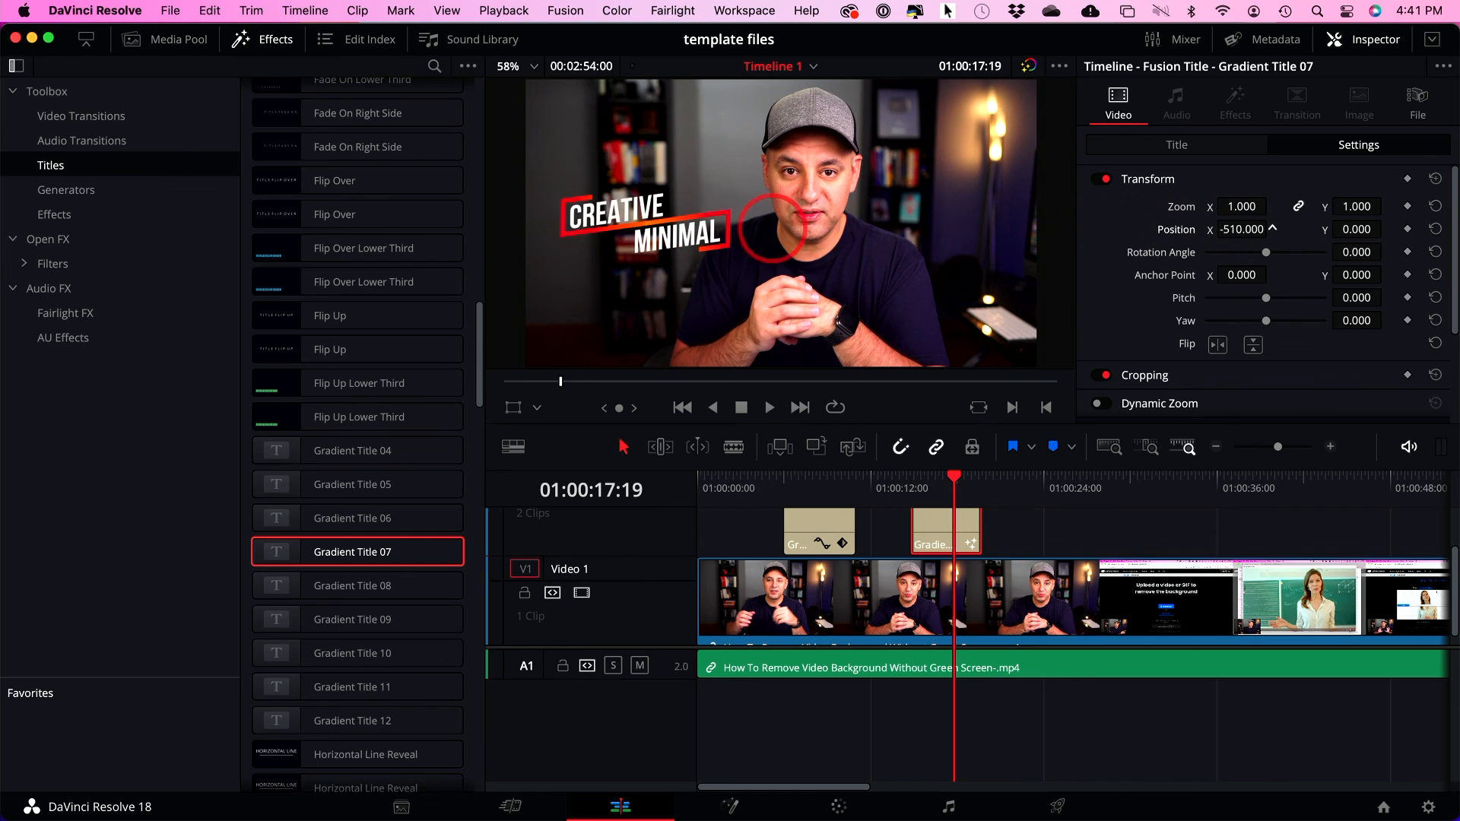
click(1176, 145)
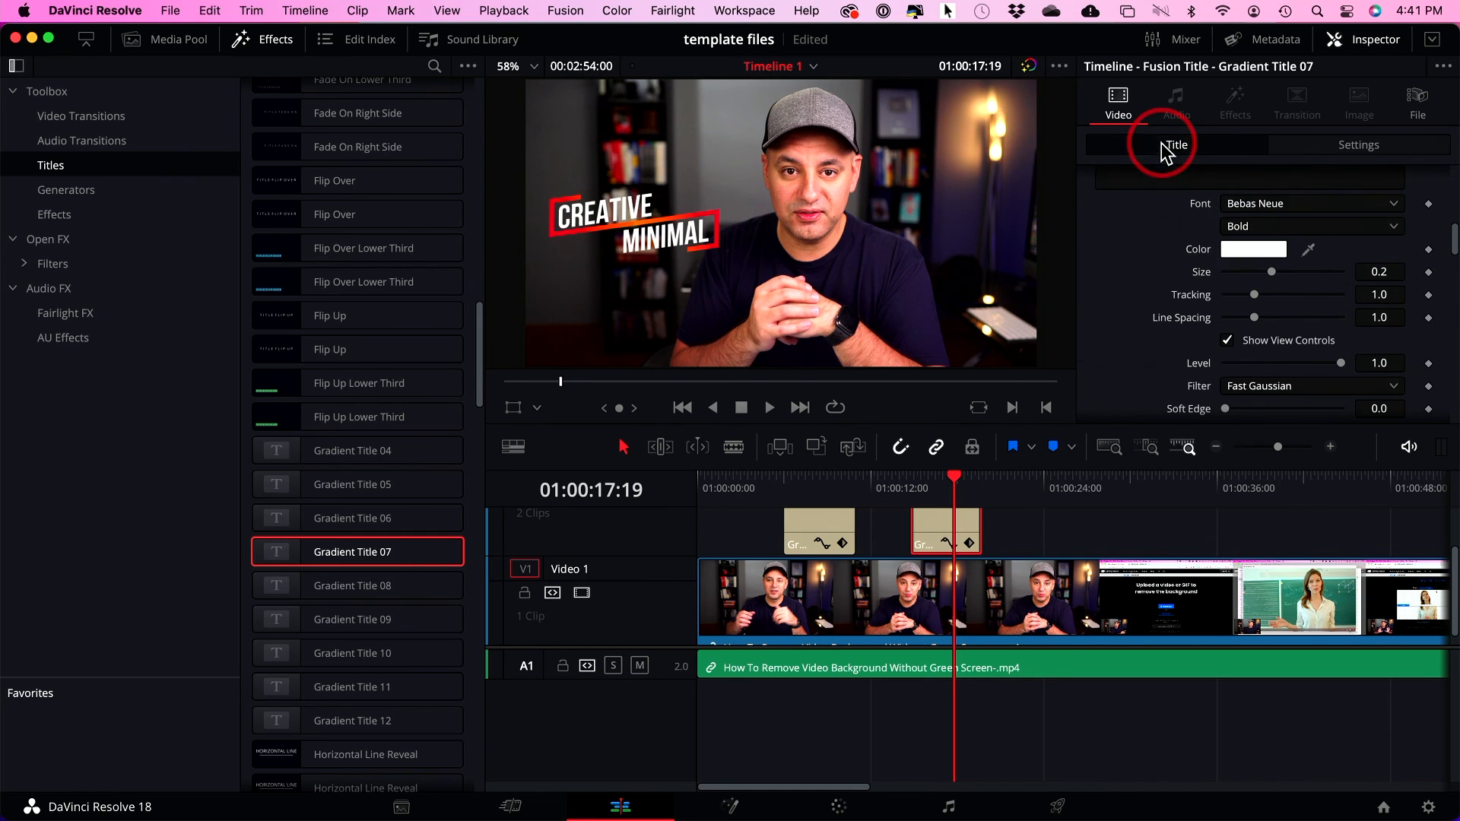
click(1176, 145)
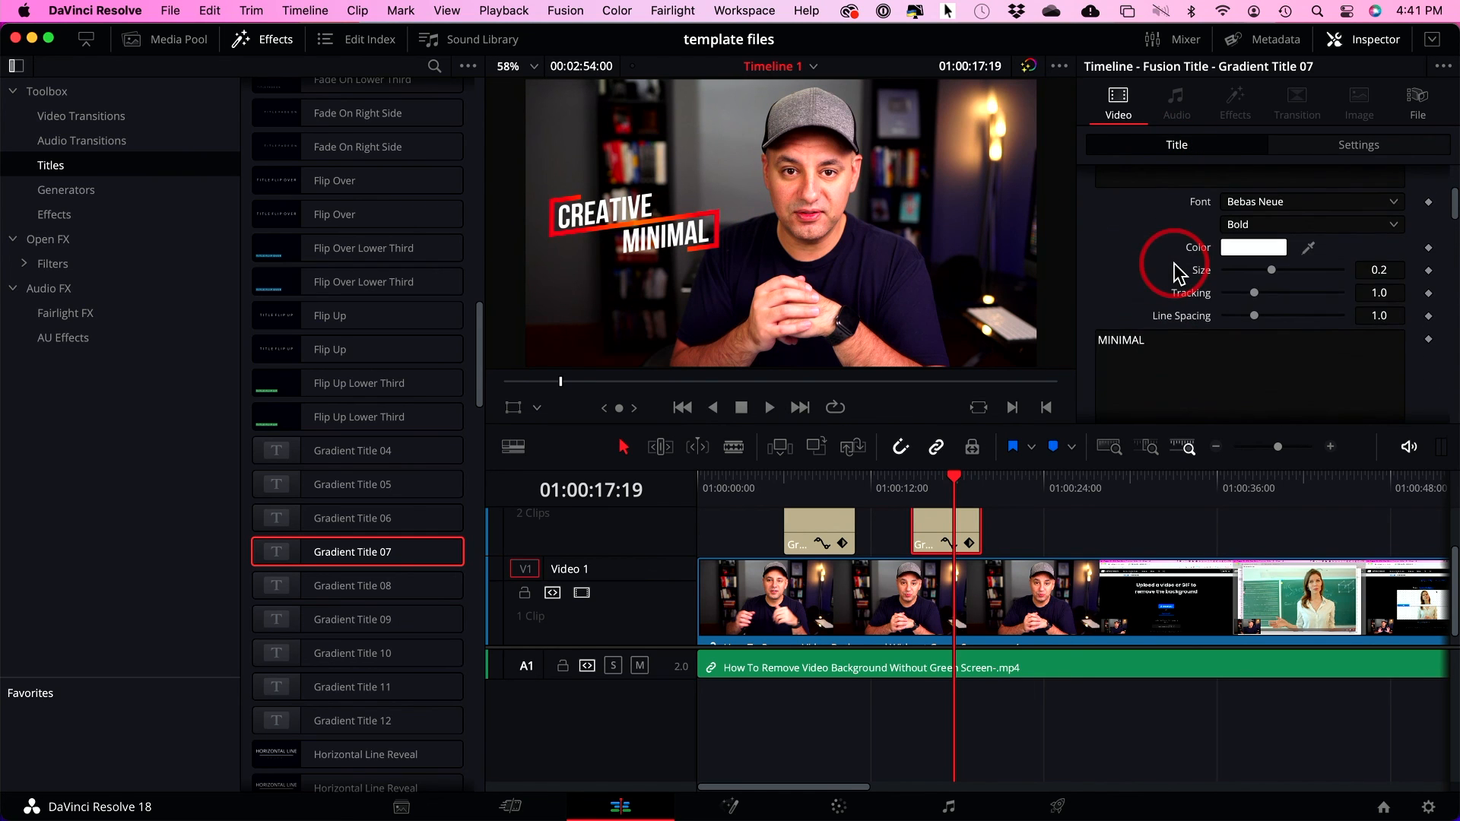